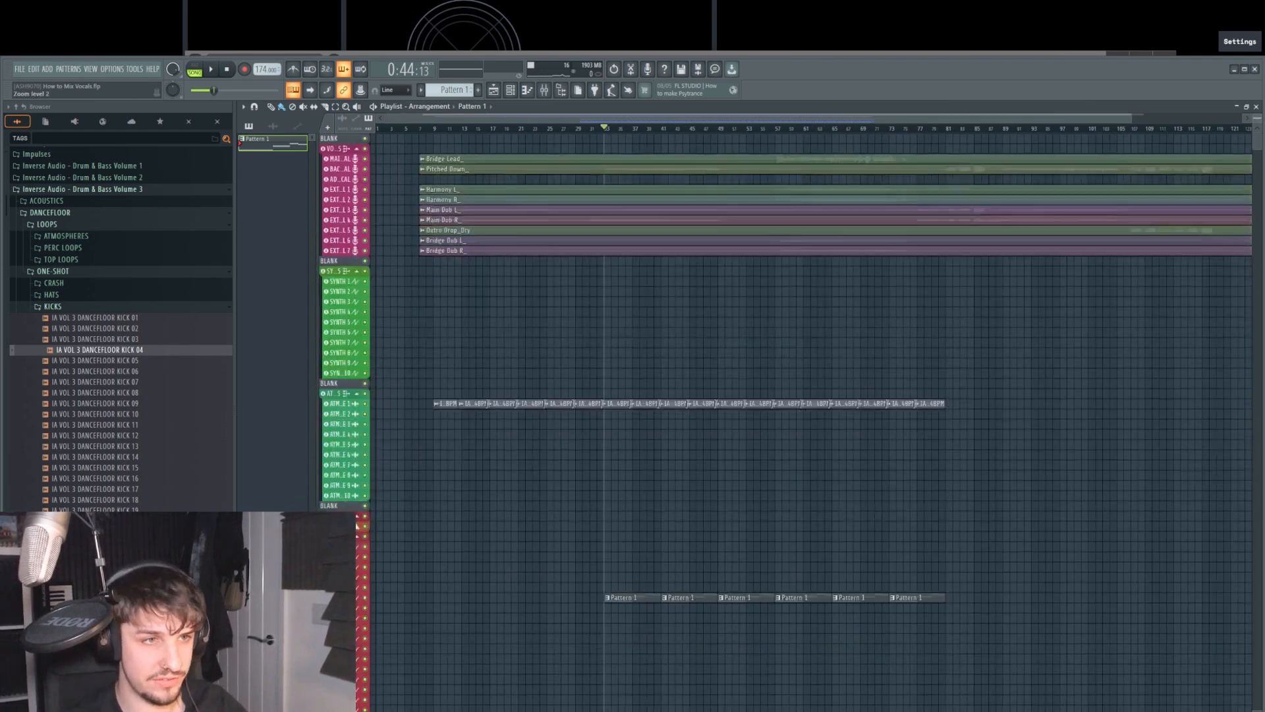
Step: Scroll down the Vocalfy royalty-free vocals homepage in the browser
scroll("down", 3)
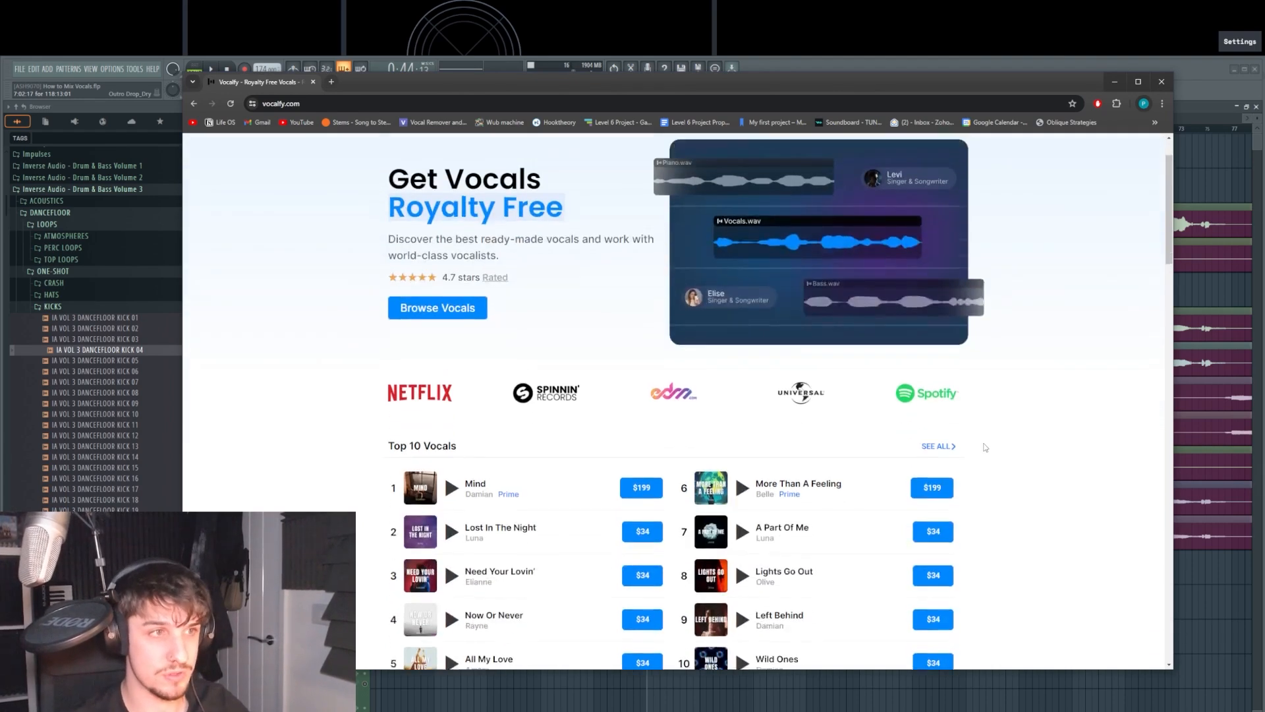
Step: Open Browse Vocals and scroll through Vocalfy's full vocal pack catalogue
left_click(436, 307)
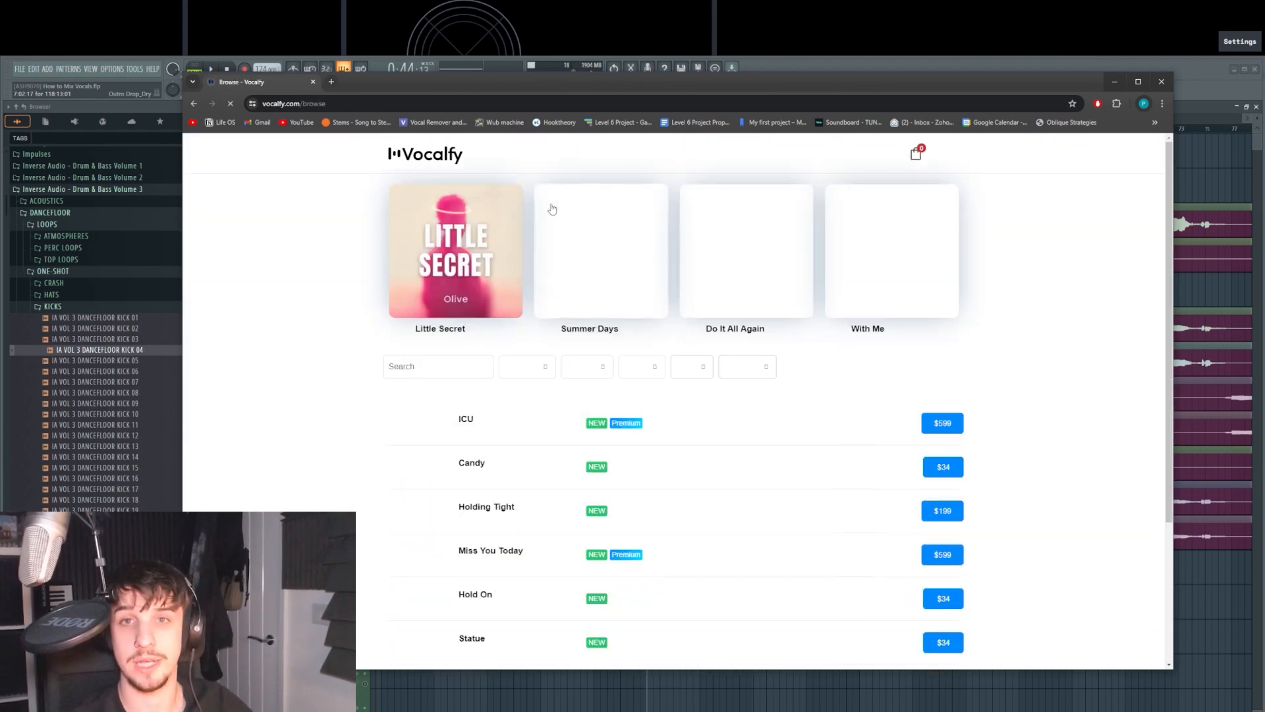
scroll("down", 3)
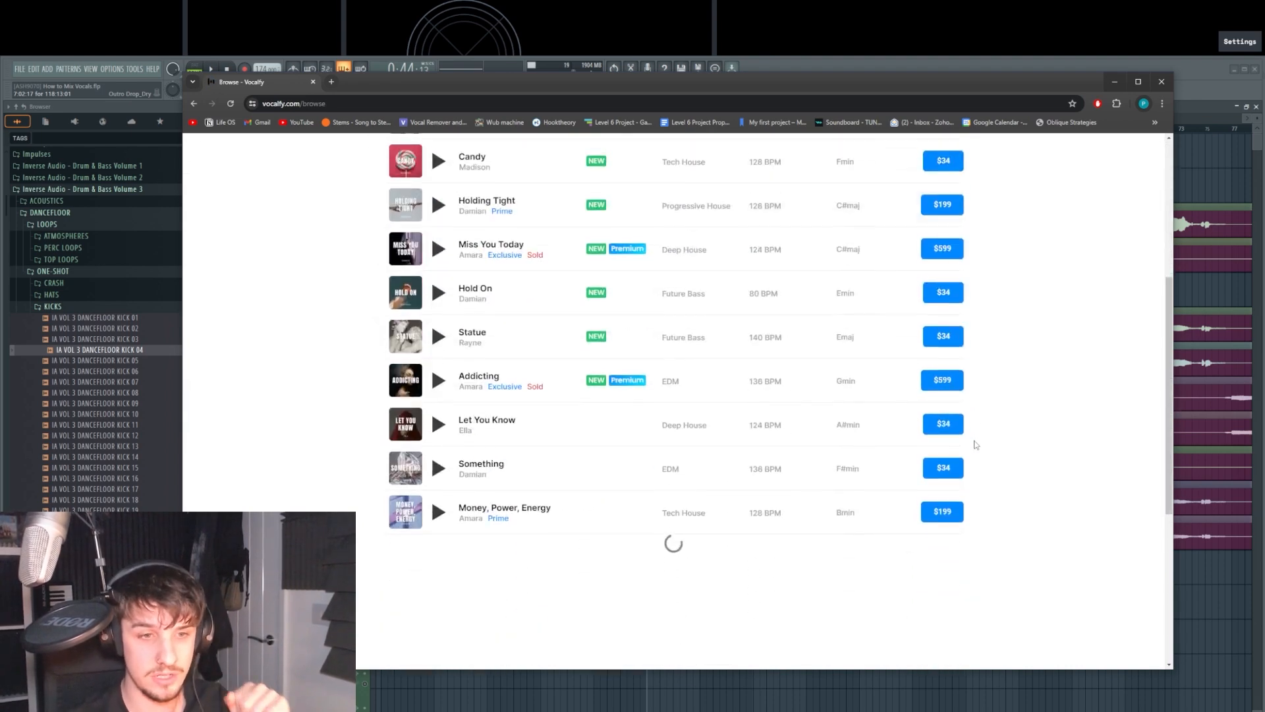
scroll("down", 3)
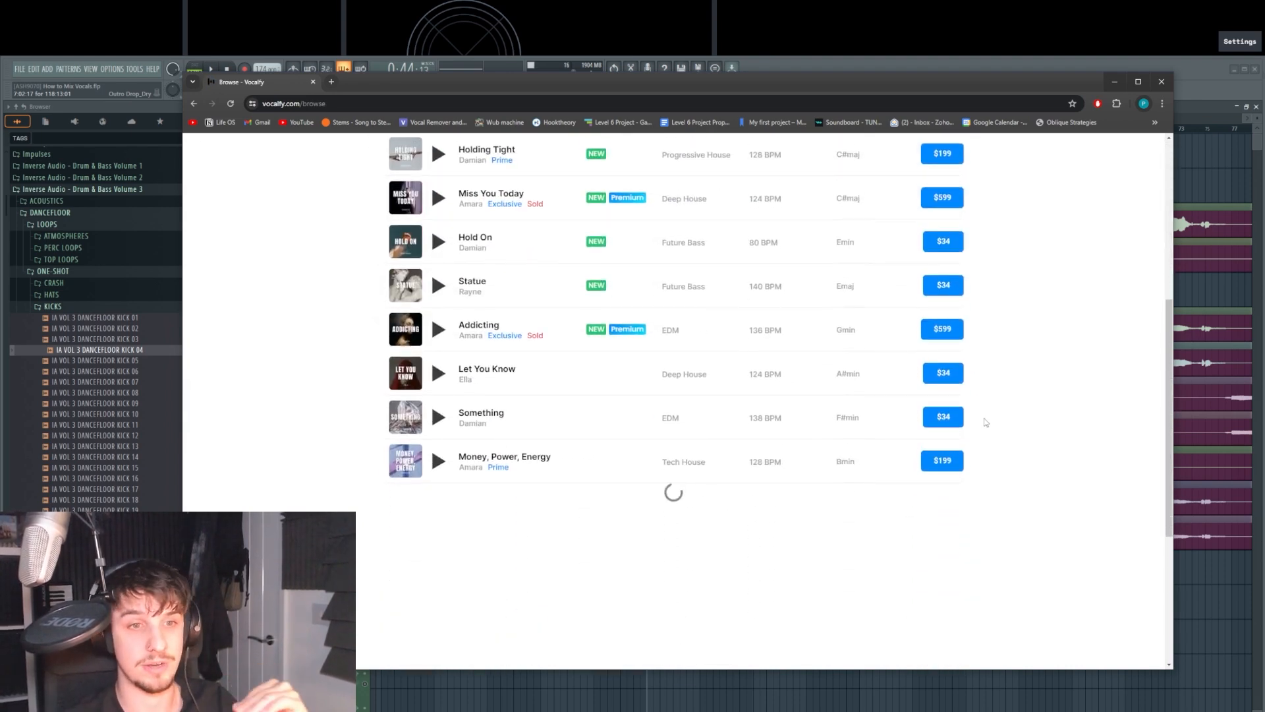
scroll("down", 3)
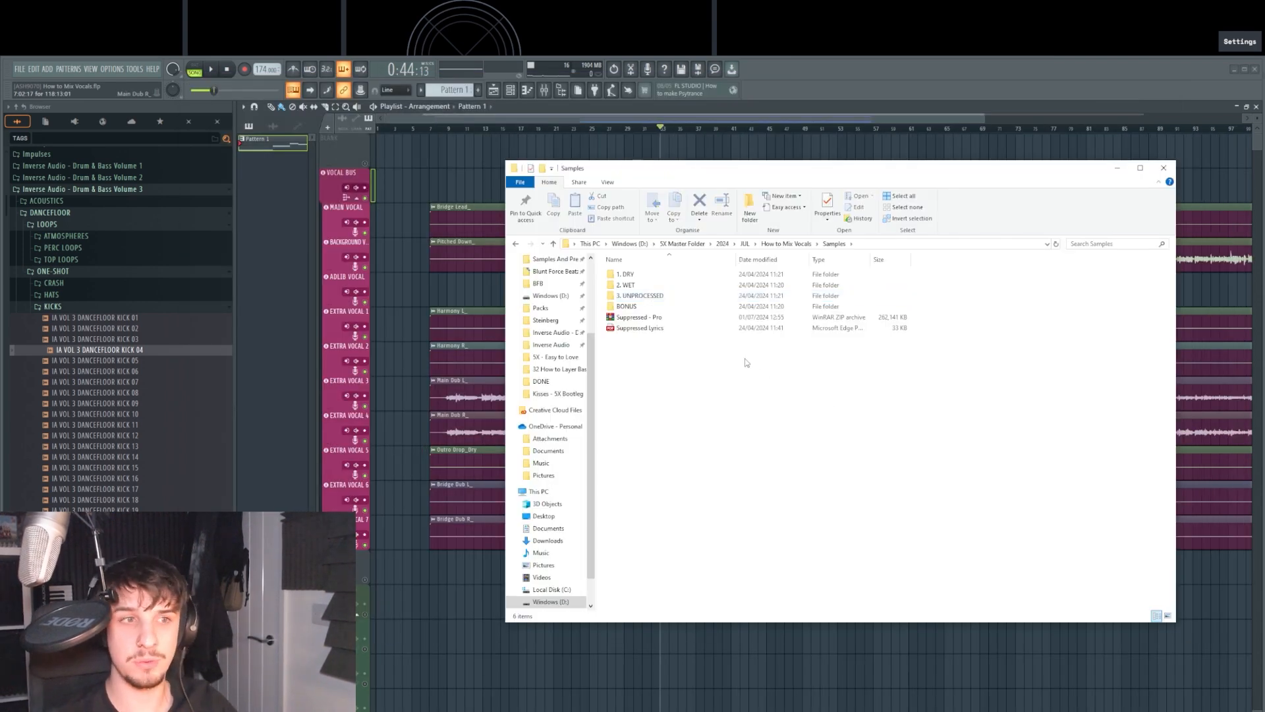
Step: Select the WET folder, then open BONUS with its Chops and Suppressed vocals
left_click(625, 273)
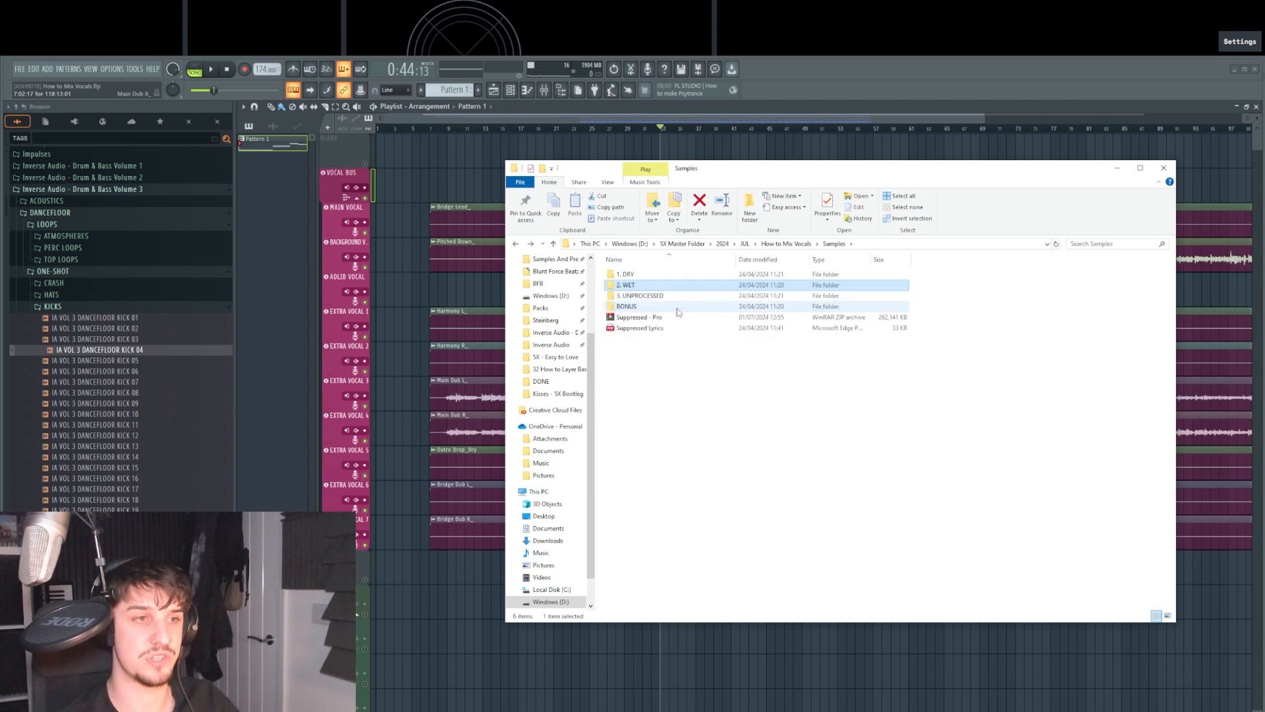
double_click(640, 295)
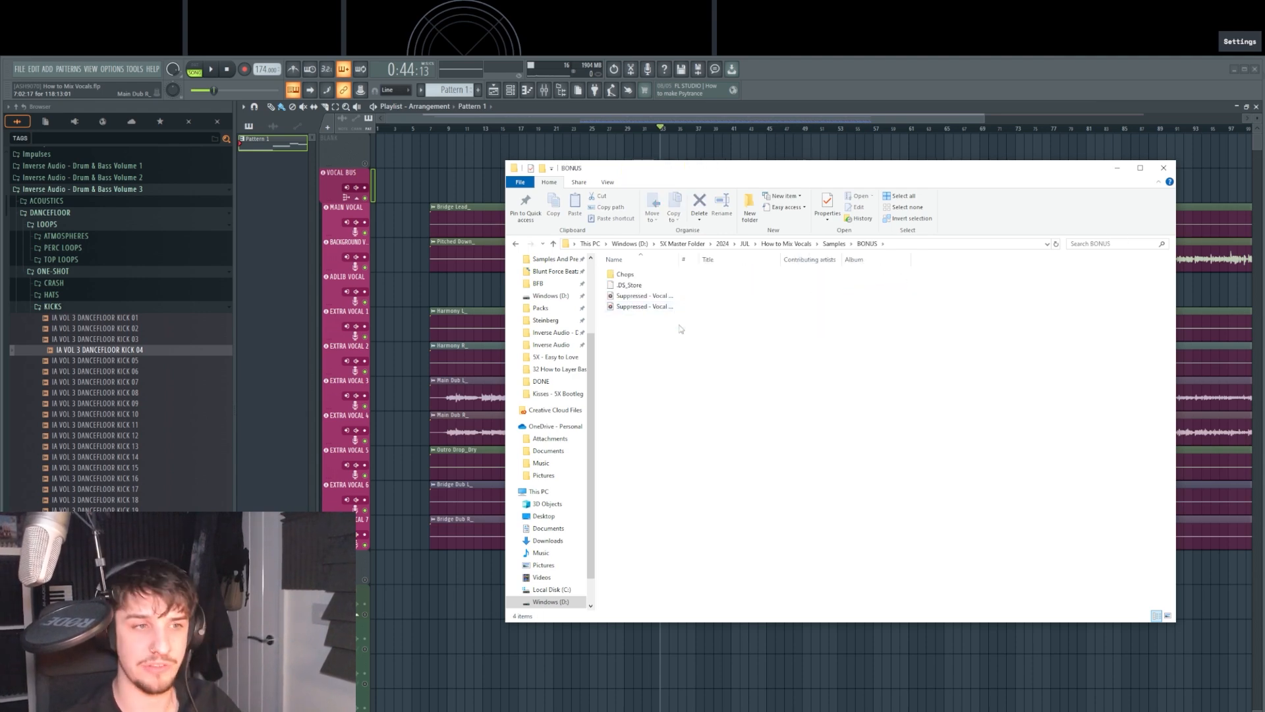
left_click(1161, 168)
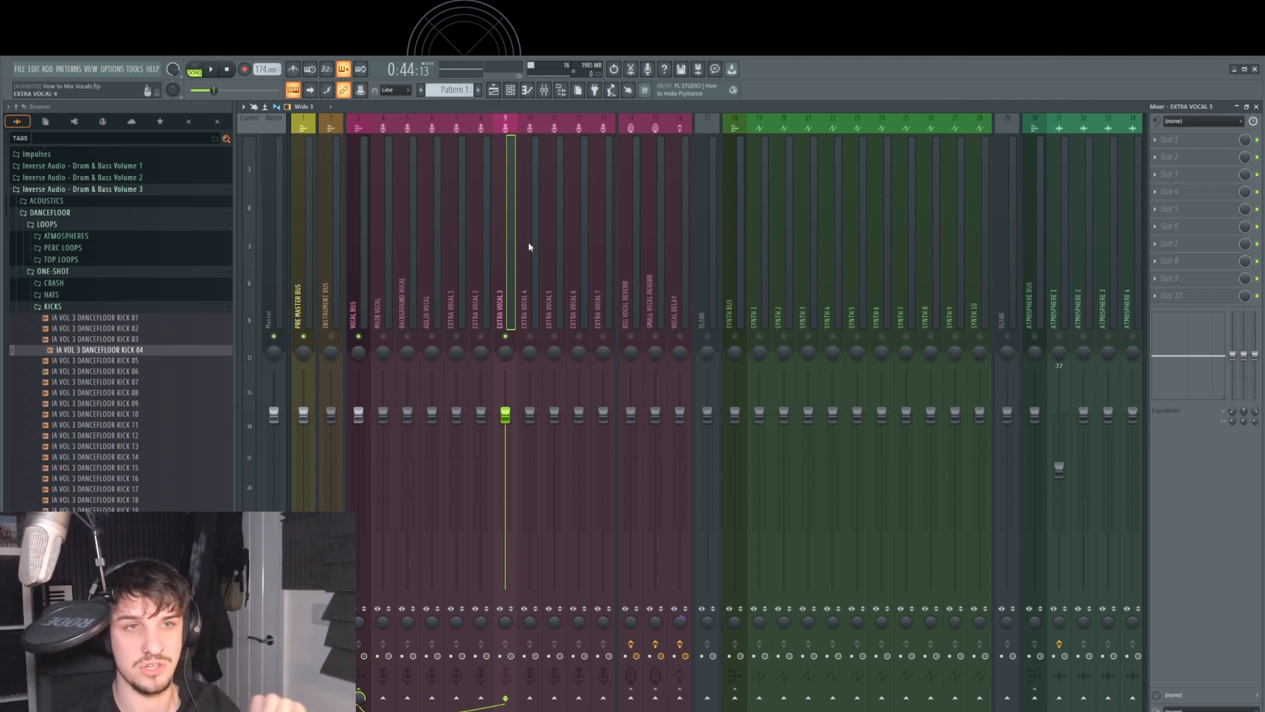
Step: Select the extra vocal mixer channel and open an effect slot's menu for Pro-Q 3
left_click(543, 89)
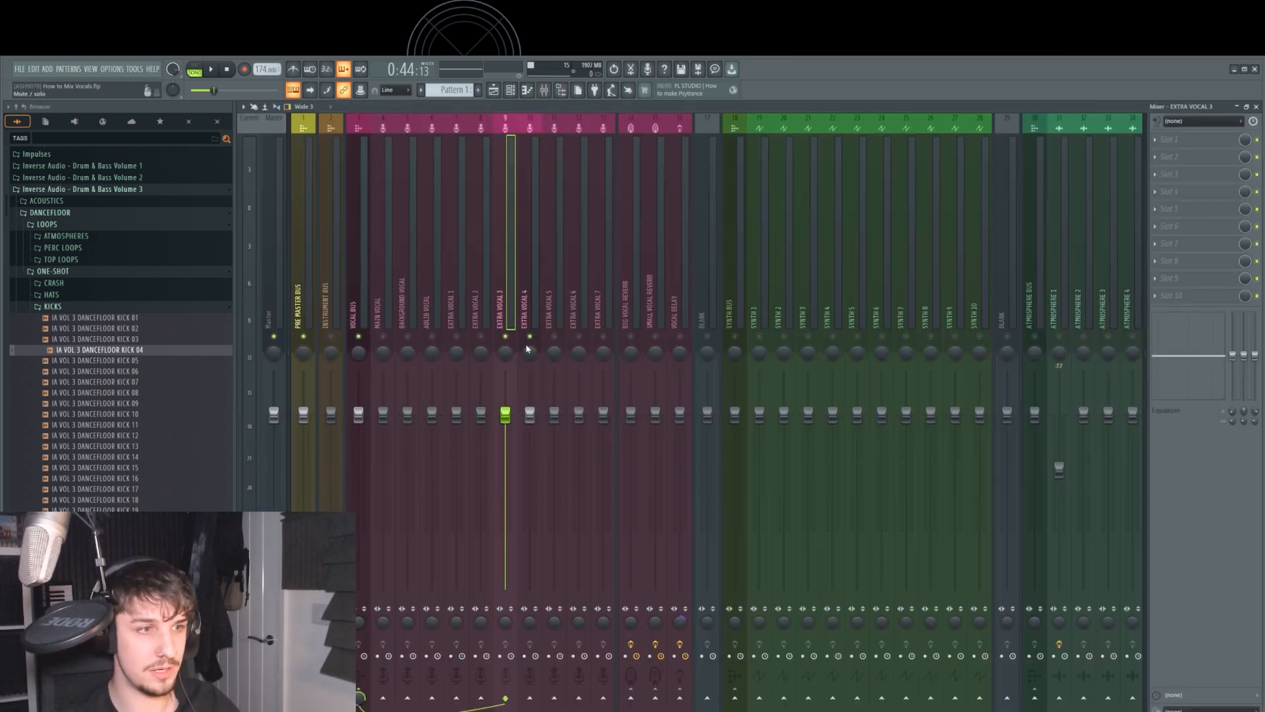
left_click(211, 69)
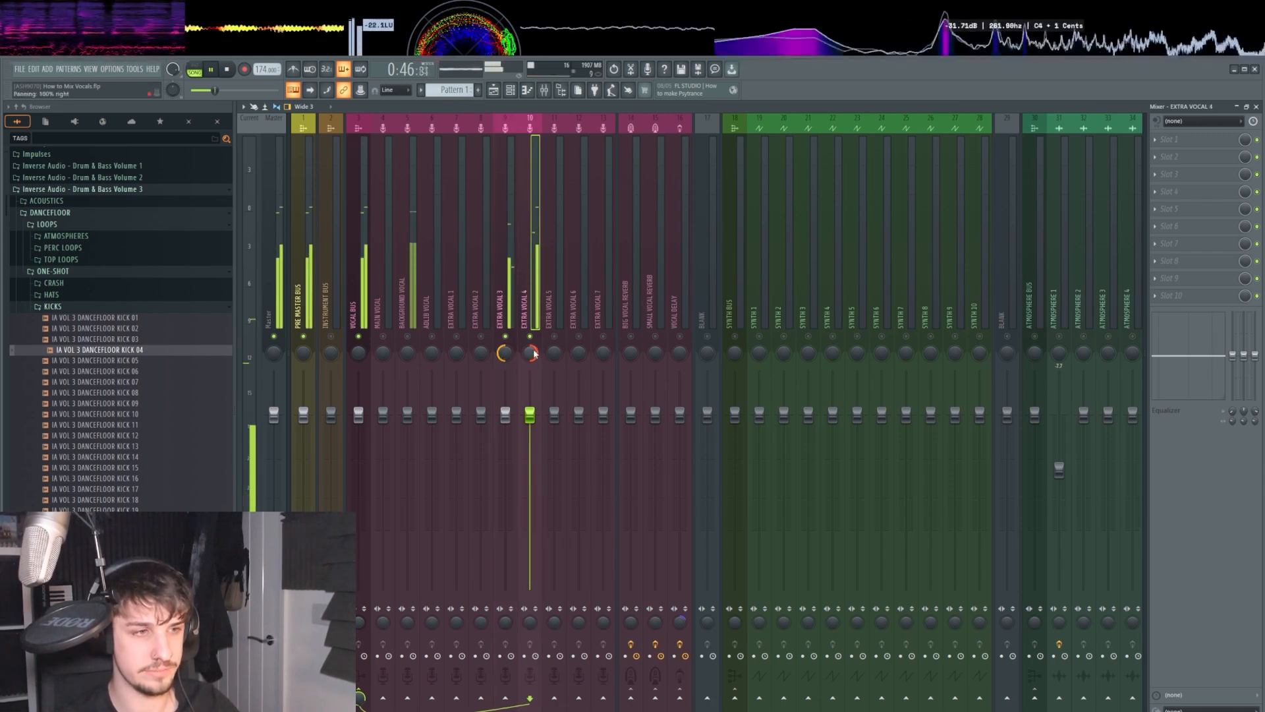
right_click(530, 352)
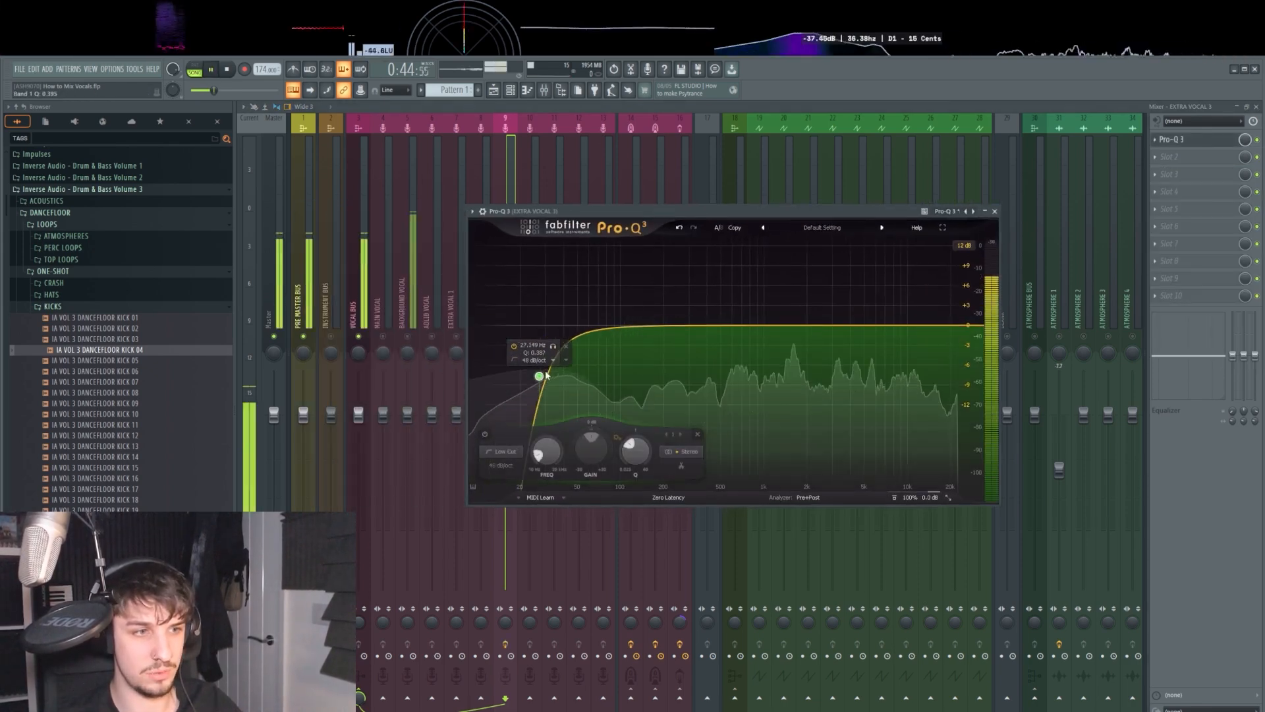
Step: Drag the Pro-Q 3 low-cut band to set the vocal's cutoff frequency
left_click_drag(537, 375, 631, 332)
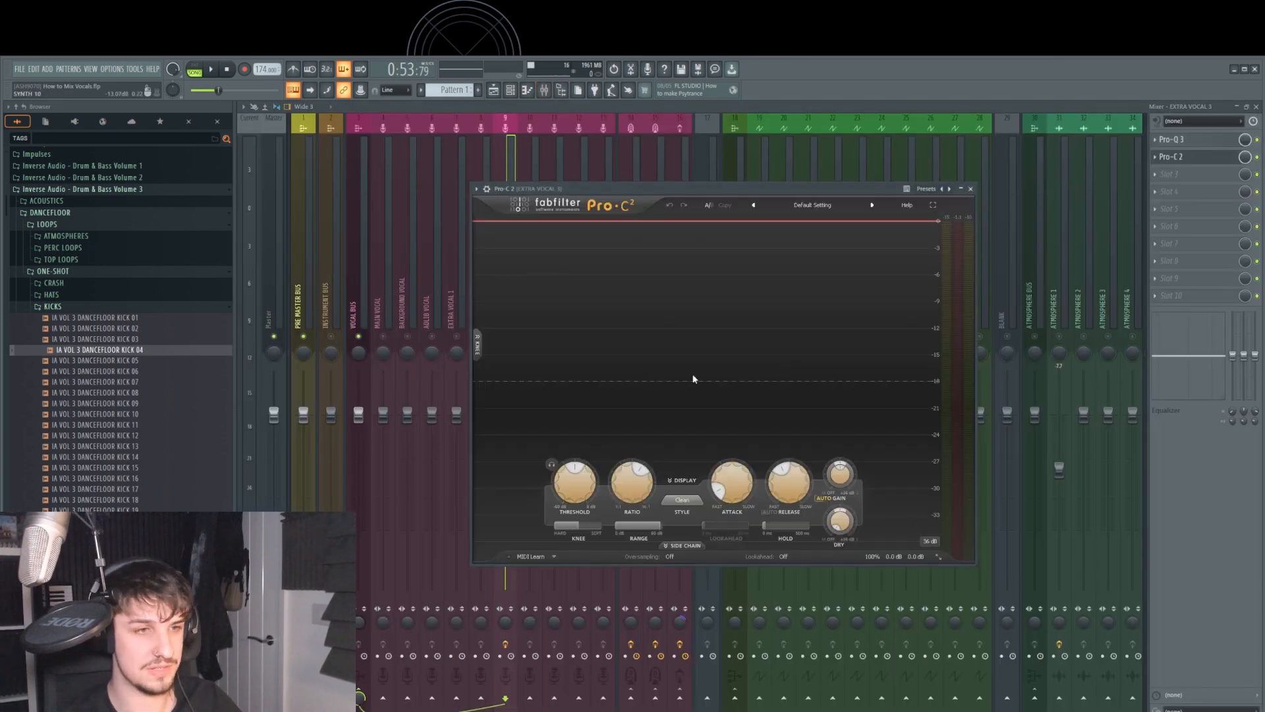
Step: Lower Pro-C 2's threshold, set its ratio, and fine-tune attack and release times
left_click_drag(574, 484, 574, 488)
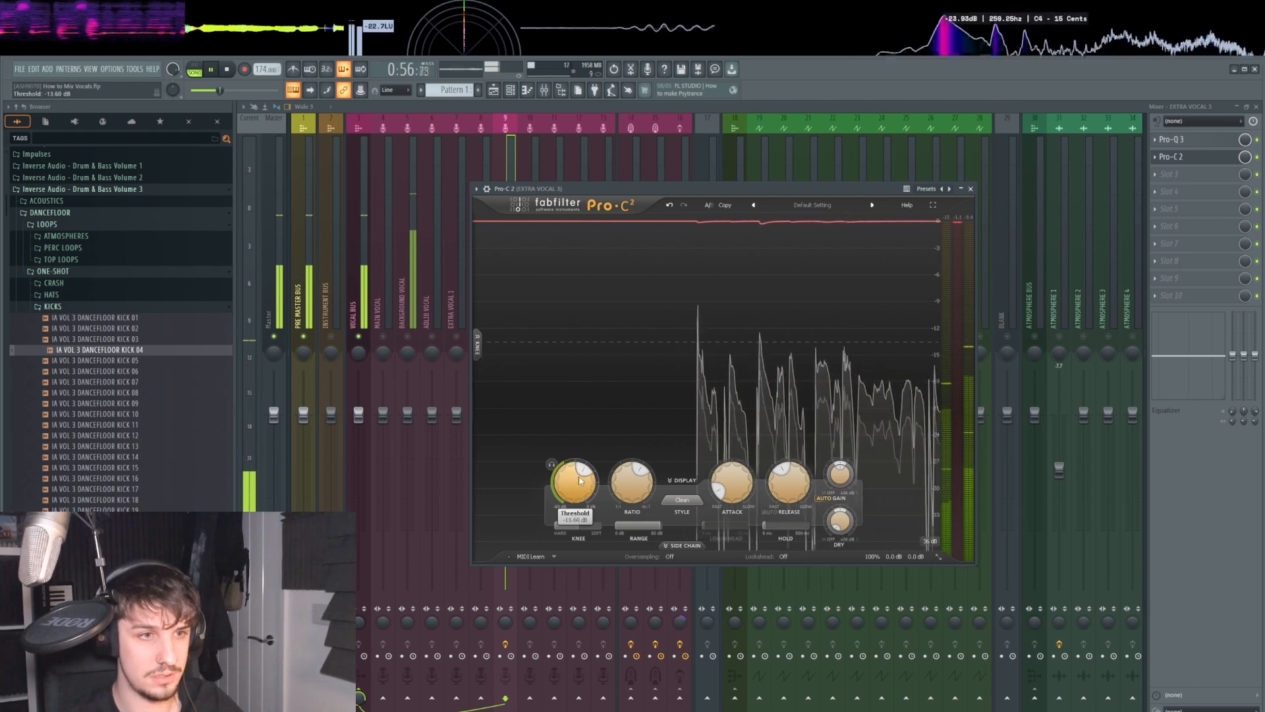
left_click_drag(574, 480, 574, 489)
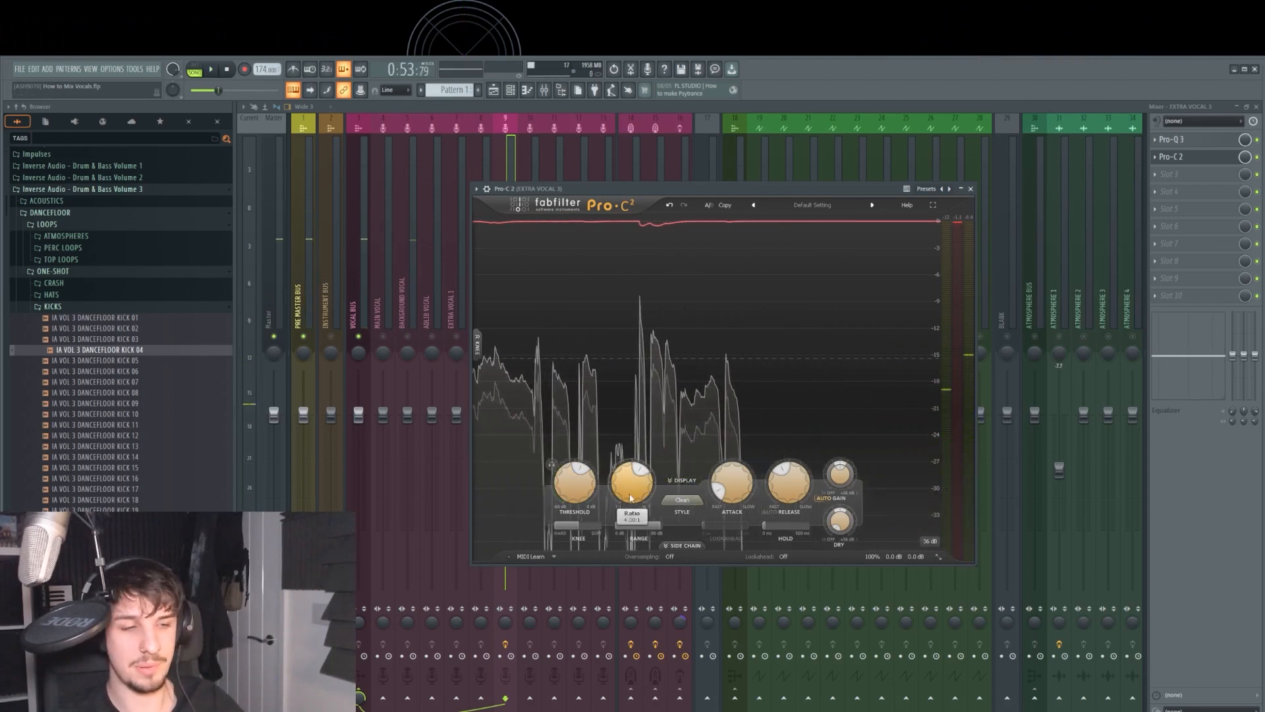
left_click_drag(631, 480, 632, 488)
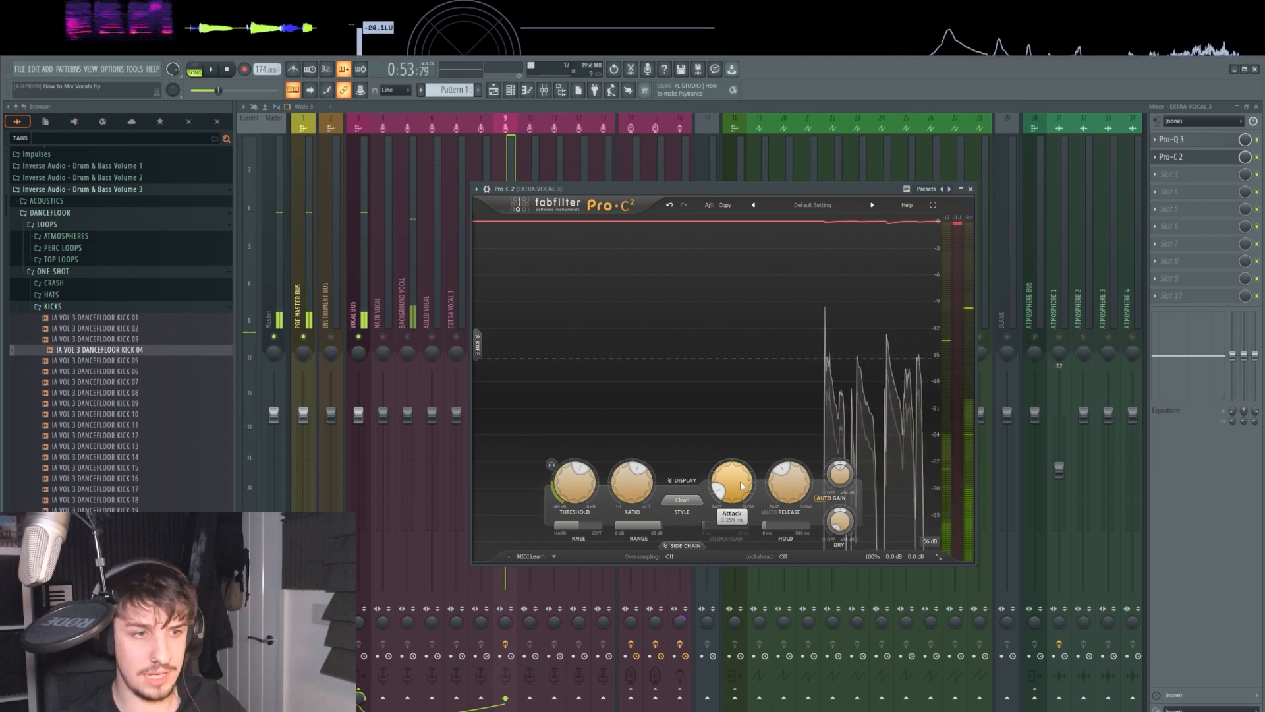
left_click_drag(730, 485, 730, 500)
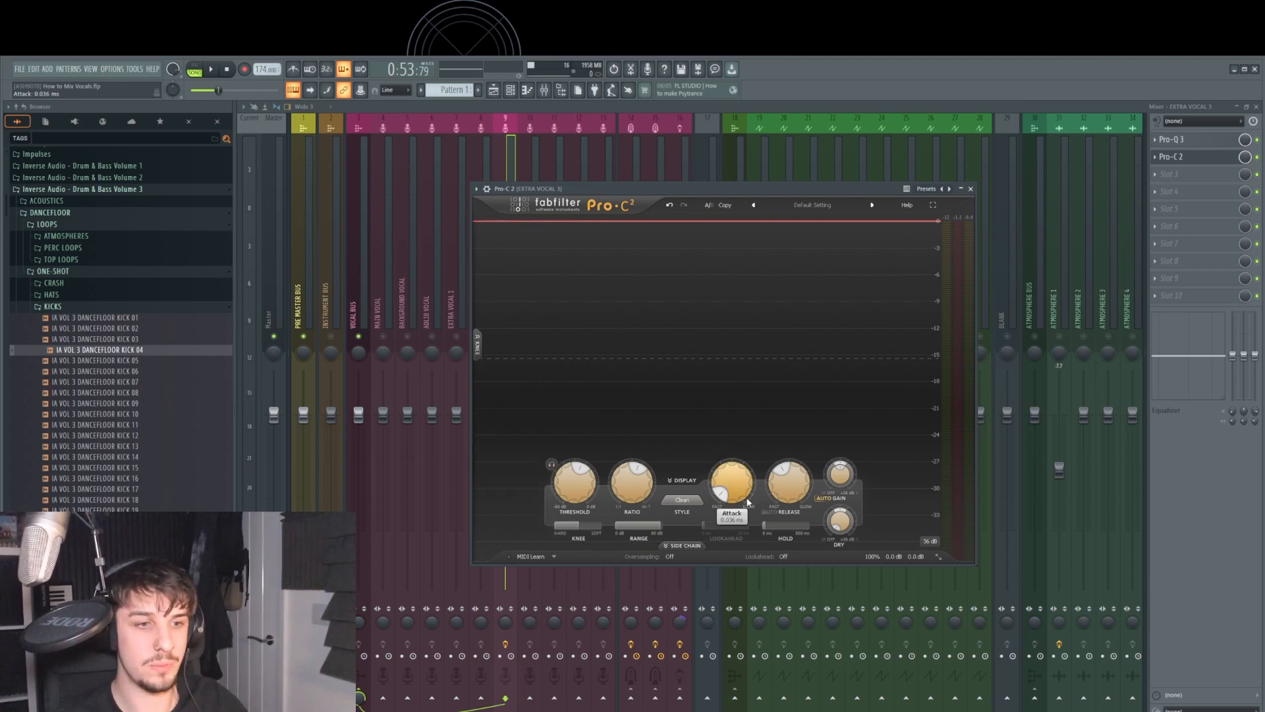
left_click_drag(789, 476, 790, 484)
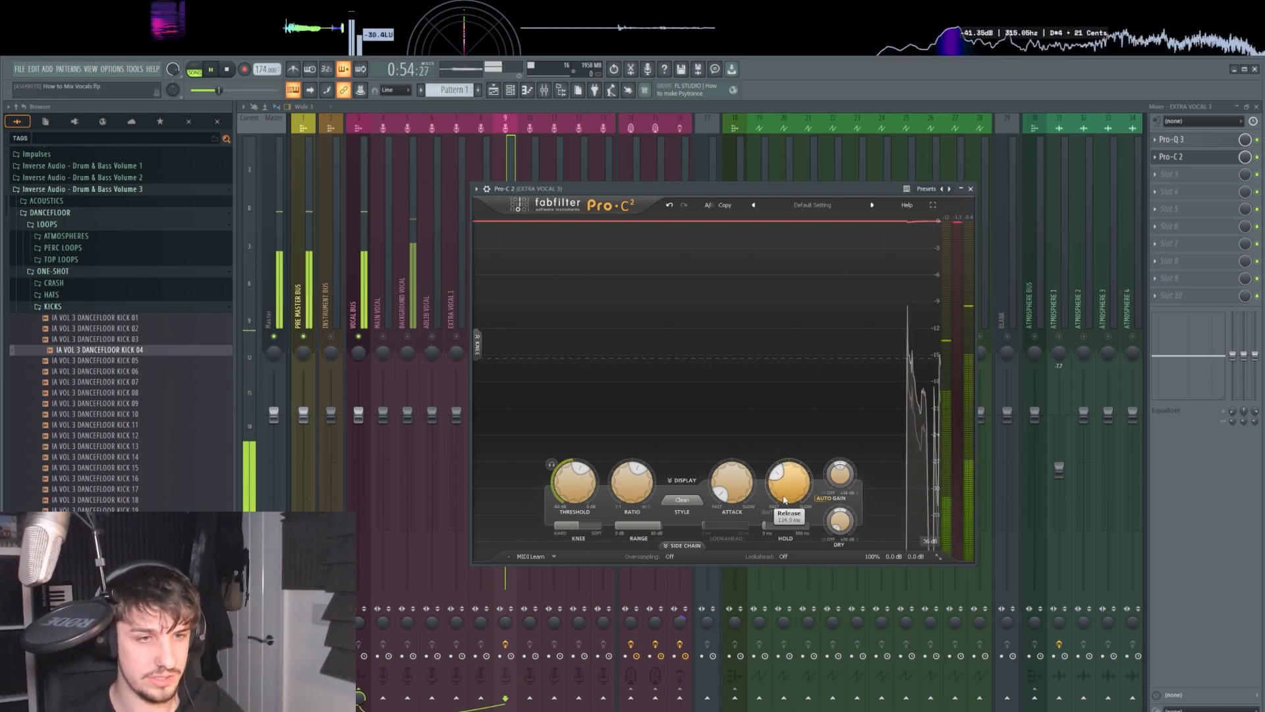
left_click_drag(631, 484, 631, 481)
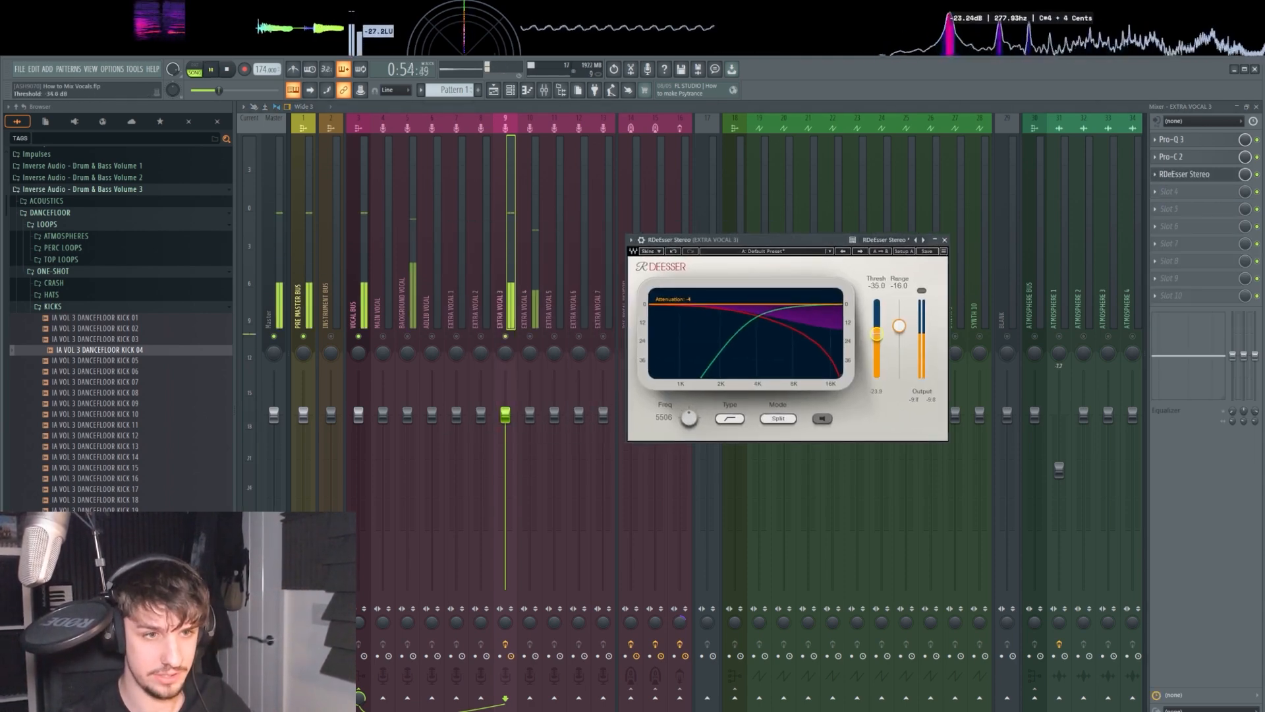
Step: Drag the RDeEsser threshold slider up and down, settling near -40.2 dB
left_click_drag(876, 334, 876, 330)
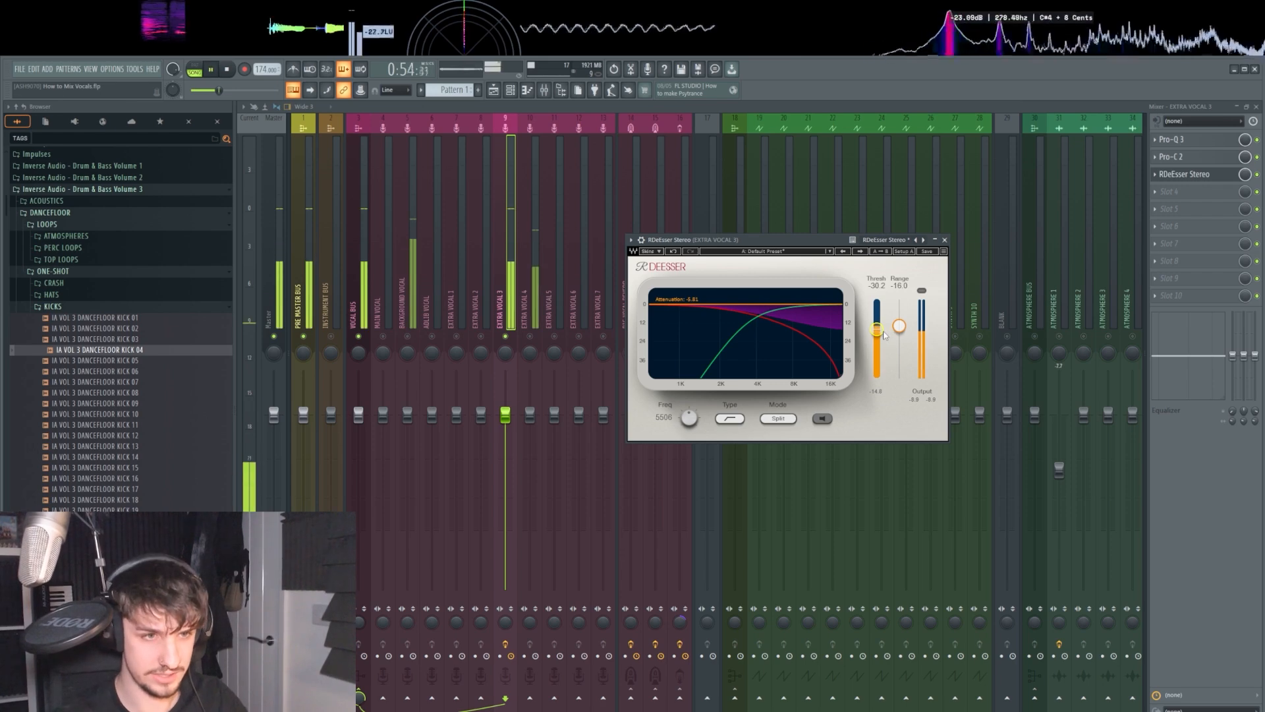
left_click_drag(875, 327, 875, 338)
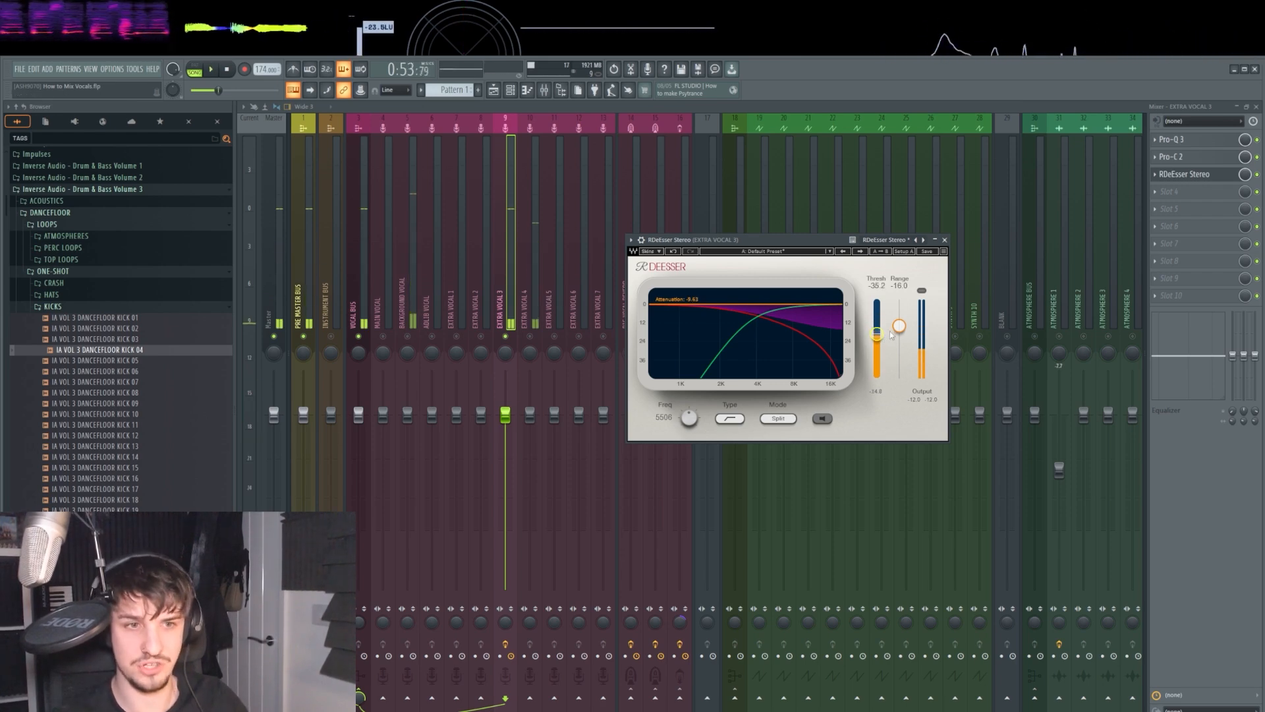
left_click_drag(877, 327, 876, 338)
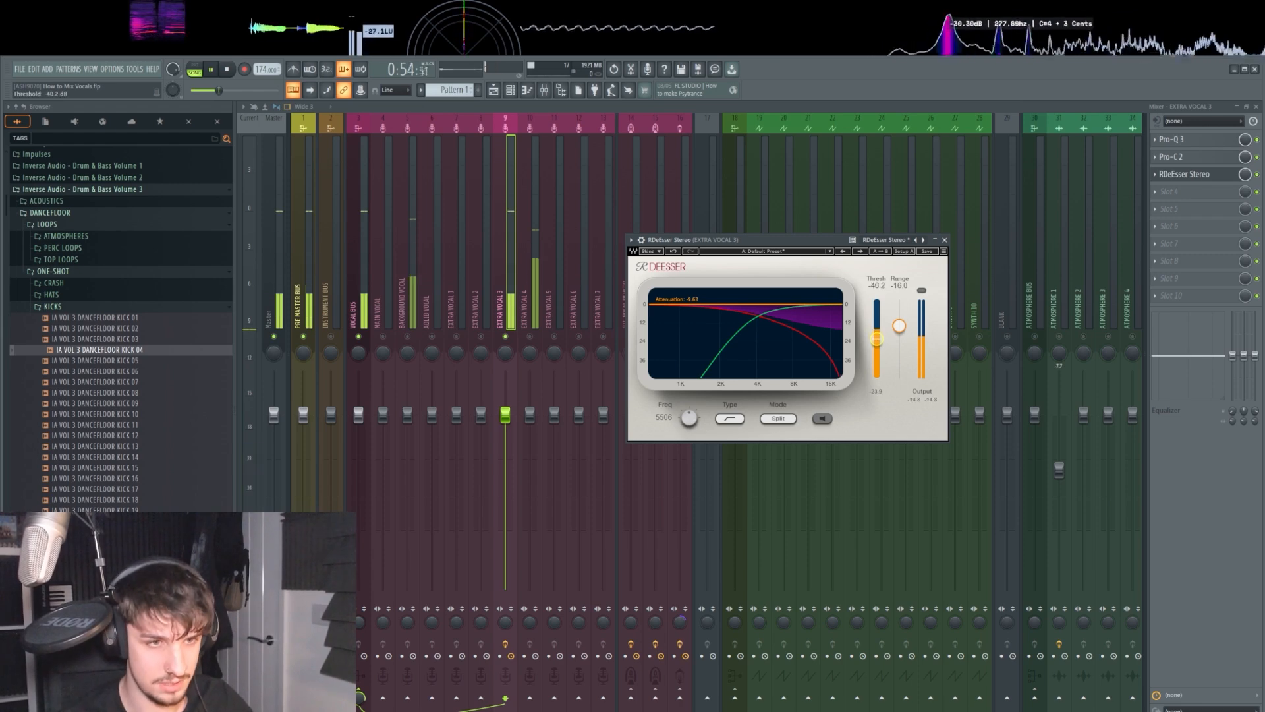
left_click_drag(876, 339, 876, 334)
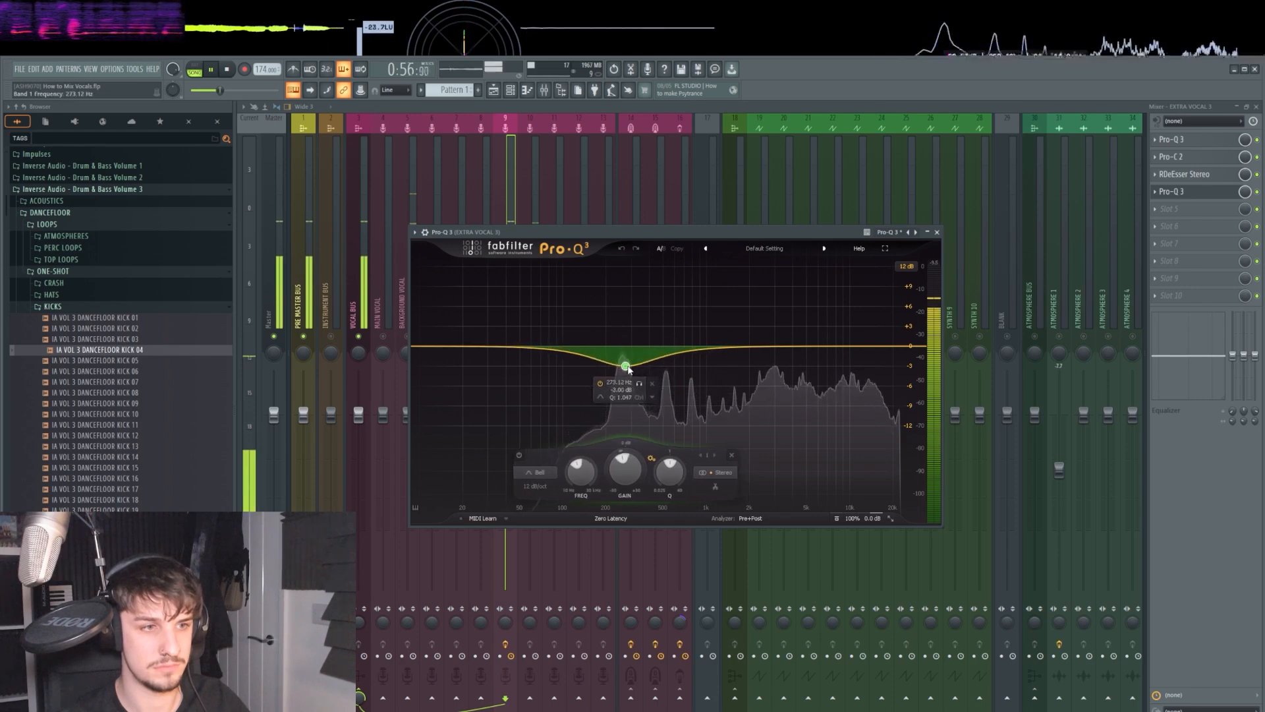
Step: Cut a low-mid bell around 260 Hz in the second Pro-Q 3
left_click_drag(628, 366, 625, 364)
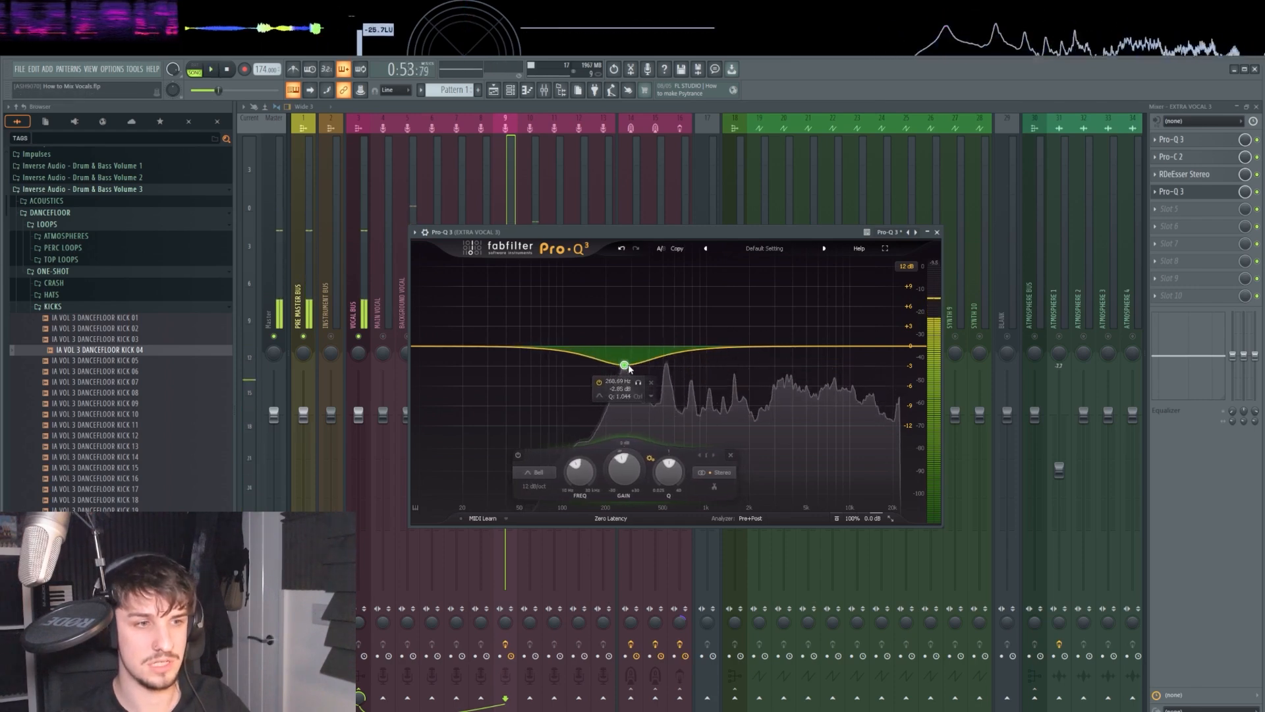
left_click_drag(625, 364, 627, 359)
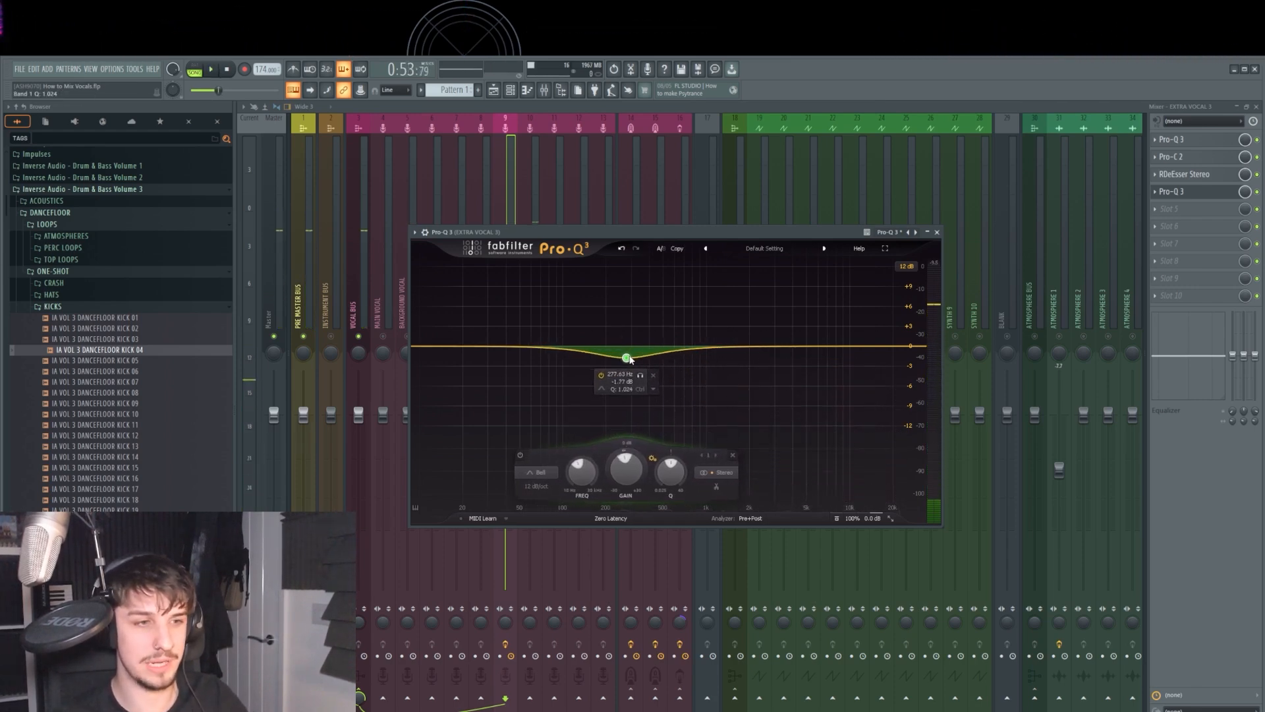
left_click_drag(628, 357, 628, 361)
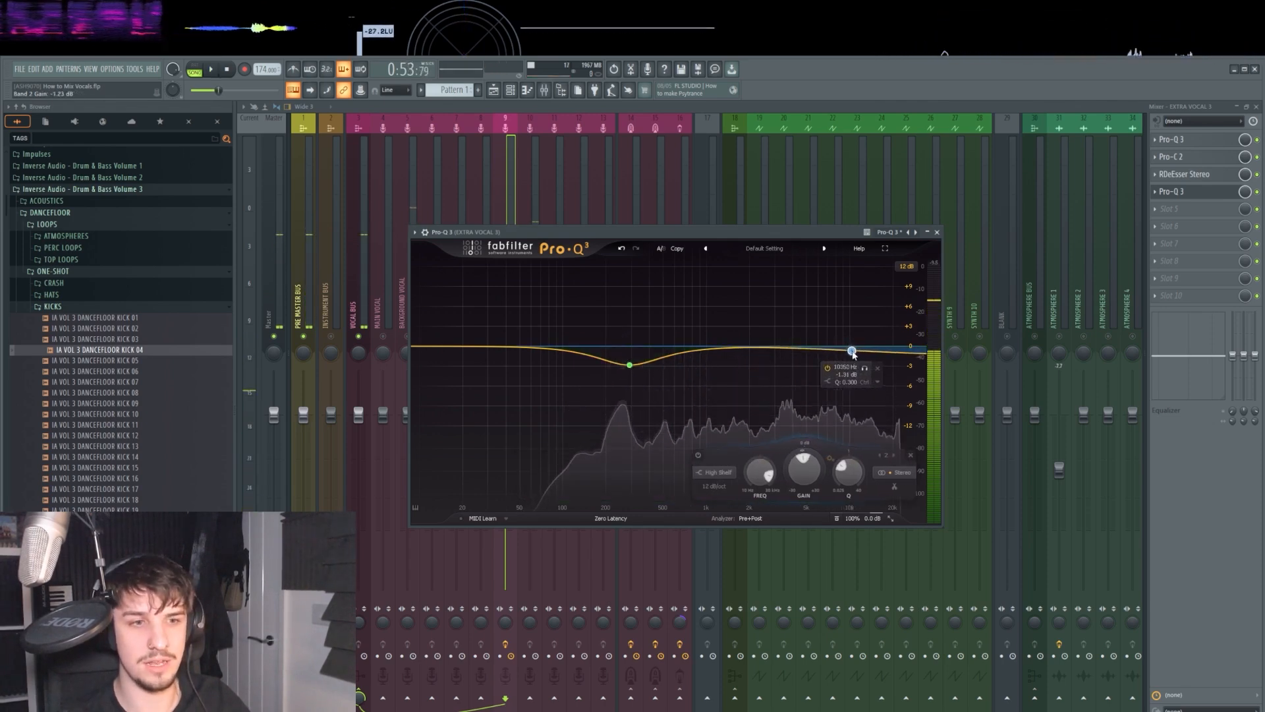
Step: Turn the high band into a narrow dynamic dip, then add an upper-mid boost
left_click_drag(852, 351, 865, 347)
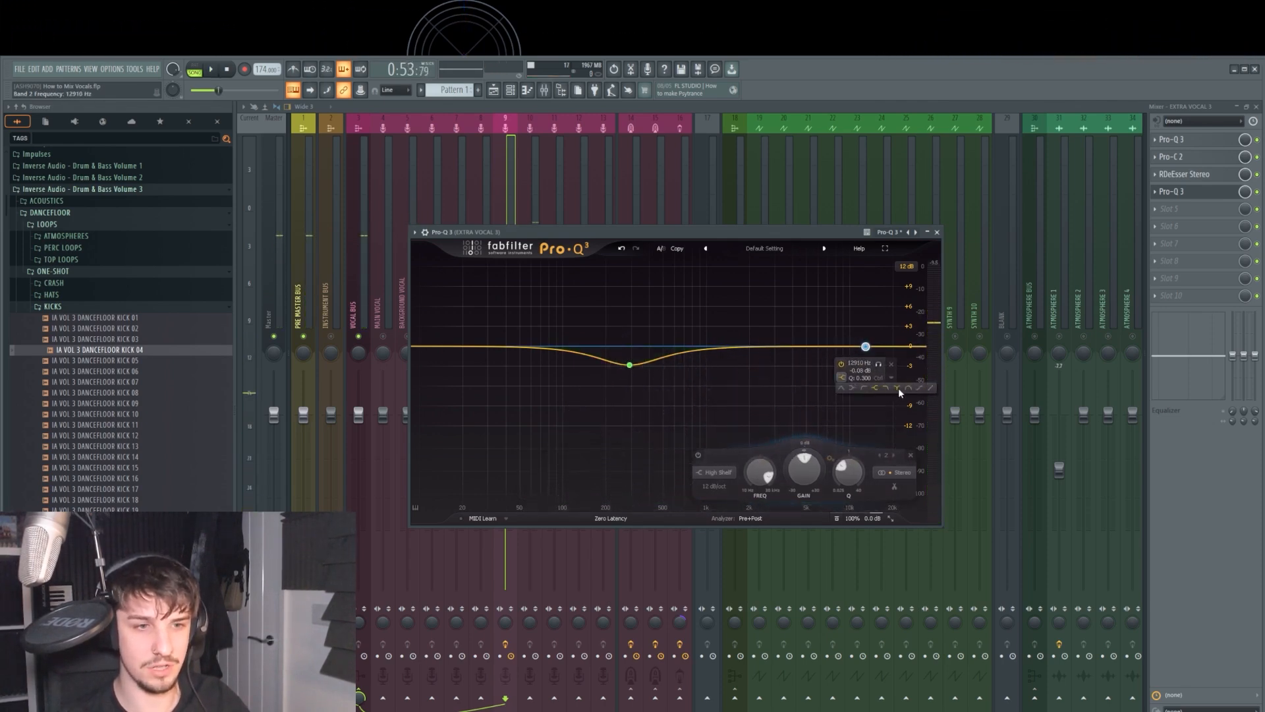
left_click_drag(865, 347, 846, 364)
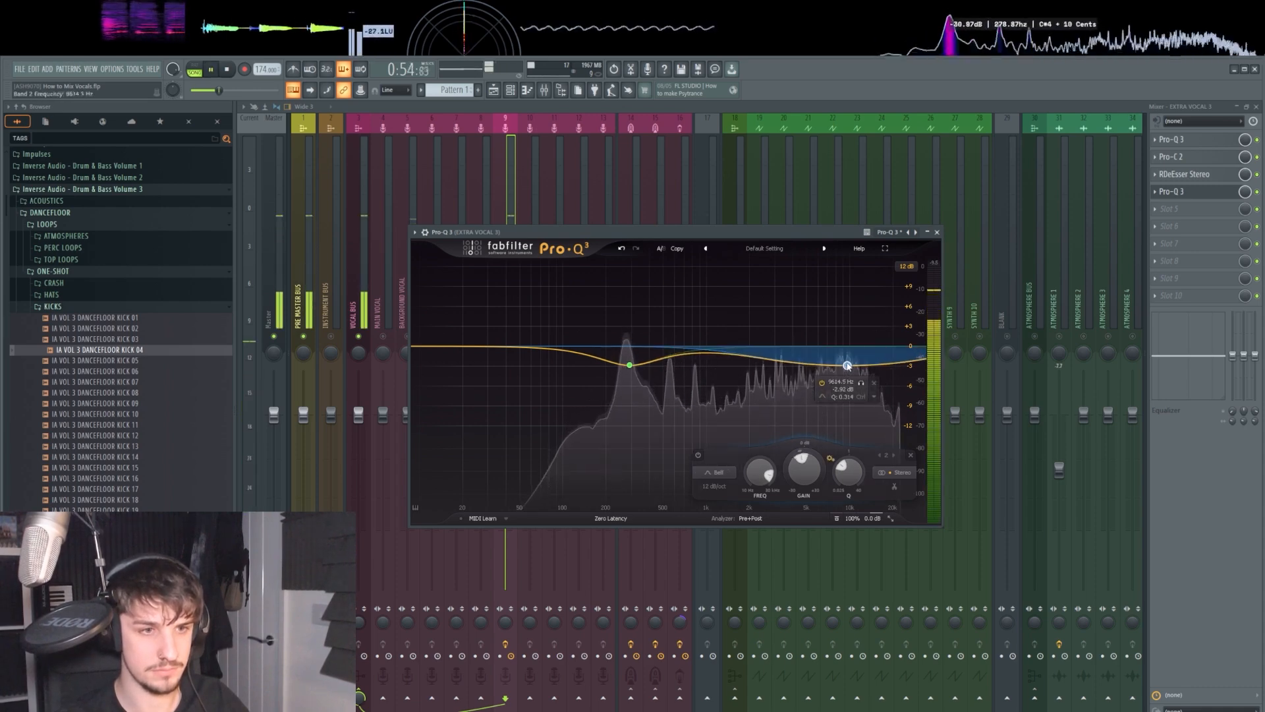
left_click_drag(846, 363, 854, 358)
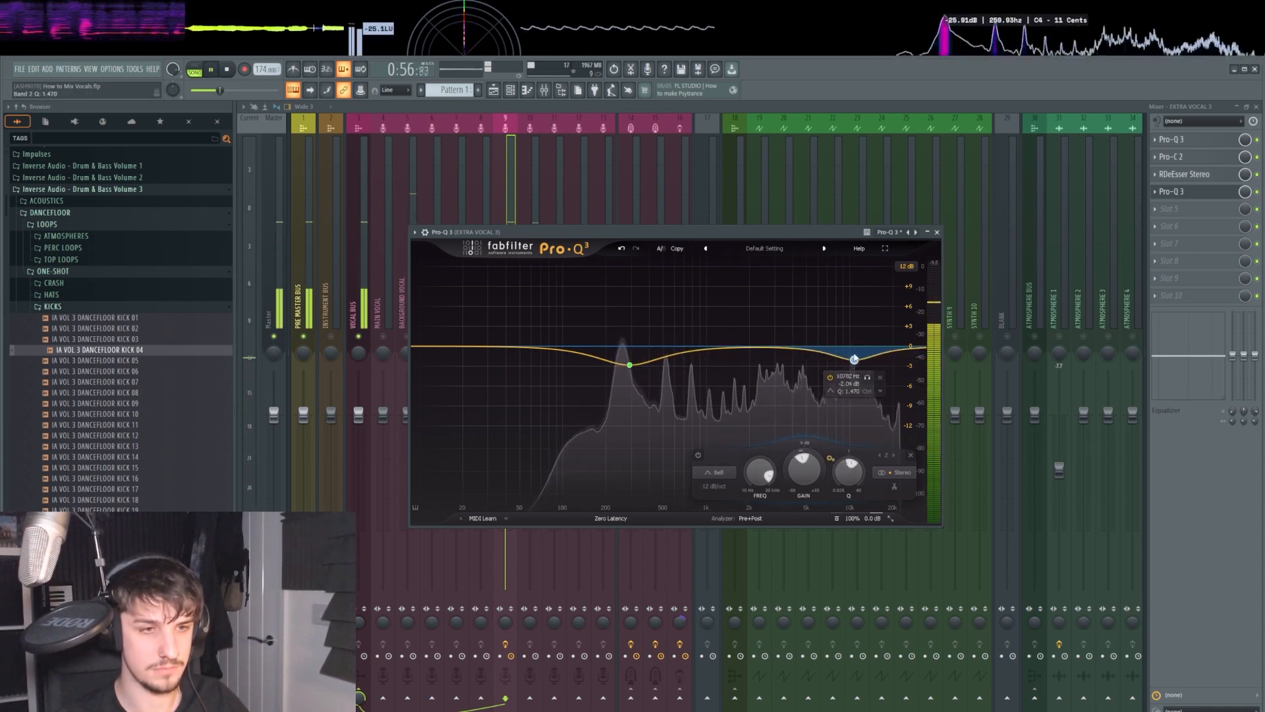
left_click_drag(854, 359, 853, 348)
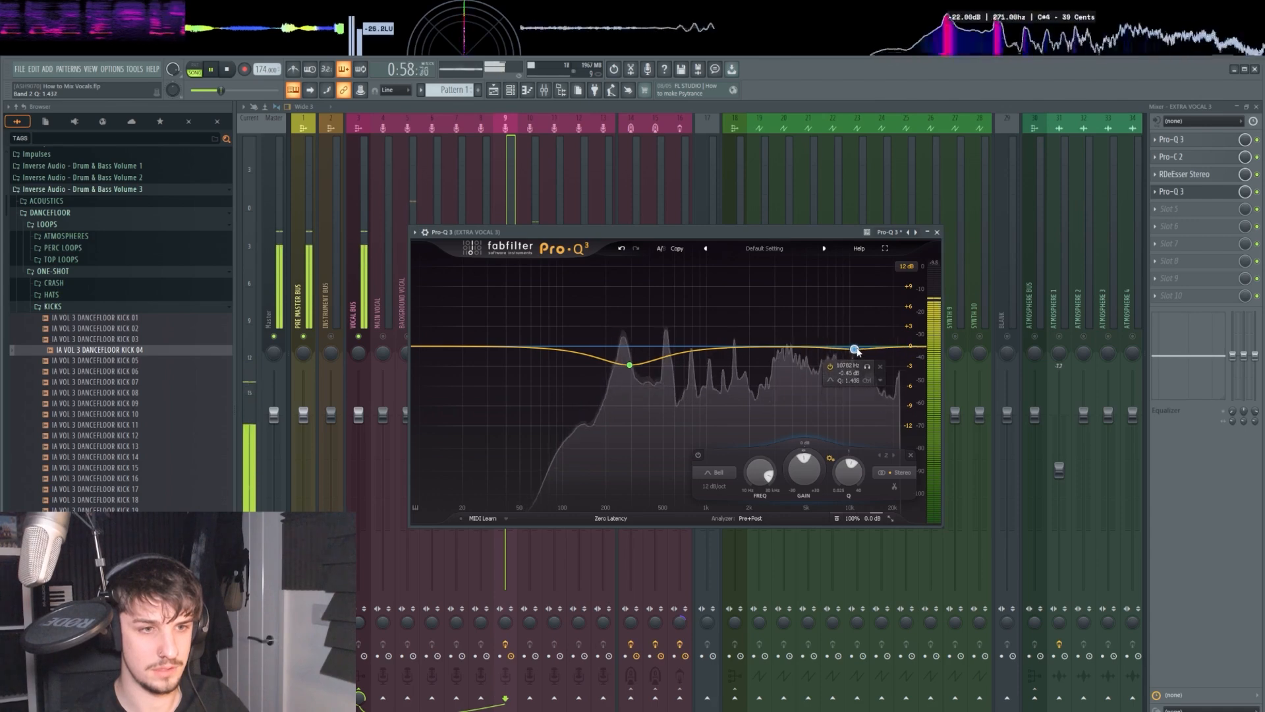
left_click_drag(854, 349, 854, 351)
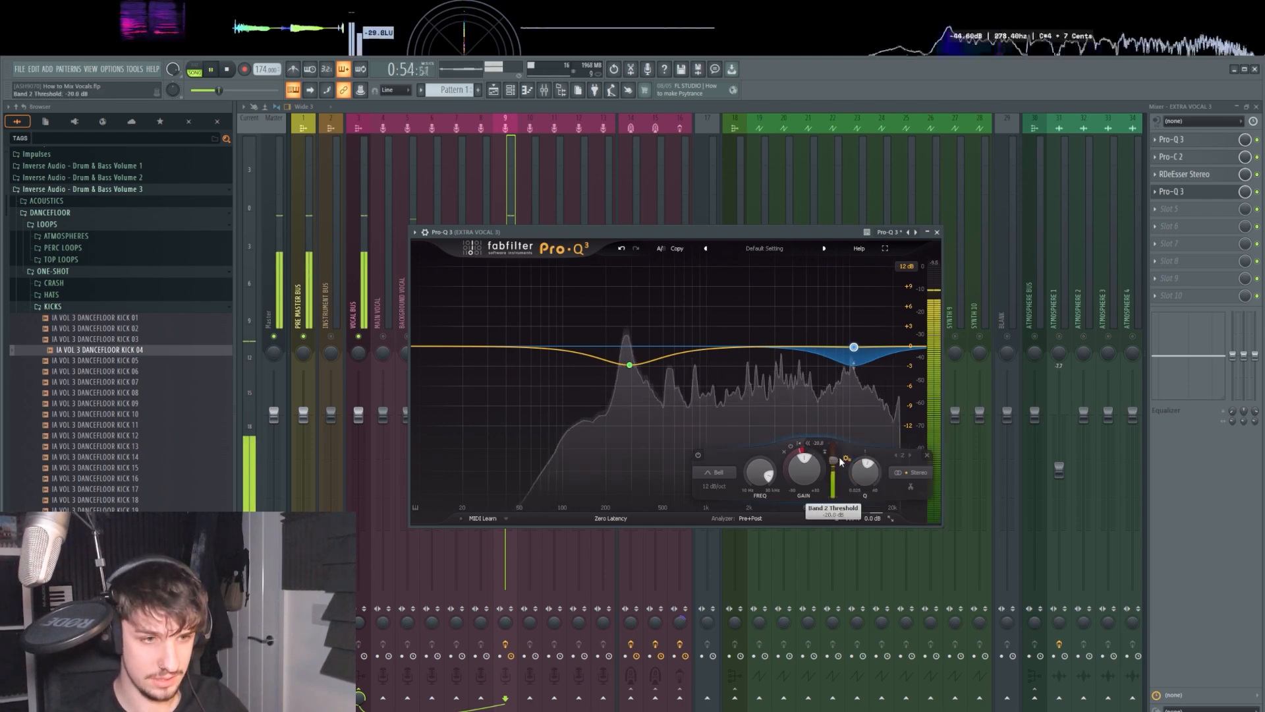
left_click_drag(831, 460, 831, 472)
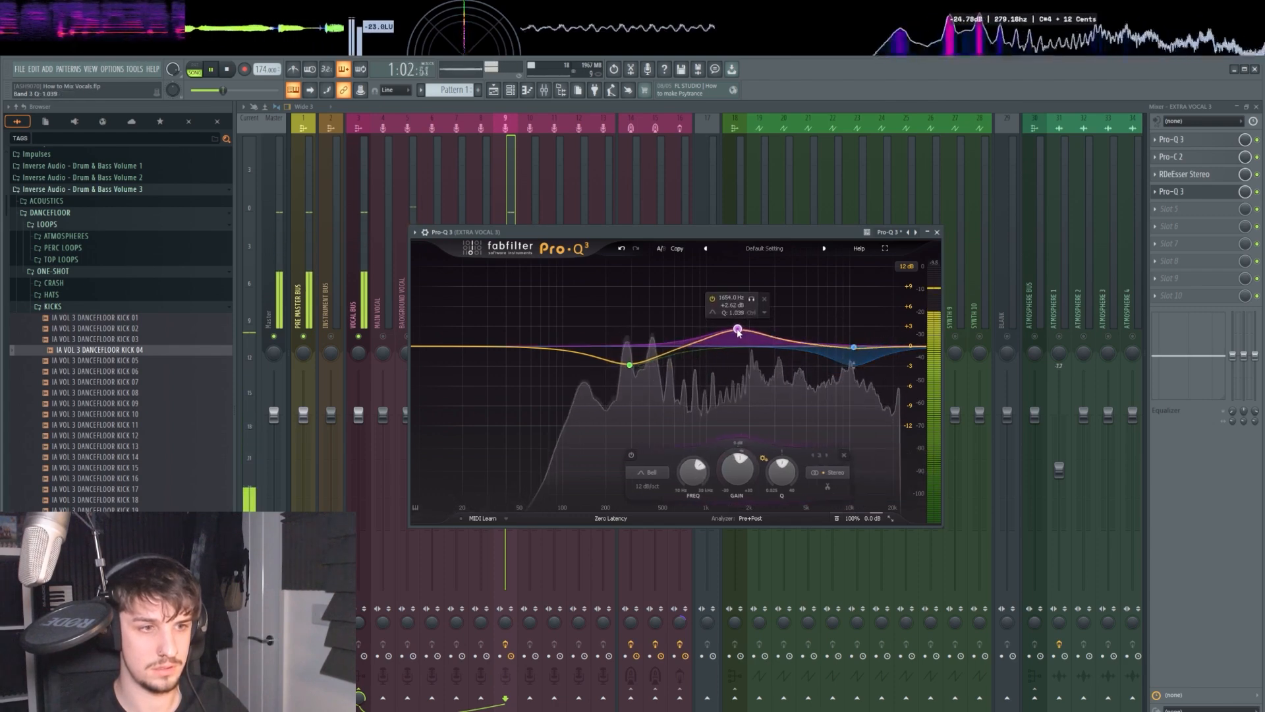
left_click_drag(737, 331, 778, 337)
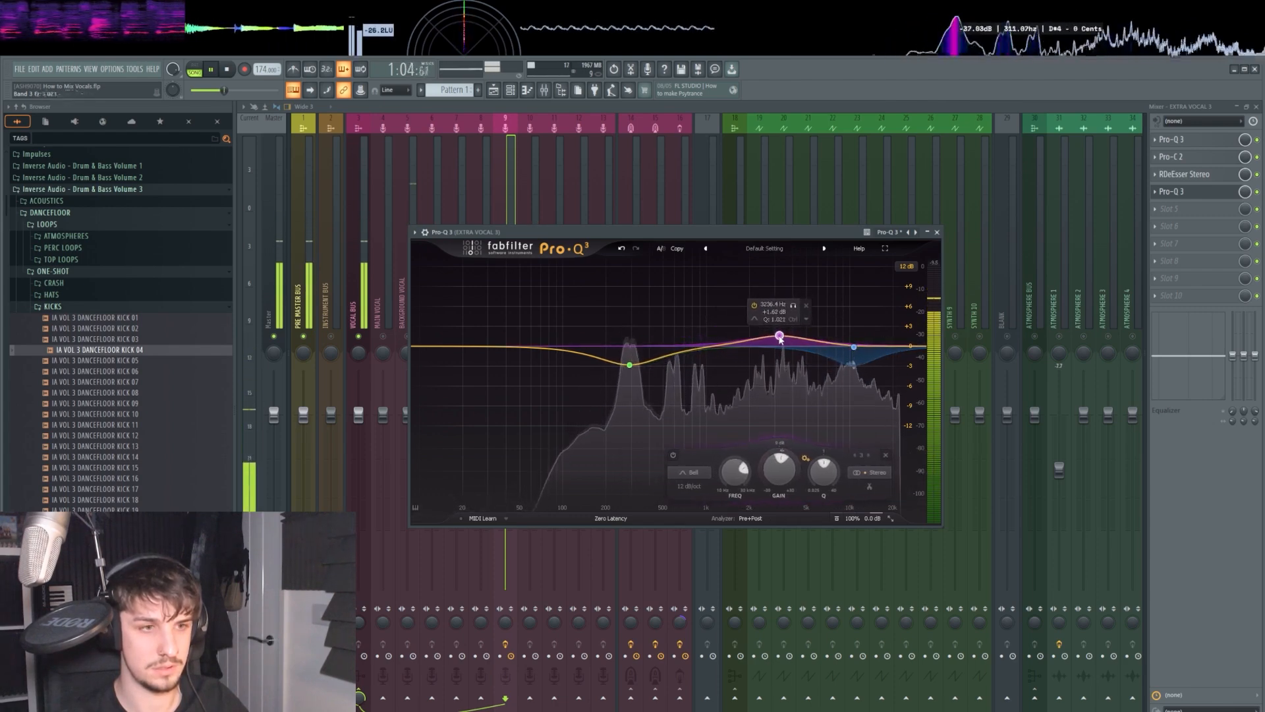
left_click_drag(779, 338, 706, 337)
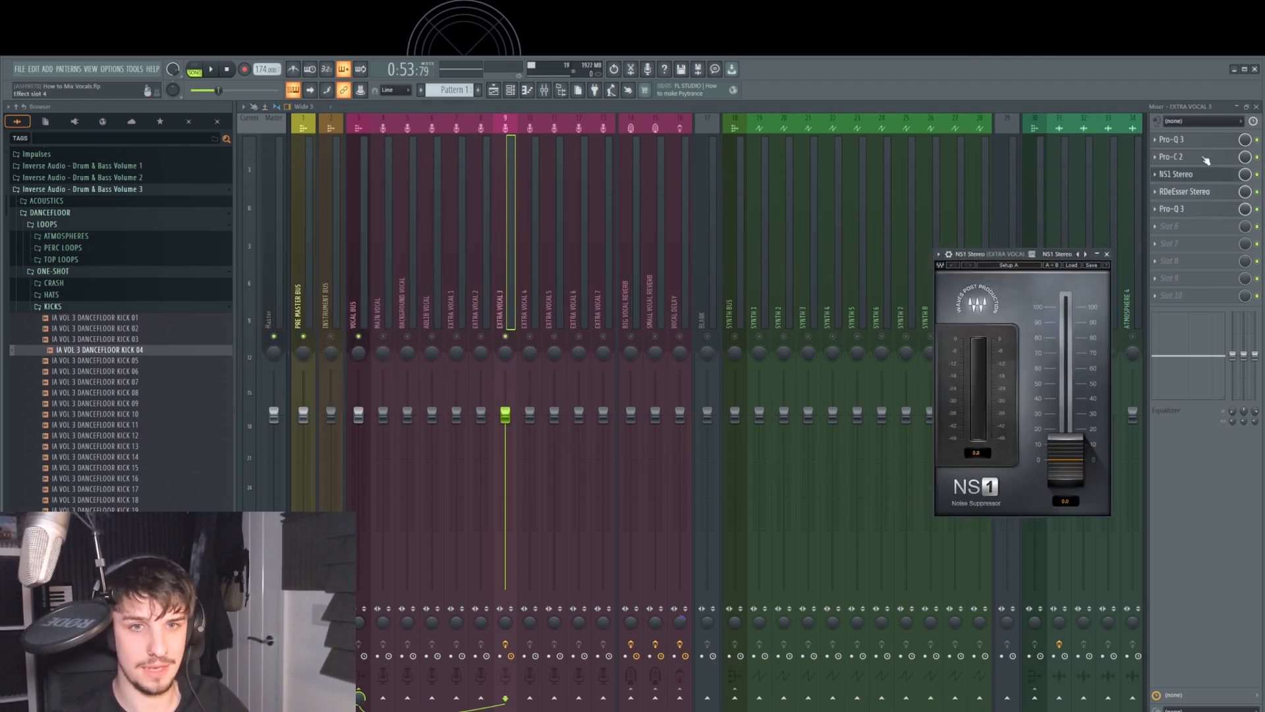
Step: Move NS1 to slot 1 and adjust its suppression fader, testing up to maximum
left_click_drag(1021, 253, 807, 217)
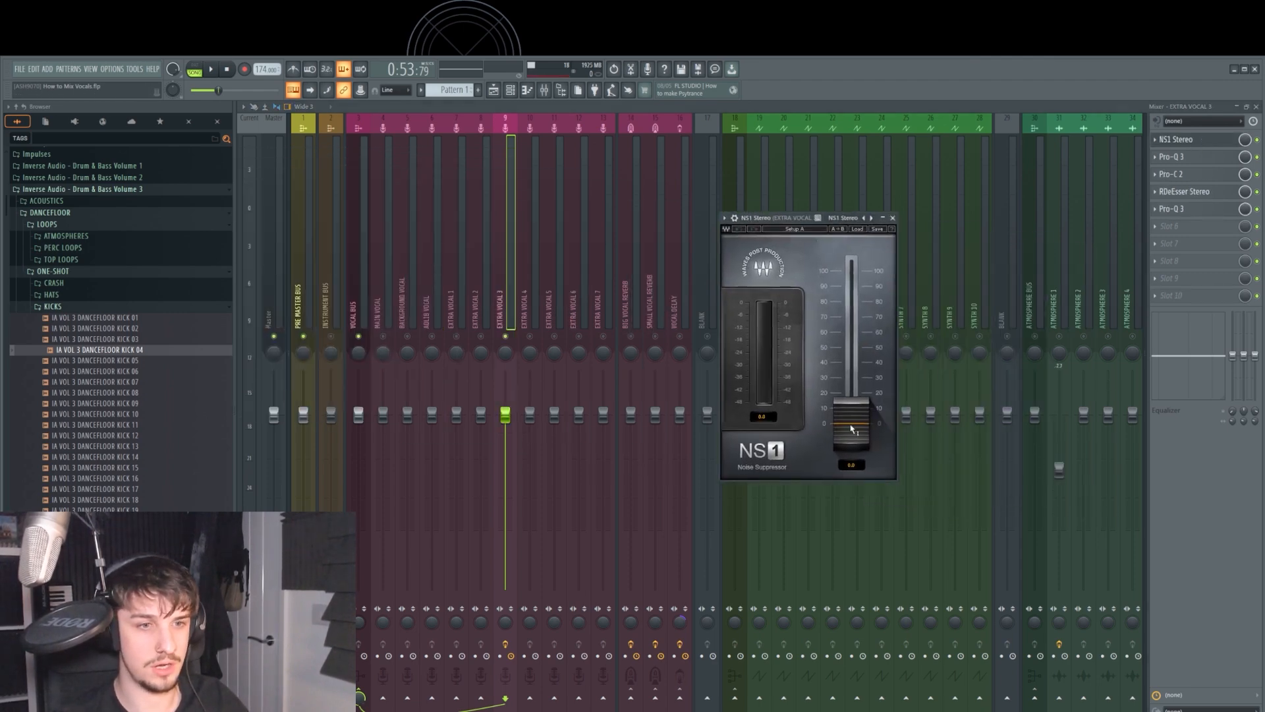
left_click_drag(851, 411, 852, 435)
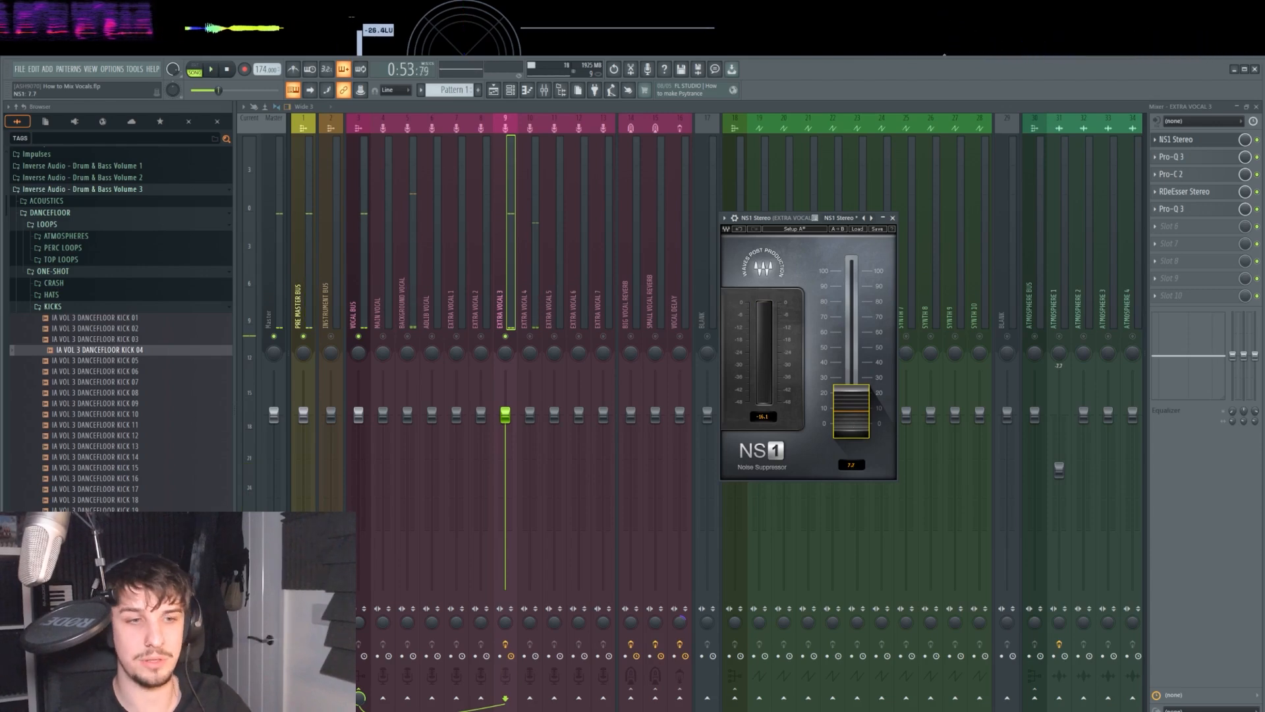
left_click_drag(849, 411, 849, 363)
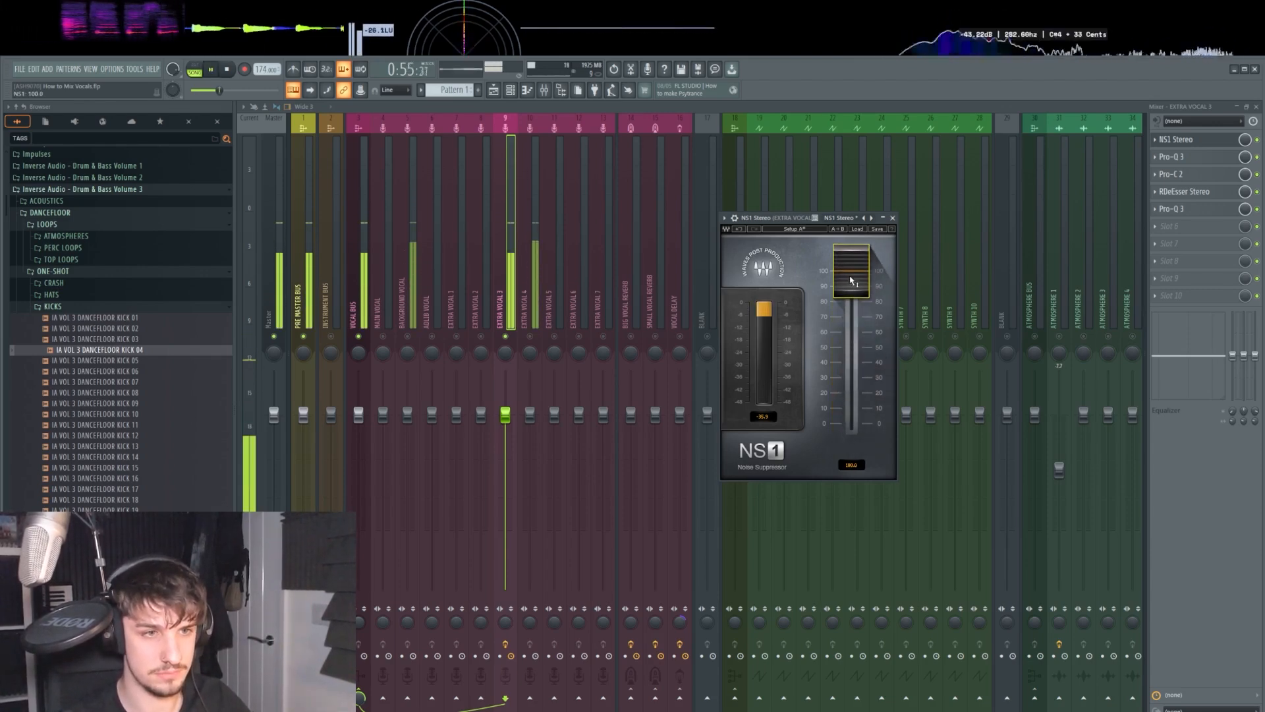
left_click_drag(851, 274, 851, 395)
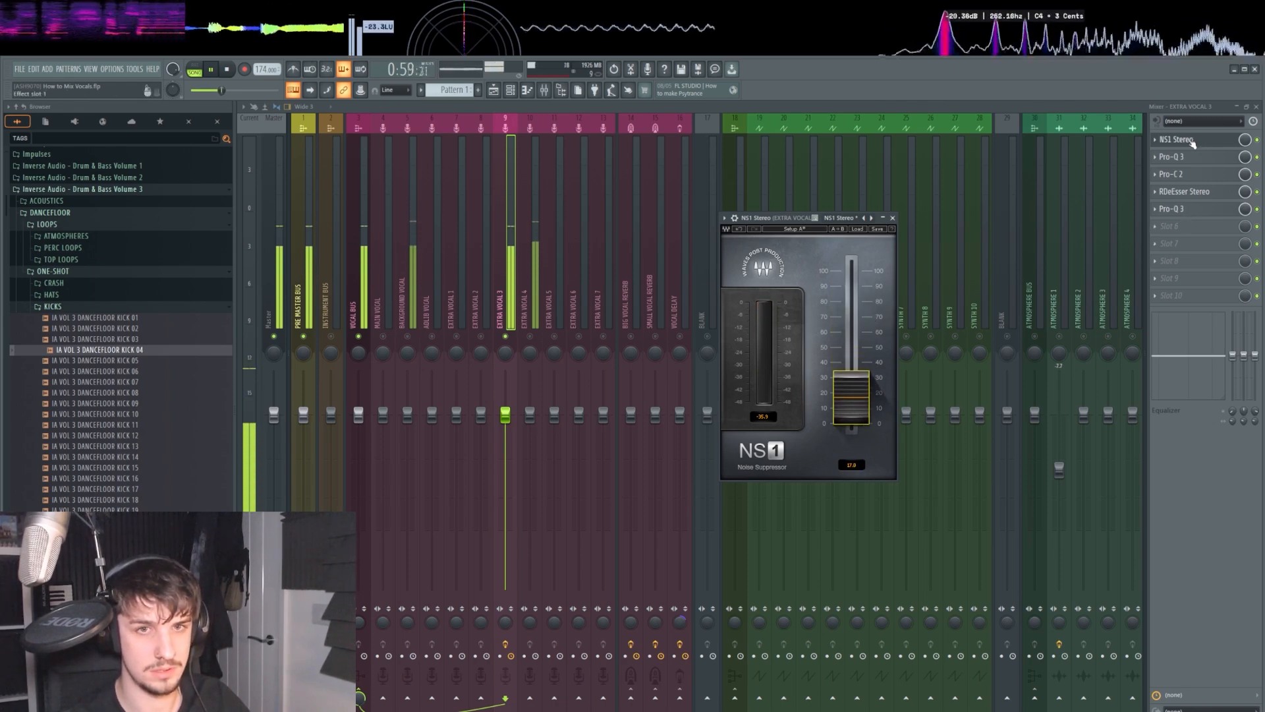
left_click(1183, 226)
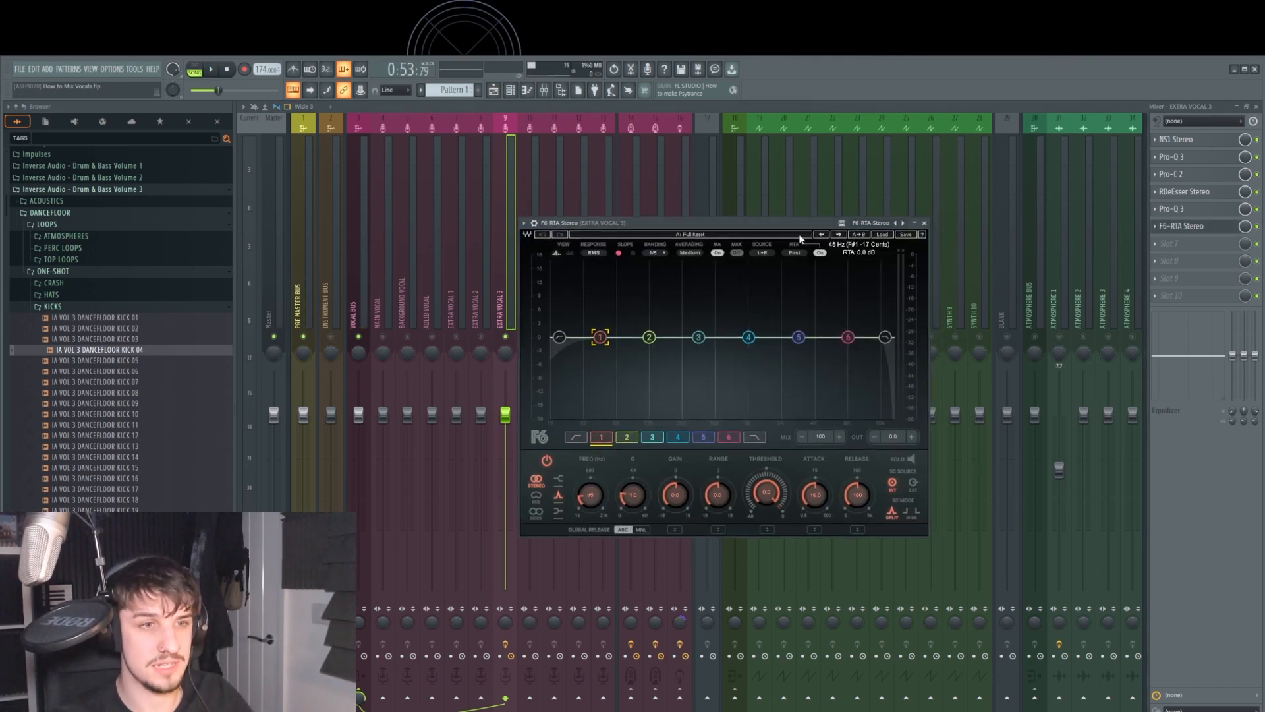
Step: Pick a factory preset from the F6 dynamic EQ's preset list
left_click(884, 234)
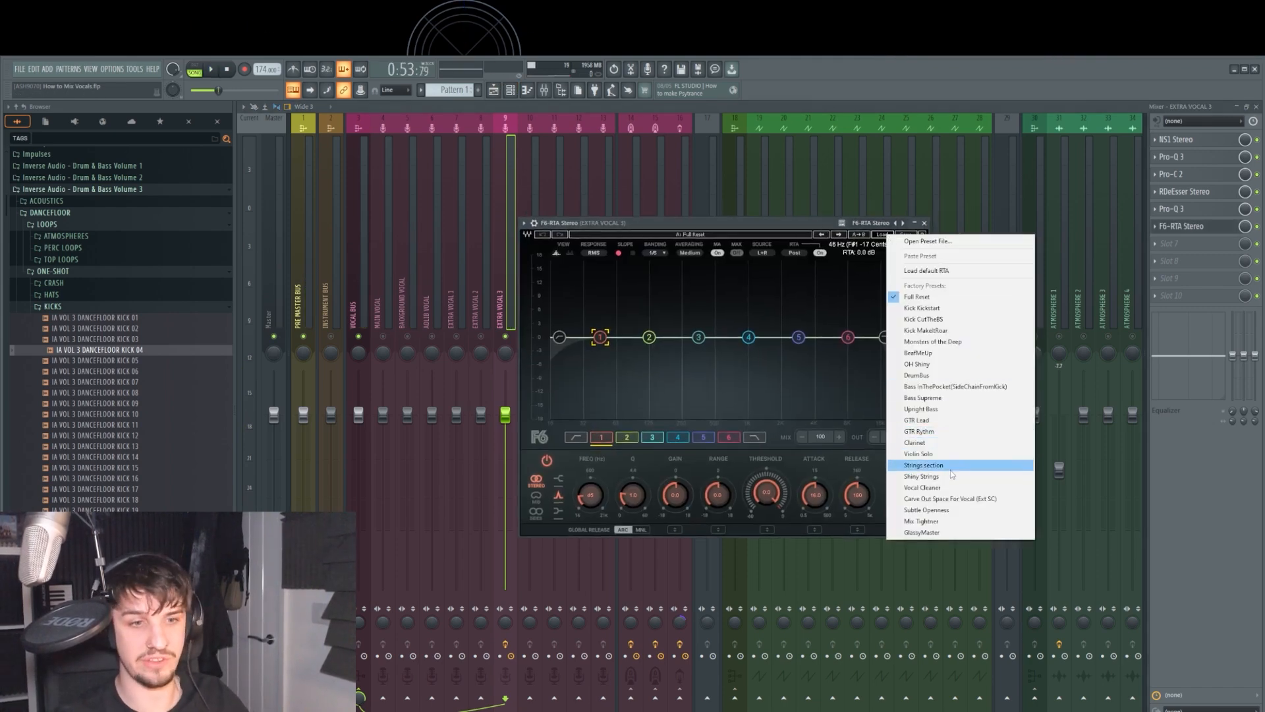
left_click(921, 486)
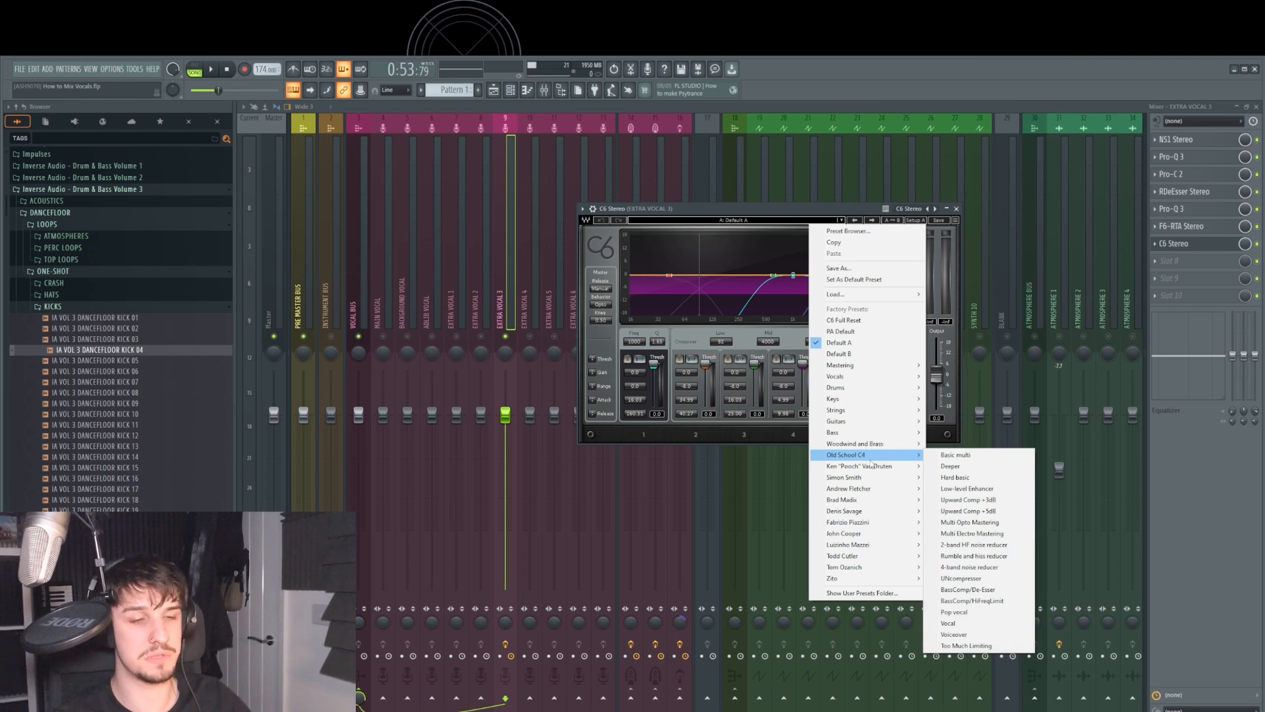
mouse_move(859, 466)
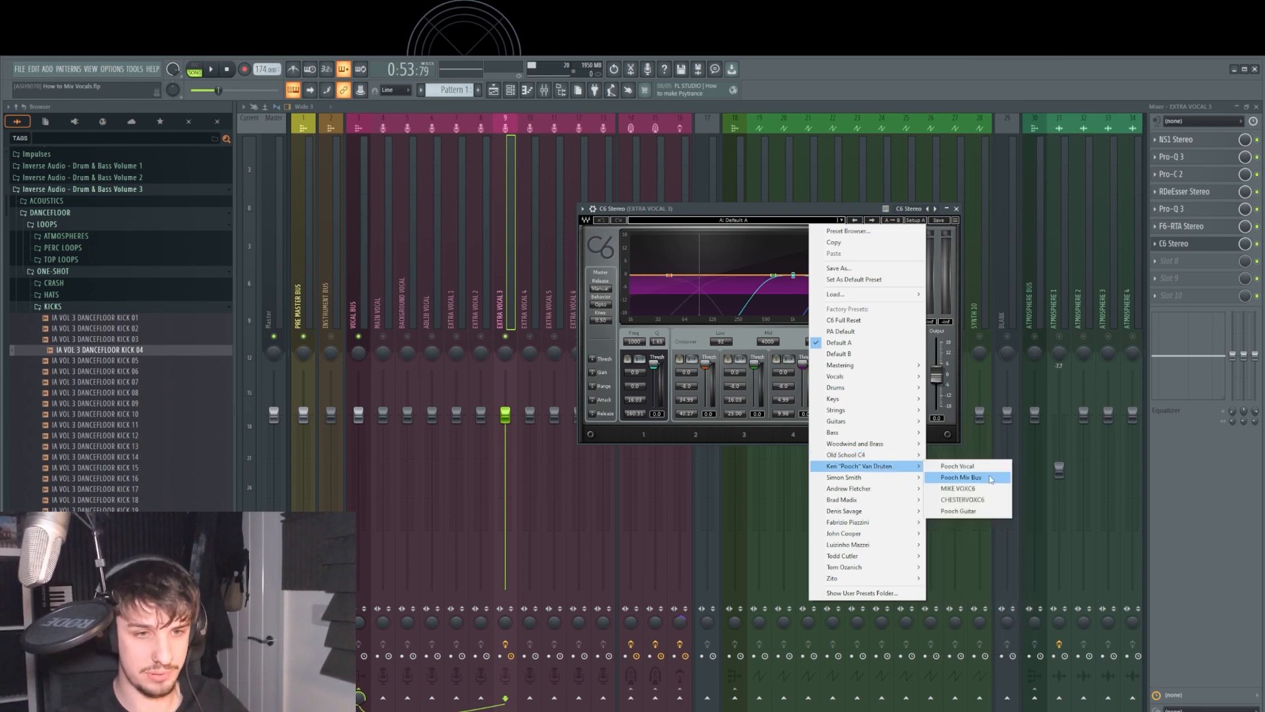
Step: Load the Ken 'Pooch' Van Druten > Pooch Vocal preset on C6 and reopen its window
left_click(957, 466)
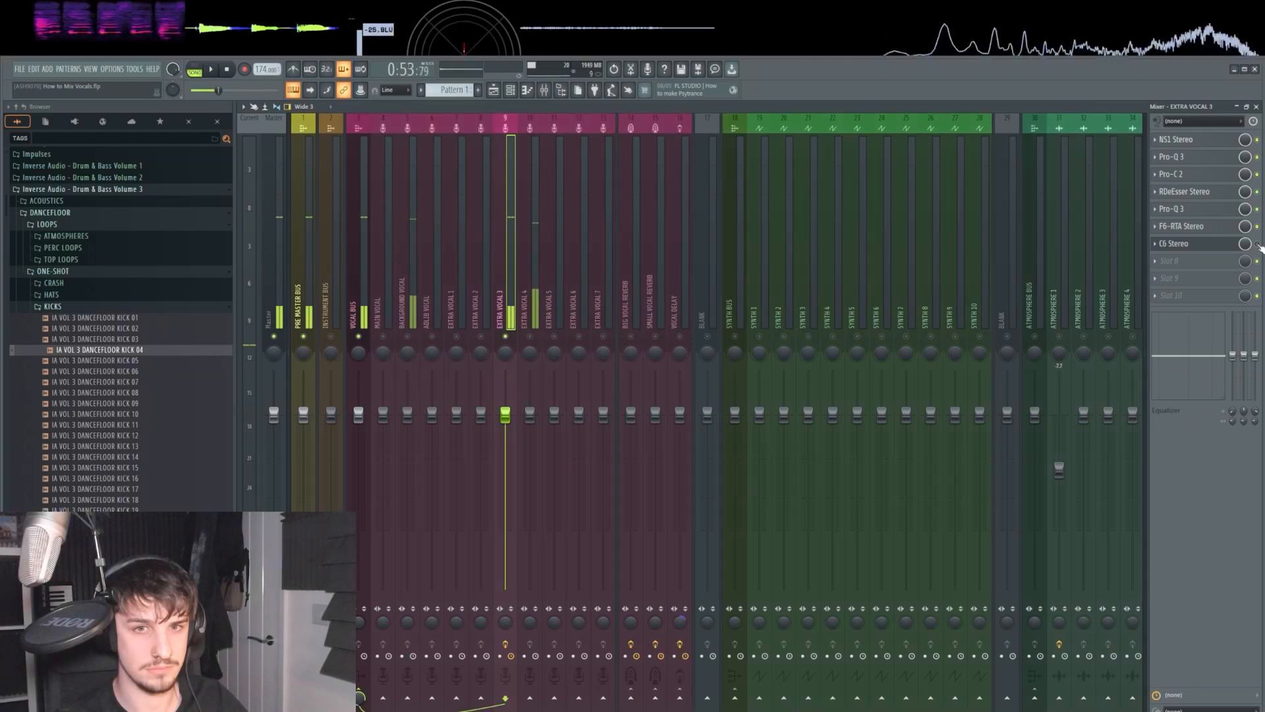
left_click(1174, 243)
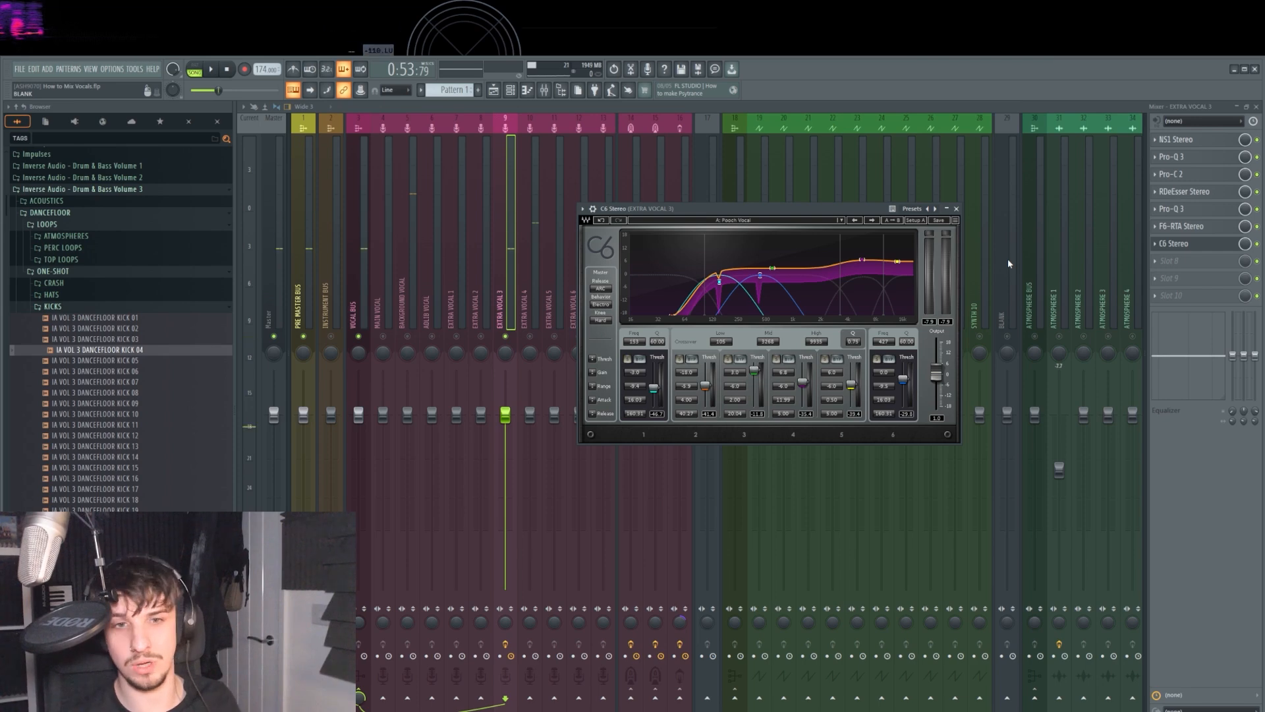
left_click(956, 208)
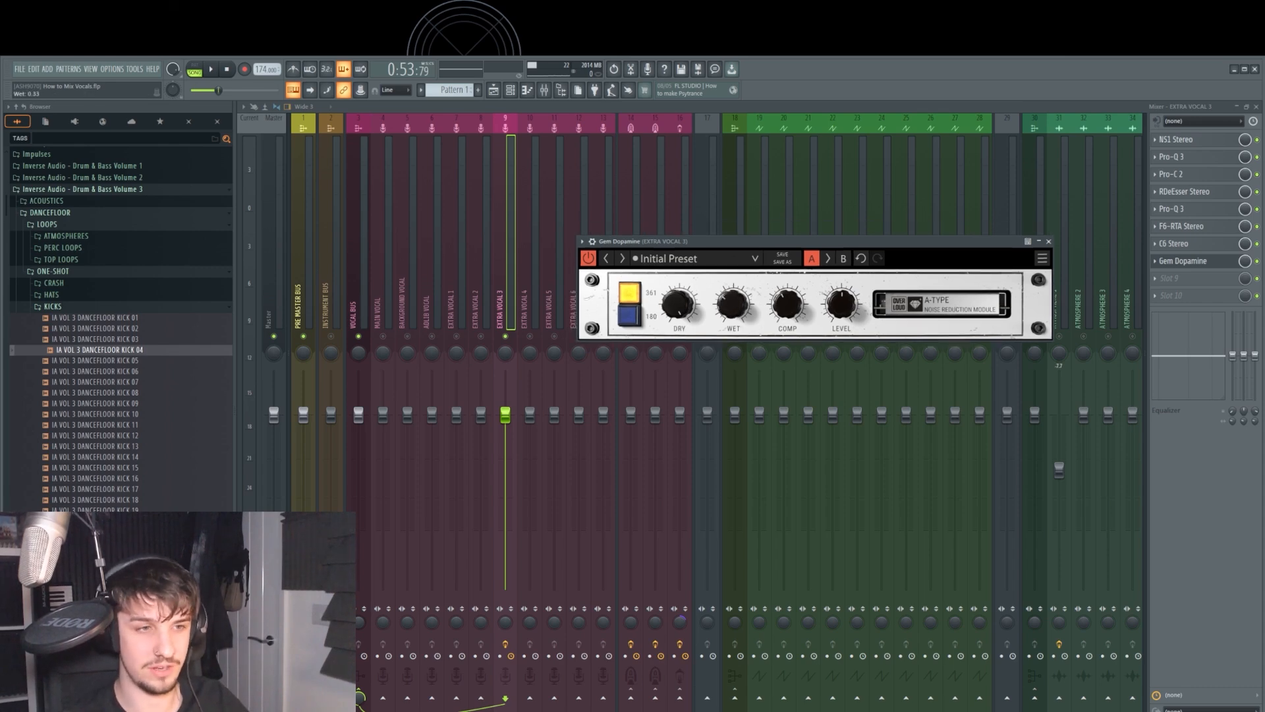
Step: Turn Gem Dopamine's WET knob down to about 0.30
left_click_drag(730, 303, 730, 278)
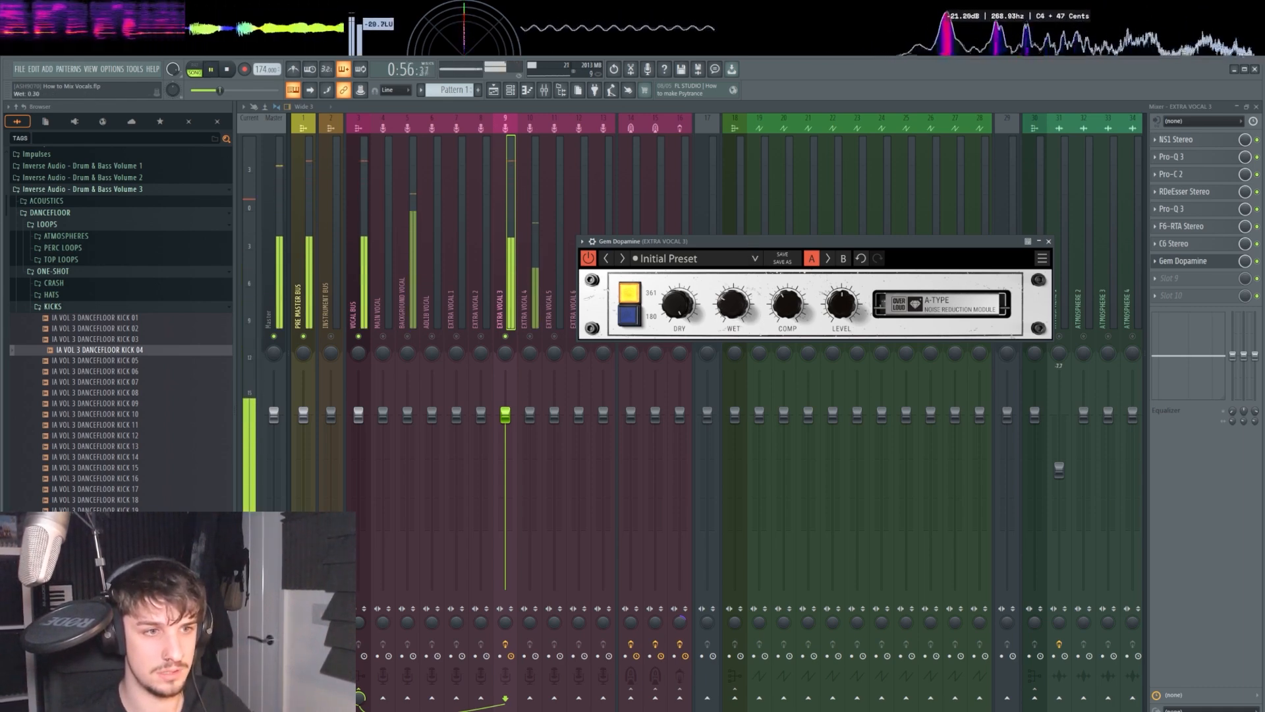
left_click(1047, 241)
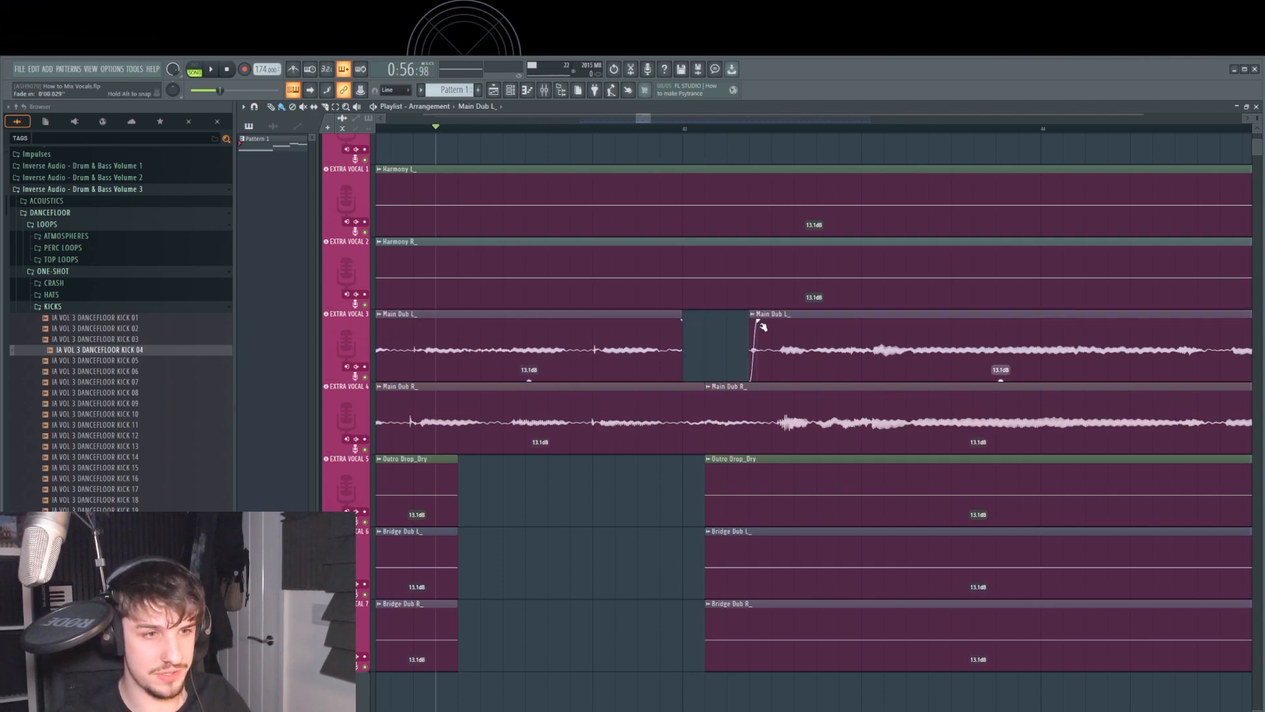
Step: Add a short fade-in at the start of Extra Vocal 3's Main Dub L clip
left_click(209, 69)
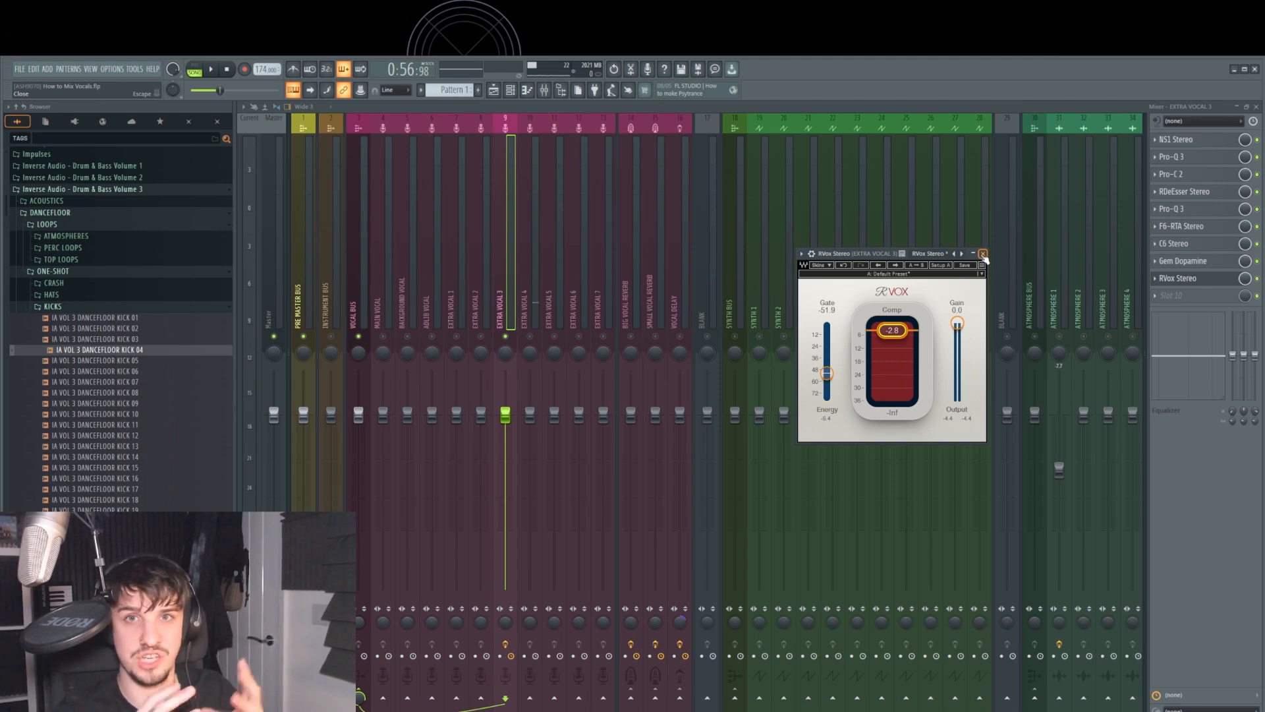
mouse_move(978, 258)
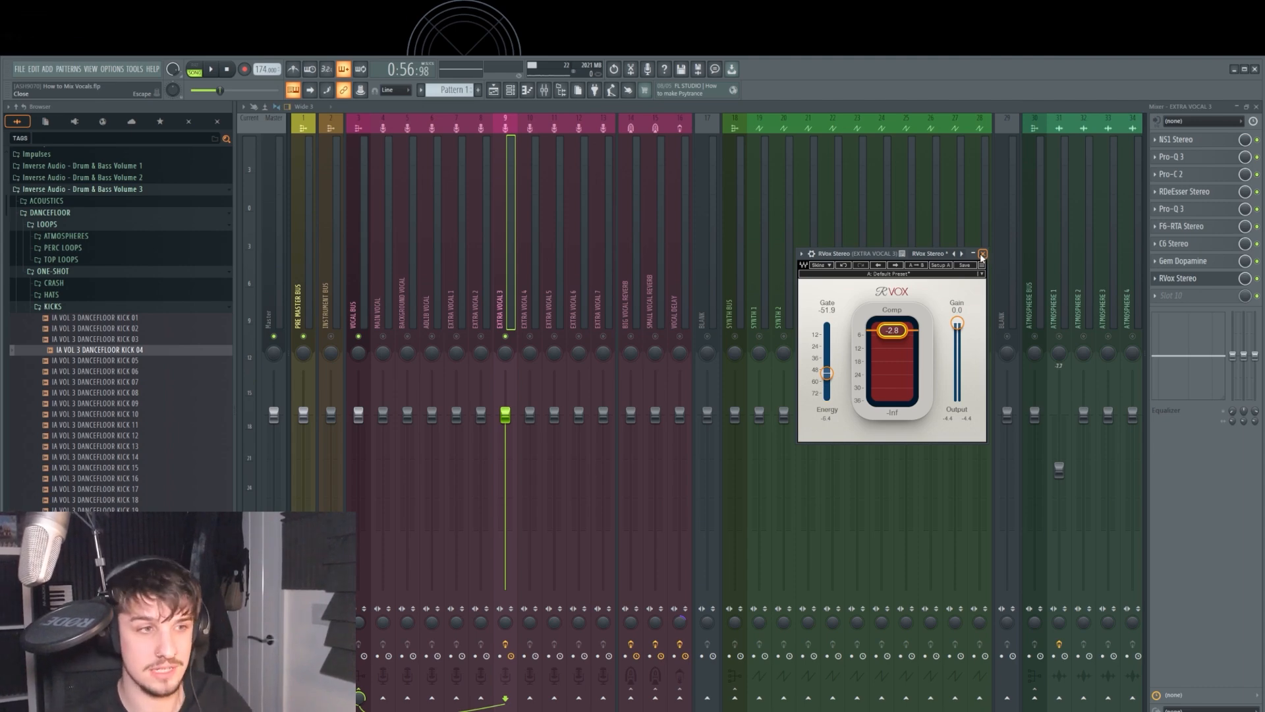
Step: Close the RVox plugin window at the end of Extra Vocal 3's chain
left_click(981, 253)
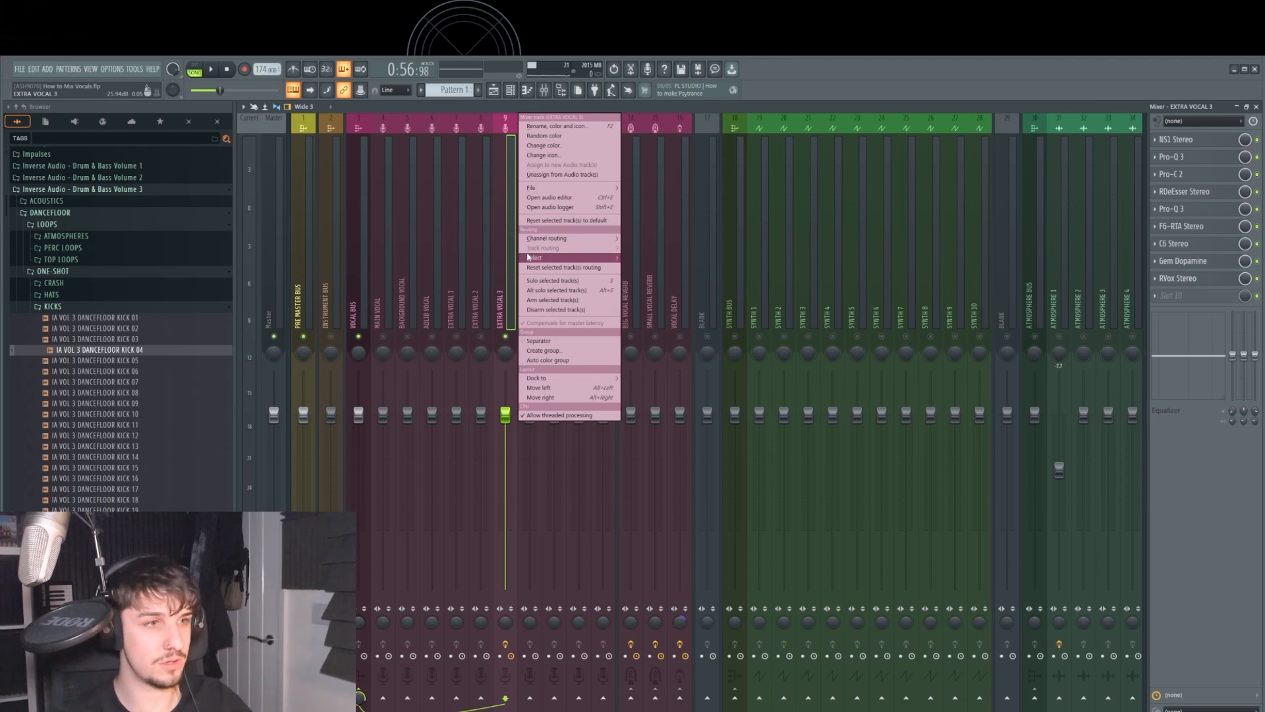
mouse_move(531, 187)
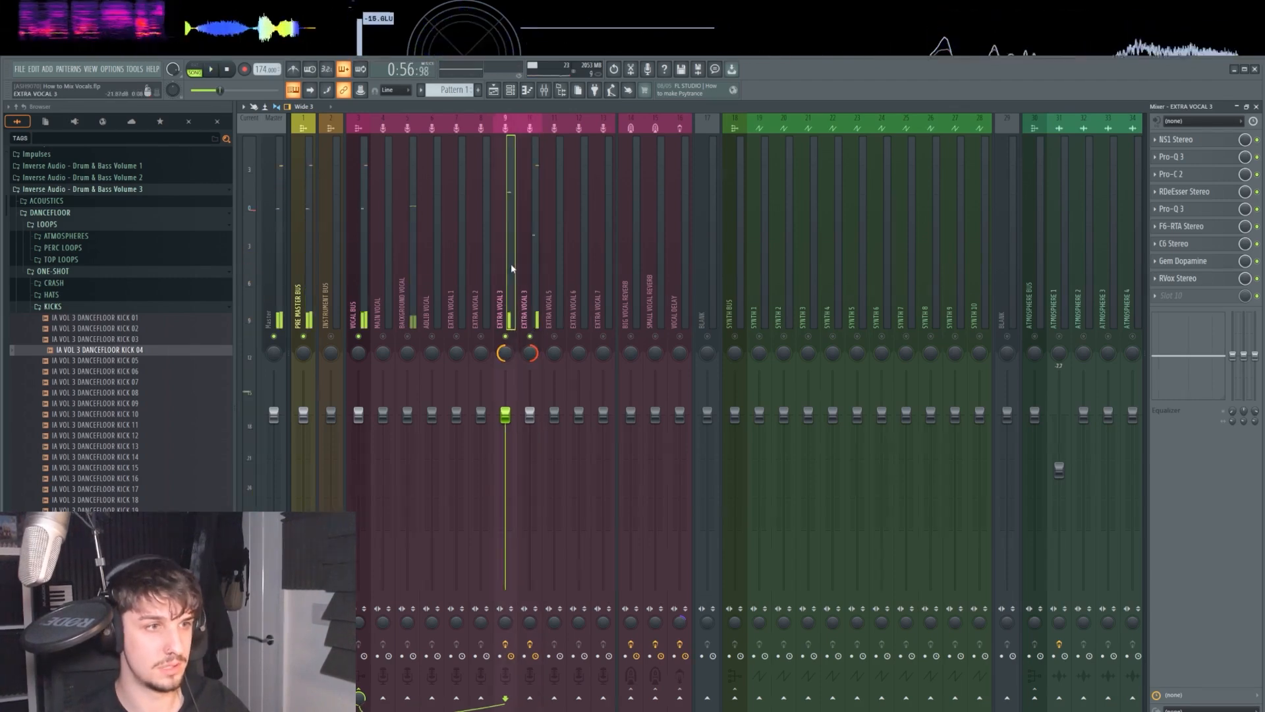
Step: Bring up EXTRA VOCAL 3's track options, showing its NS1 through RVox insert chain
right_click(504, 315)
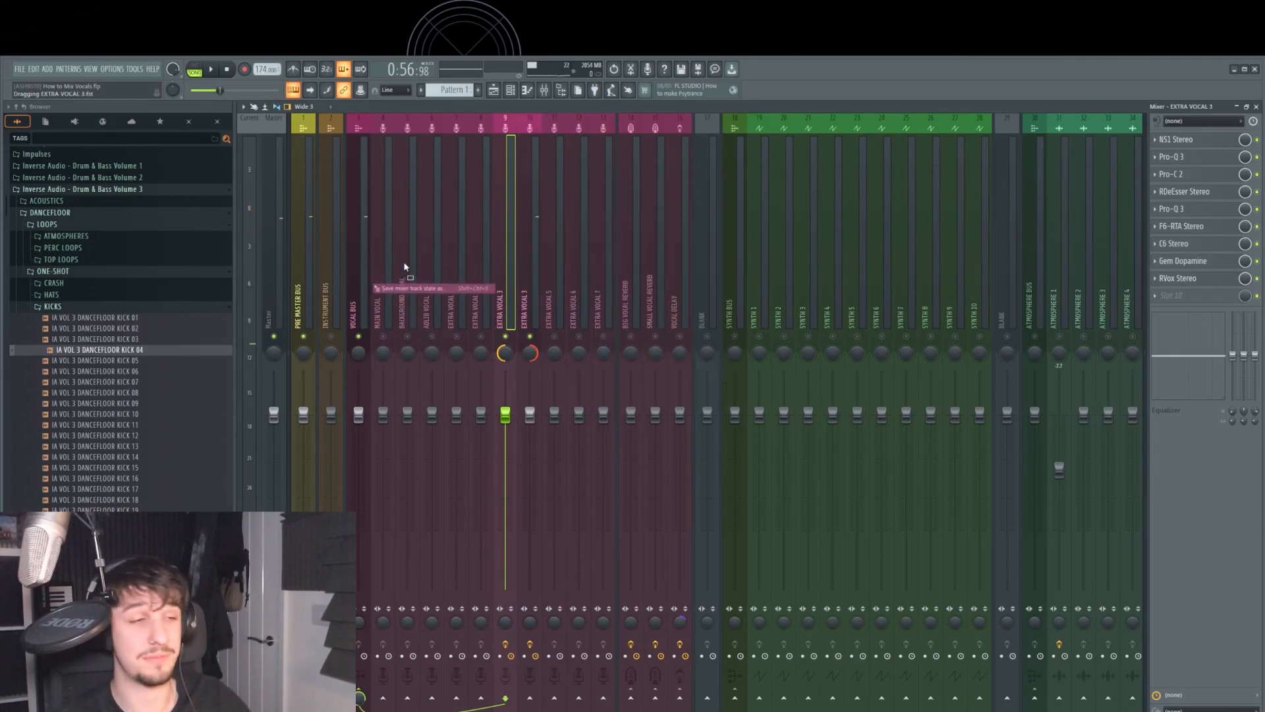
right_click(407, 352)
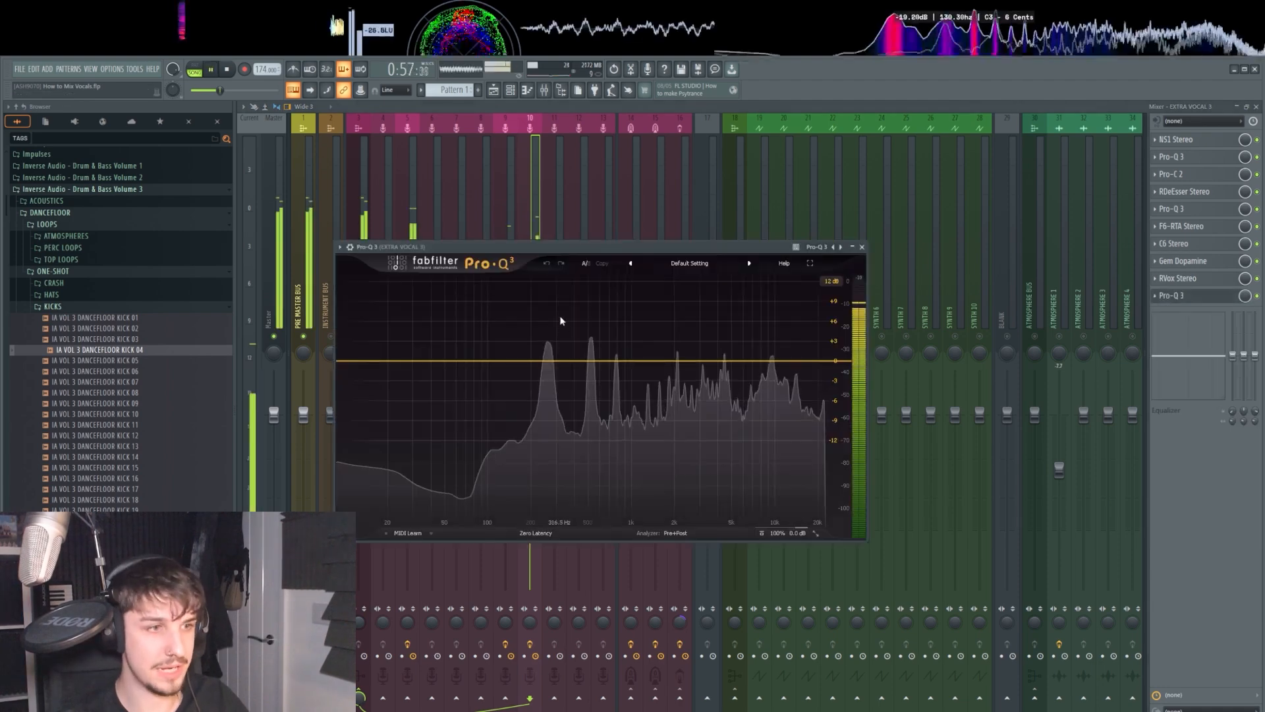
Step: On slot 10's Pro-Q 3, dip the low mids around 260 Hz and add a -4.23 dB high shelf
left_click(555, 373)
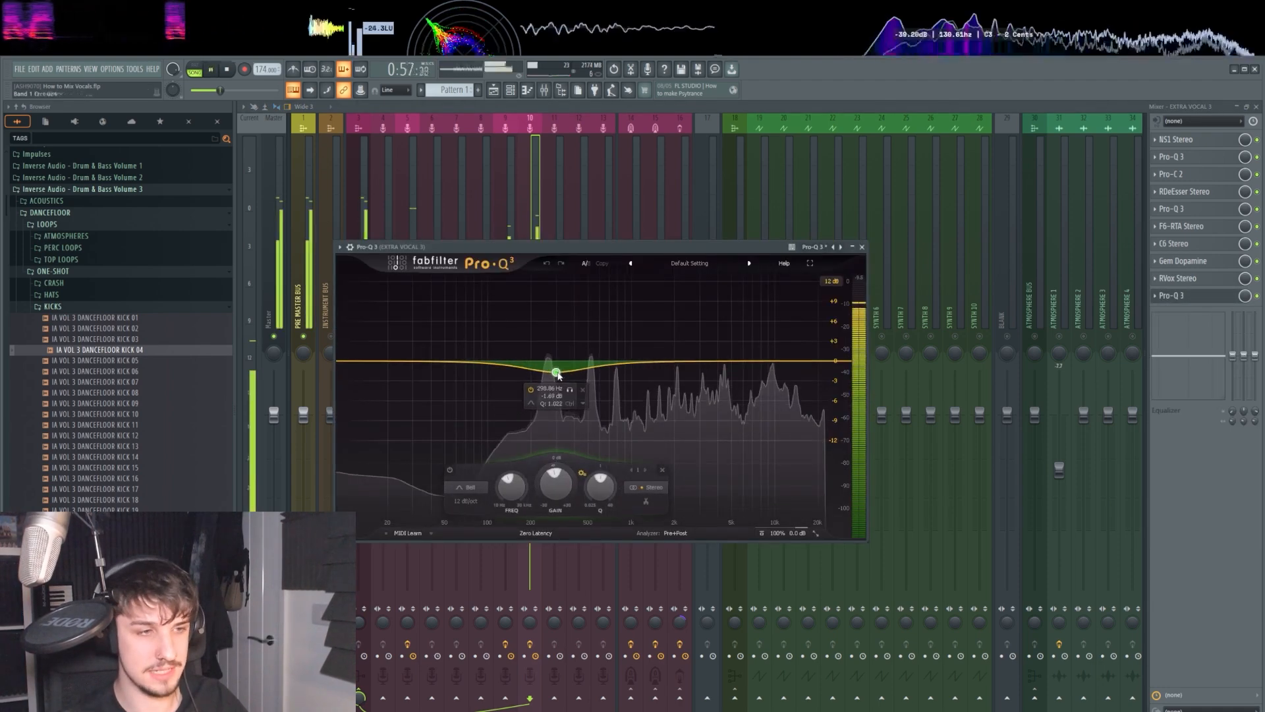
left_click_drag(557, 374, 618, 375)
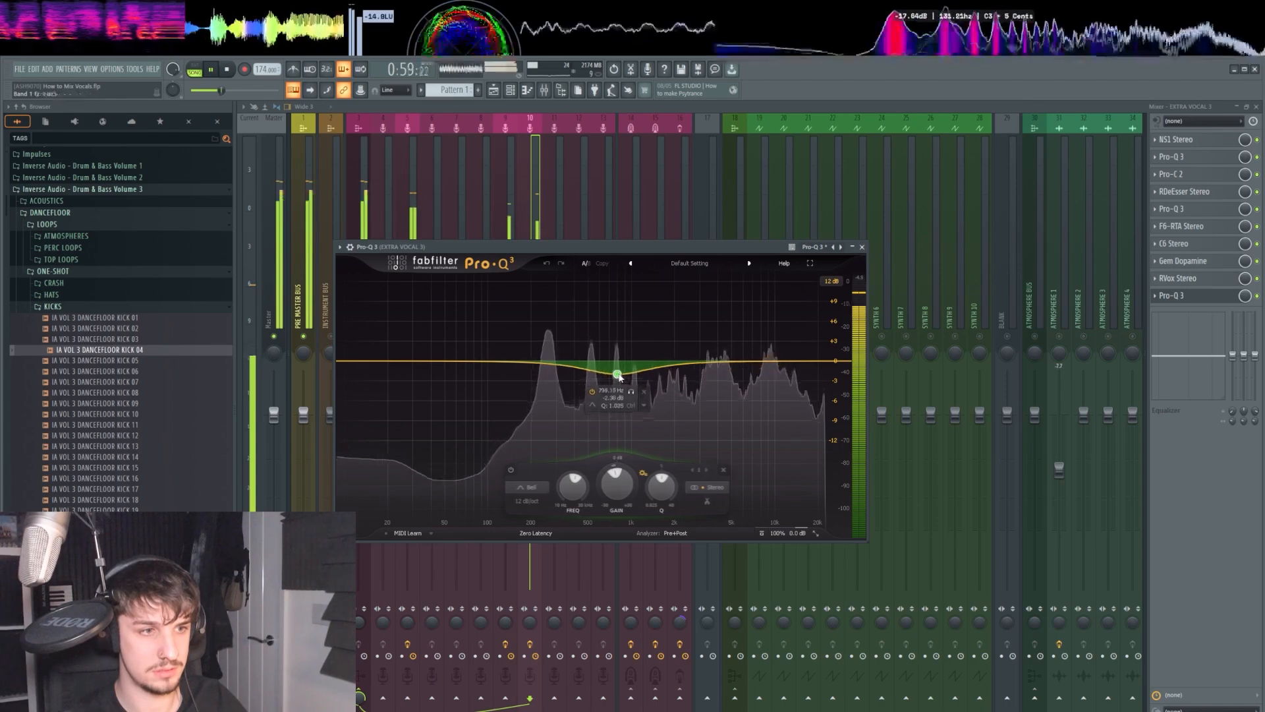
right_click(1171, 295)
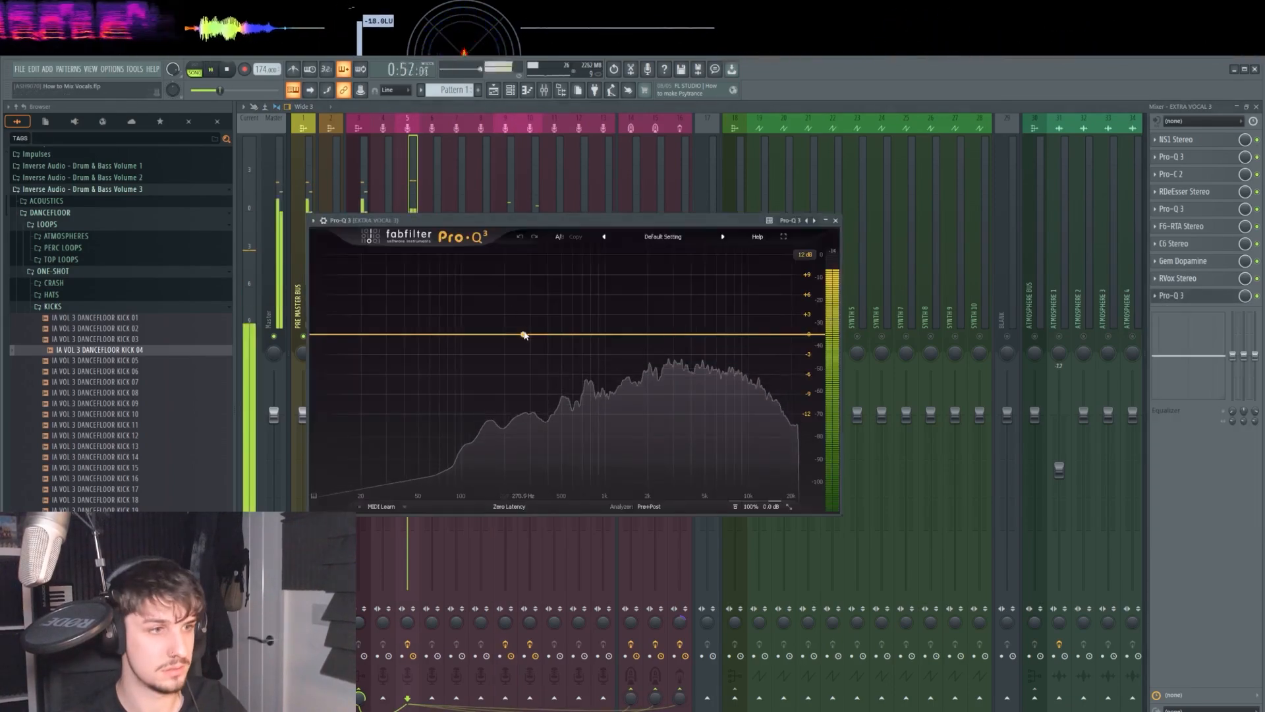
left_click_drag(525, 334, 480, 362)
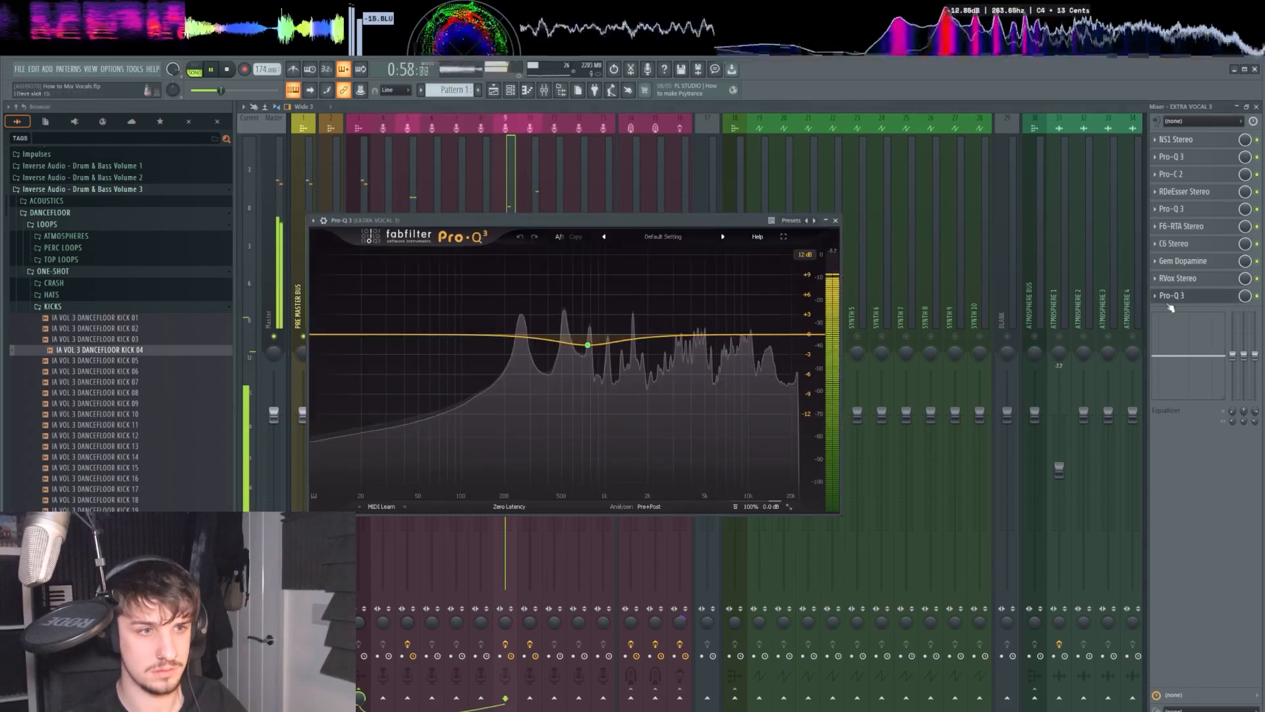
left_click(752, 349)
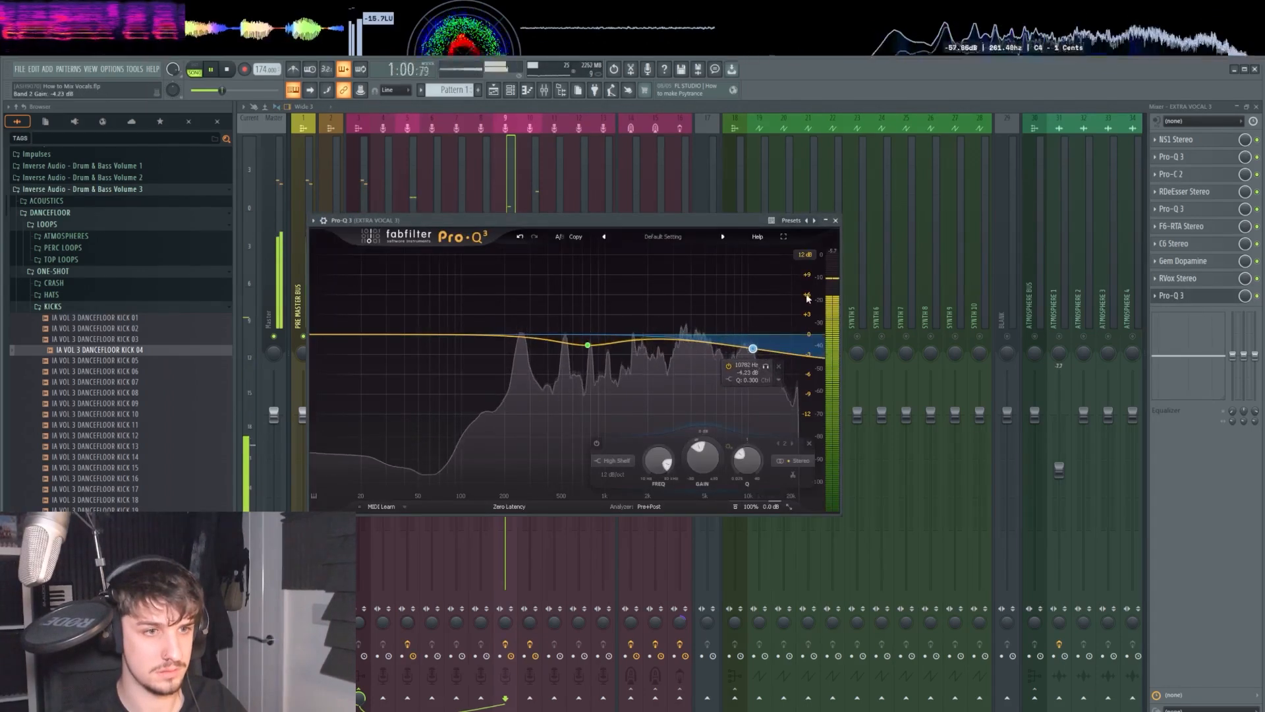
left_click(835, 220)
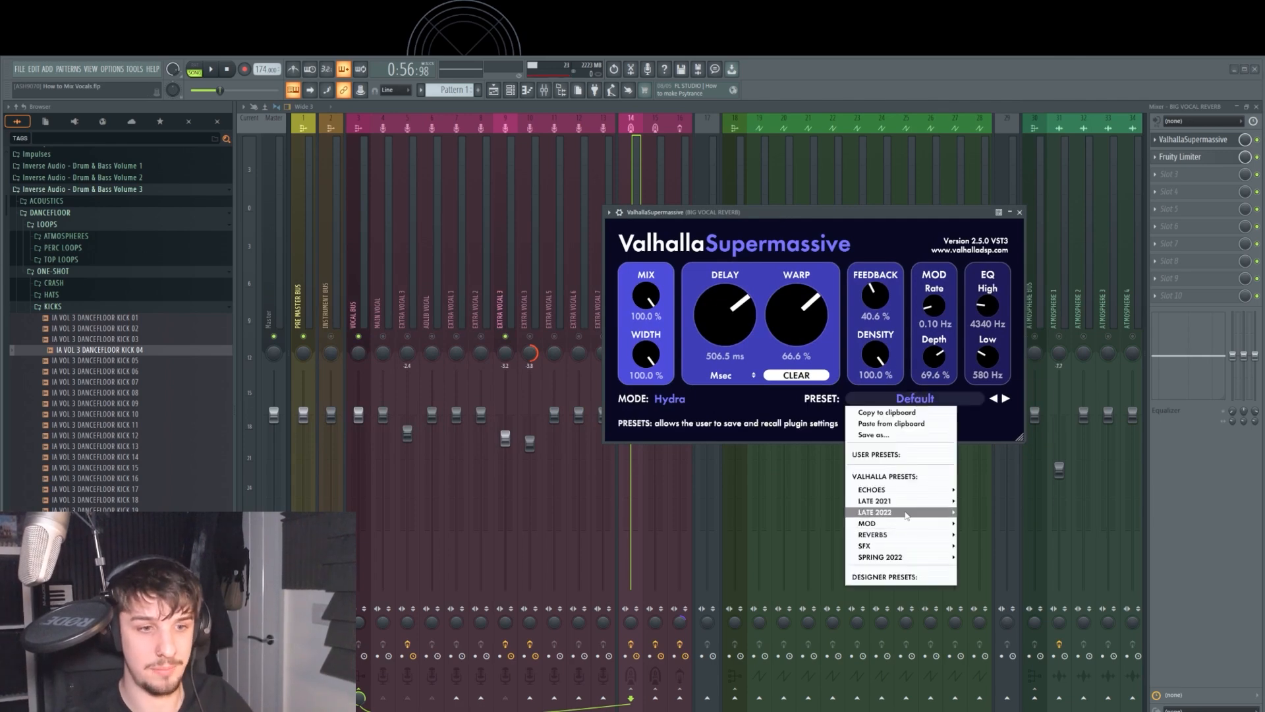
mouse_move(873, 534)
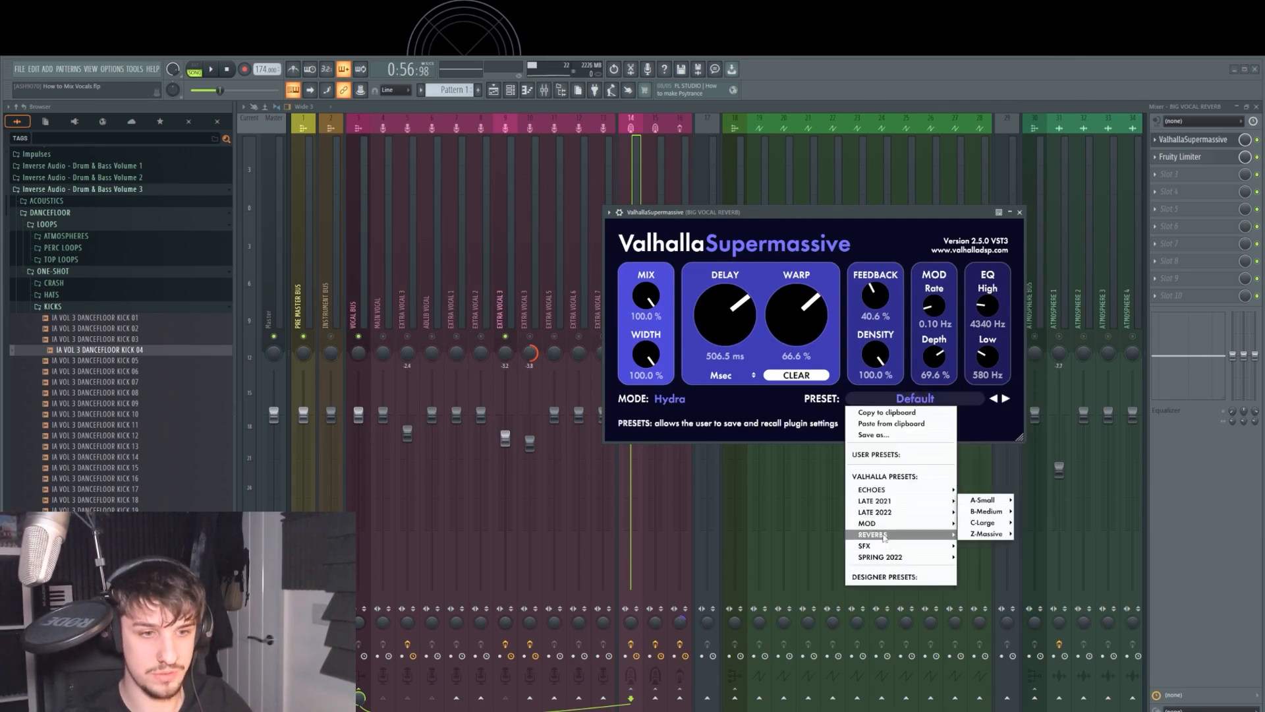
mouse_move(984, 511)
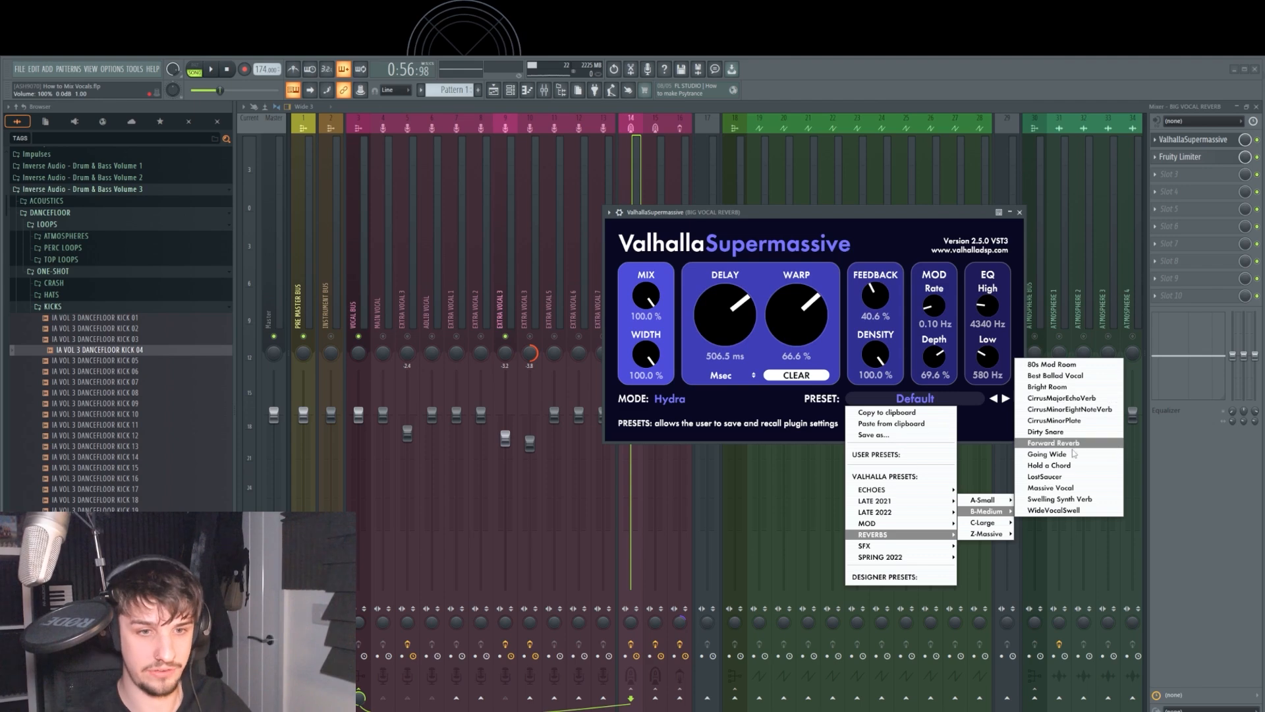
Step: Browse ValhallaSupermassive's Reverbs > B-Medium presets on BIG VOCAL REVERB, then close it
left_click(1050, 488)
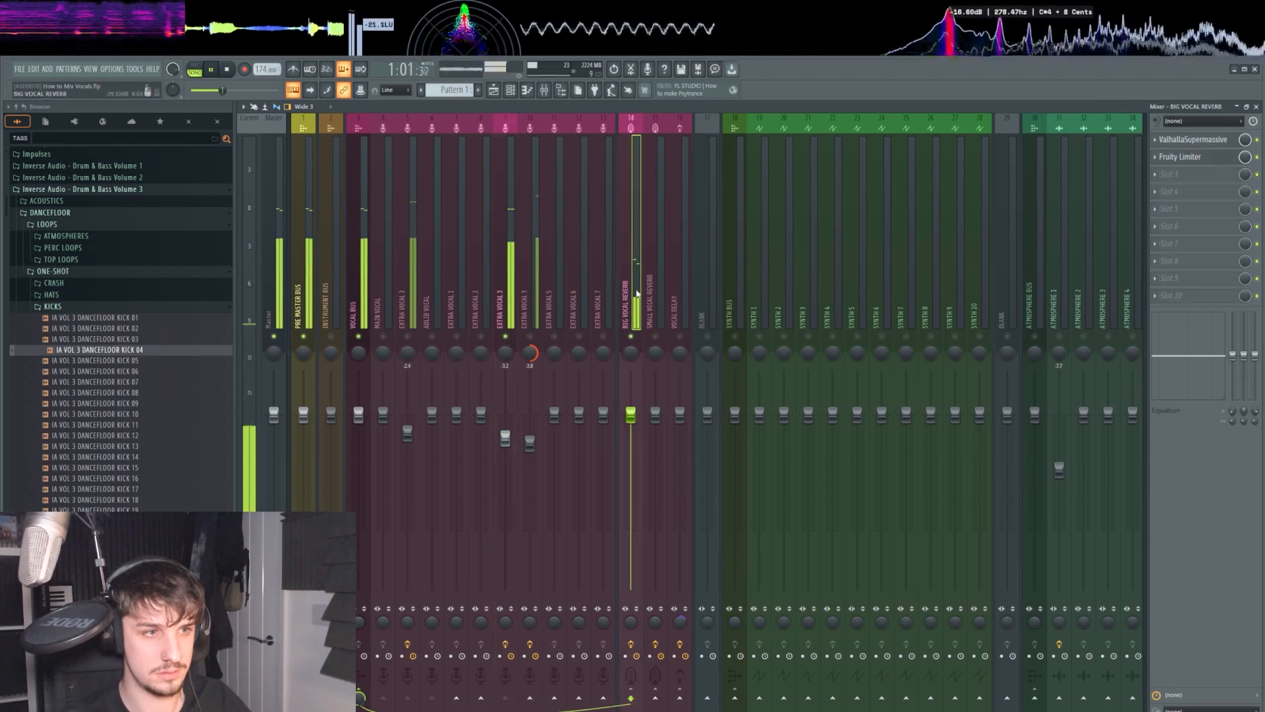
left_click(1193, 157)
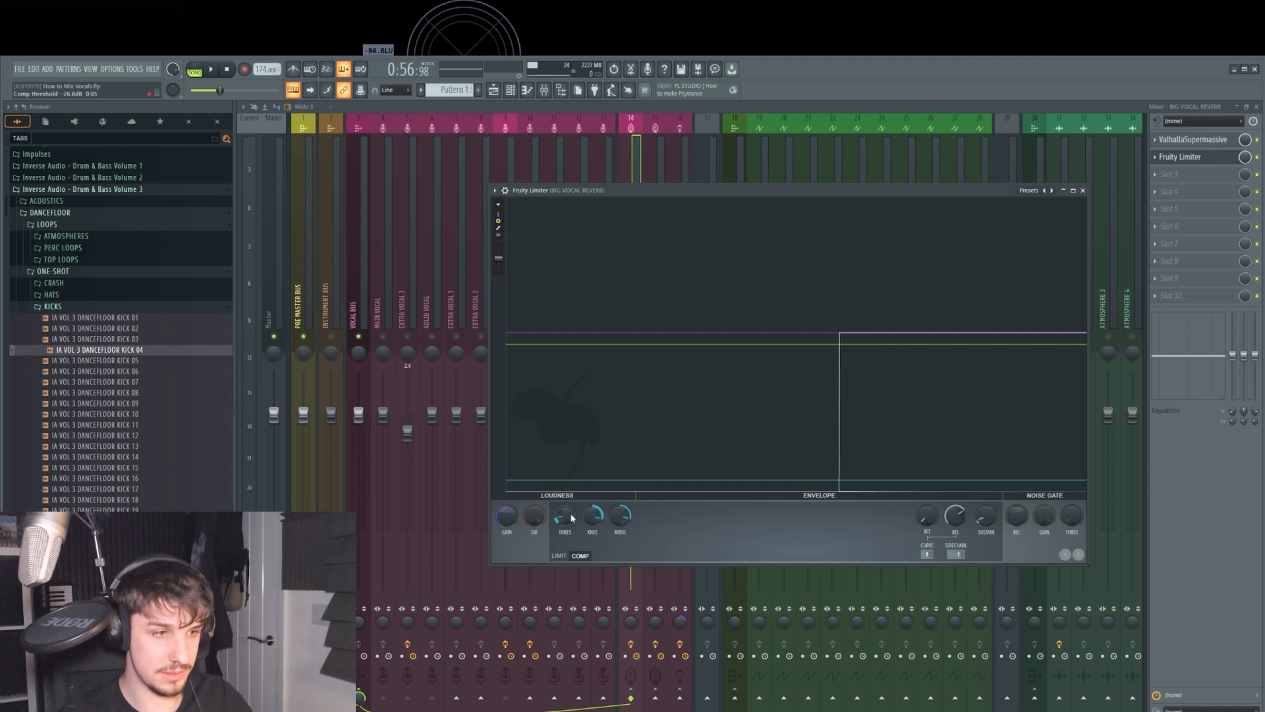
Step: Compress the reverb with Fruity Limiter's threshold at about -28.6 dB, then close it
left_click_drag(564, 517, 564, 528)
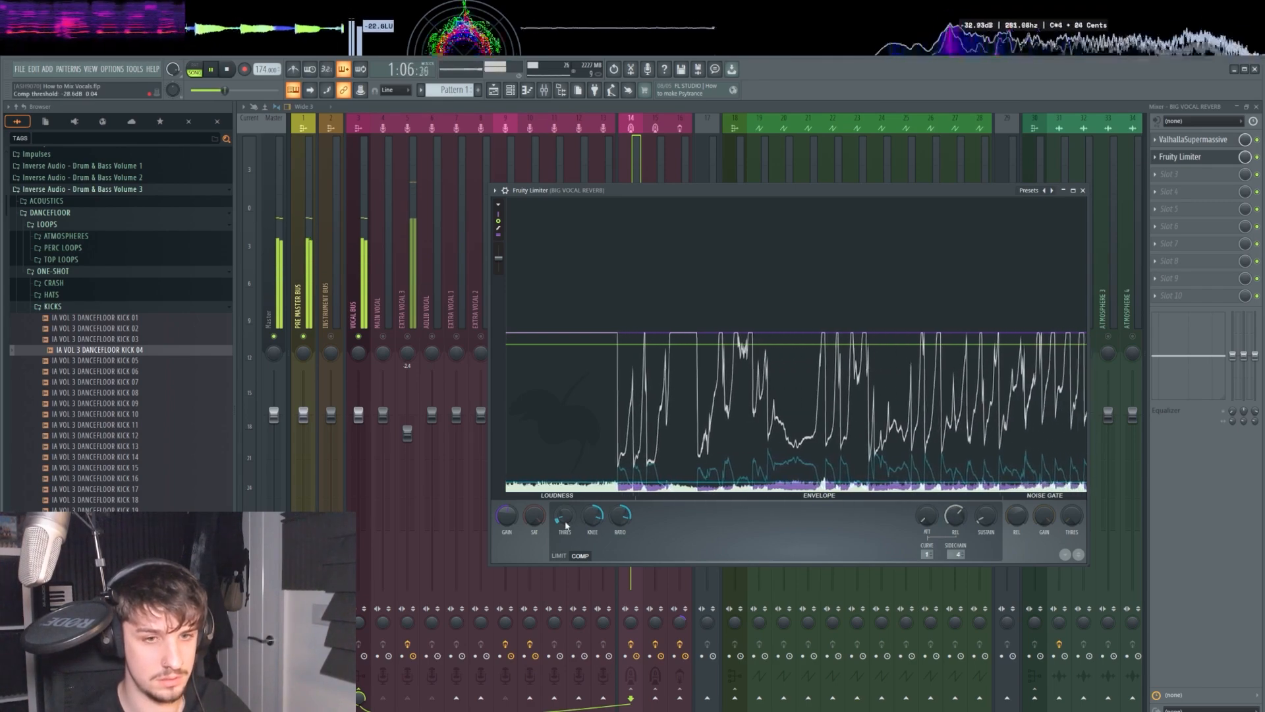
left_click(1082, 190)
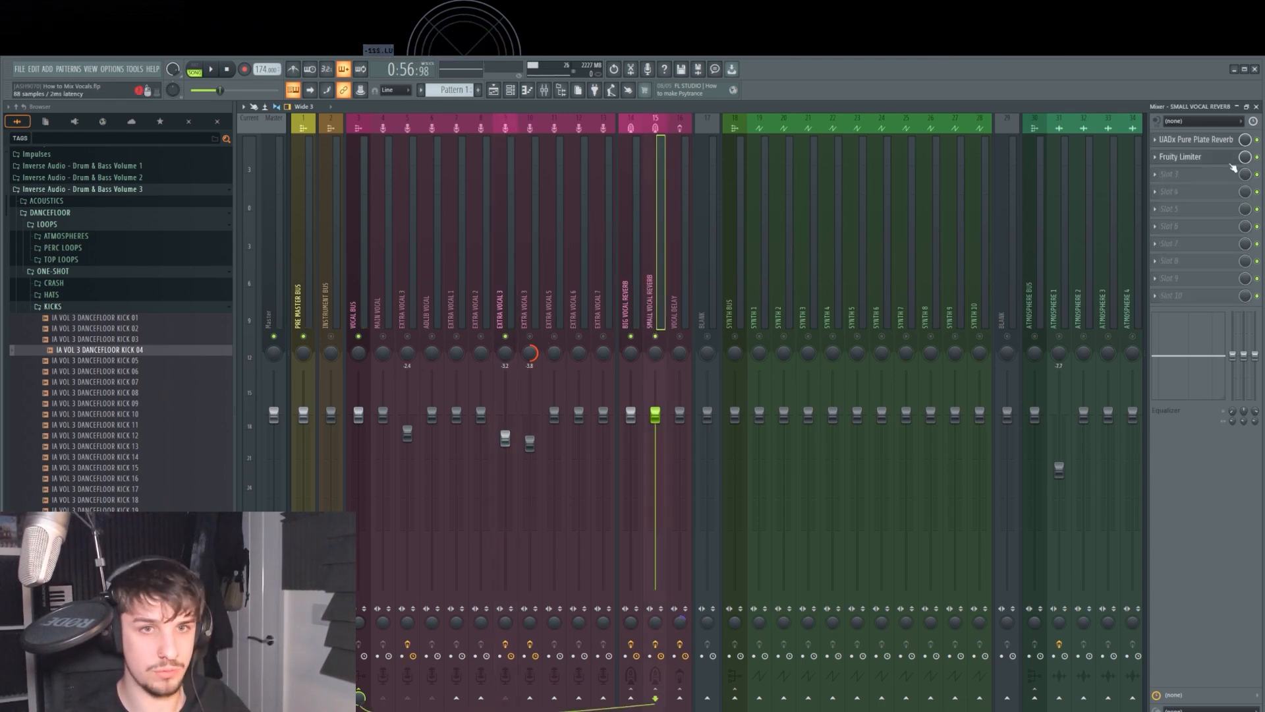
Step: Check SMALL VOCAL REVERB's UADx Pure Plate Reverb, then select the VOCAL DELAY track
left_click(1196, 139)
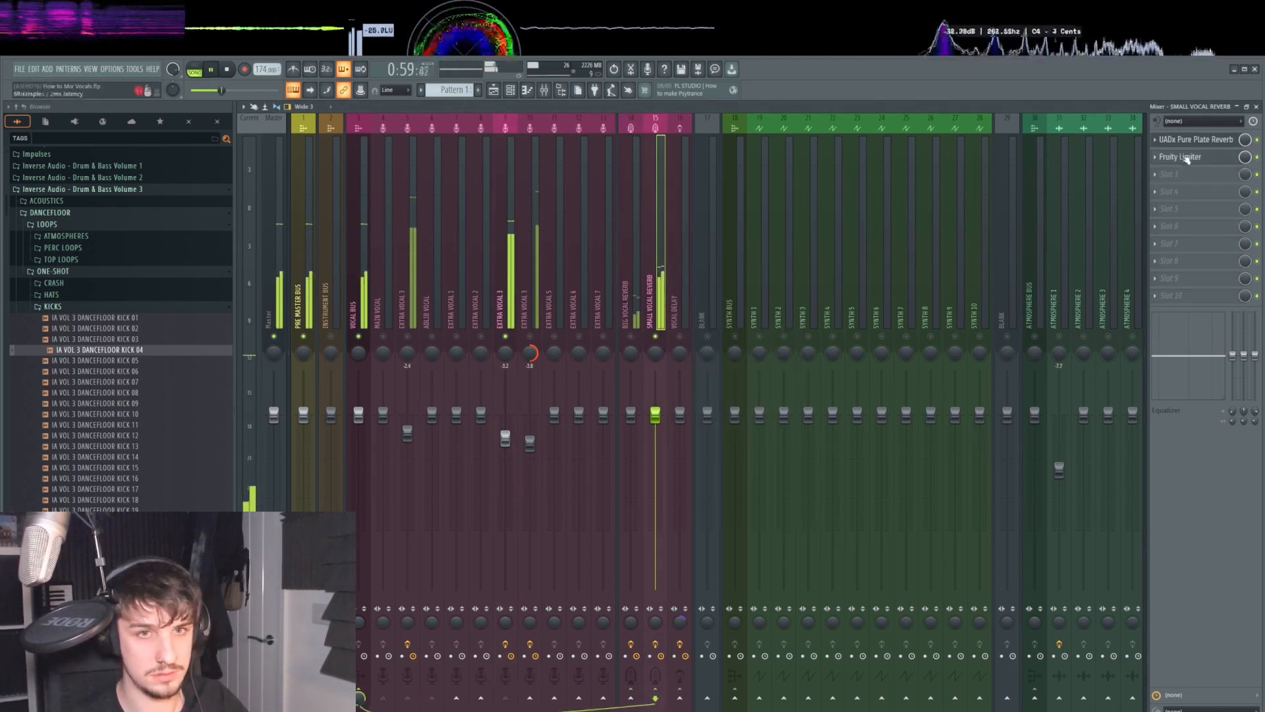
left_click(1196, 139)
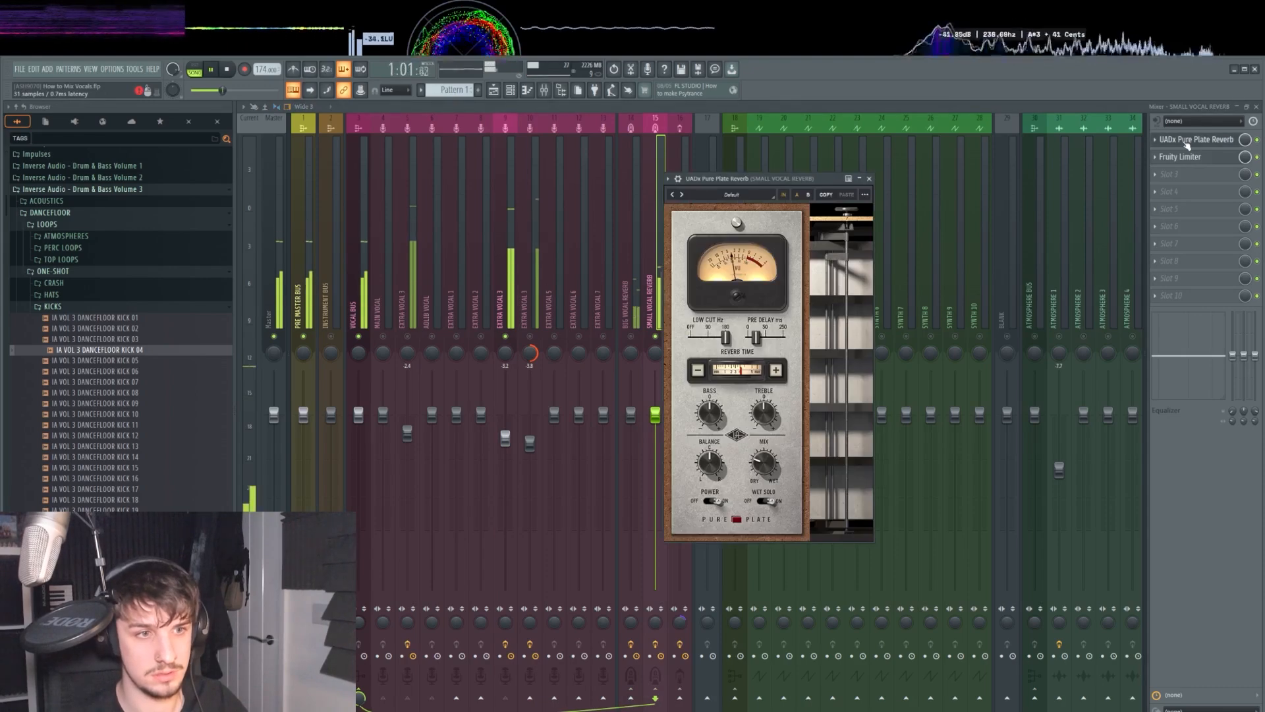
left_click(869, 179)
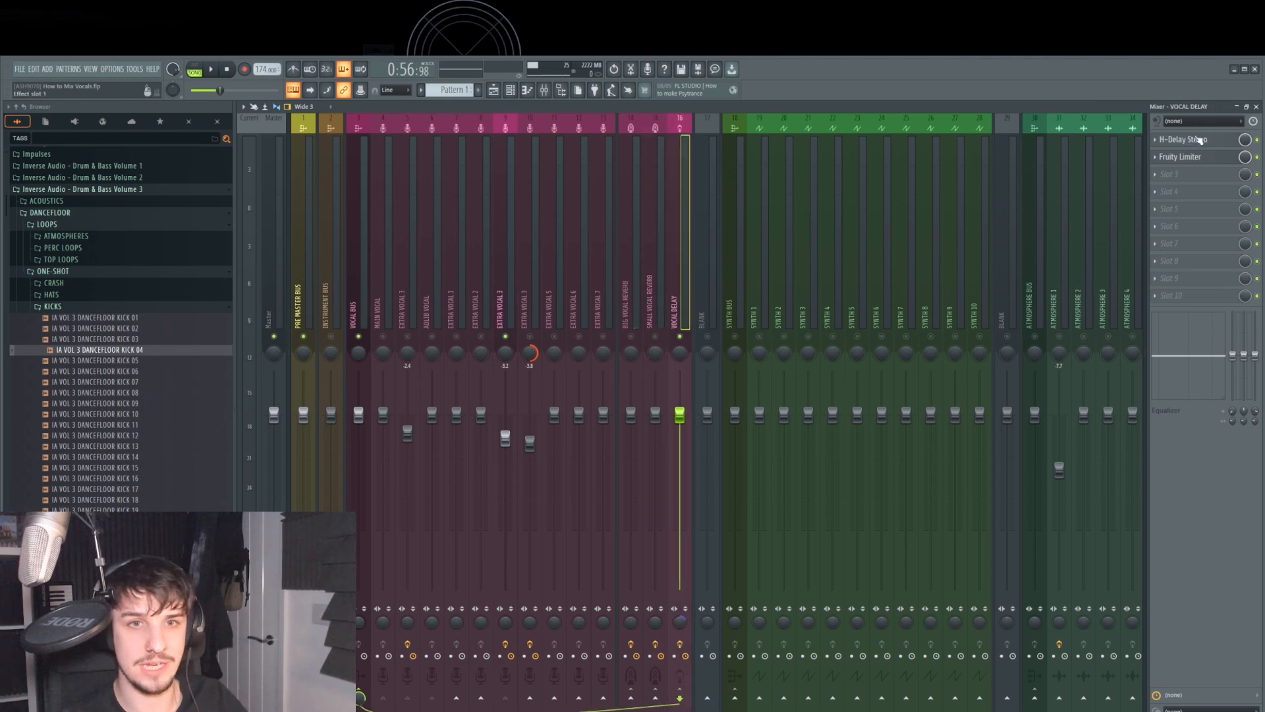
left_click(1184, 140)
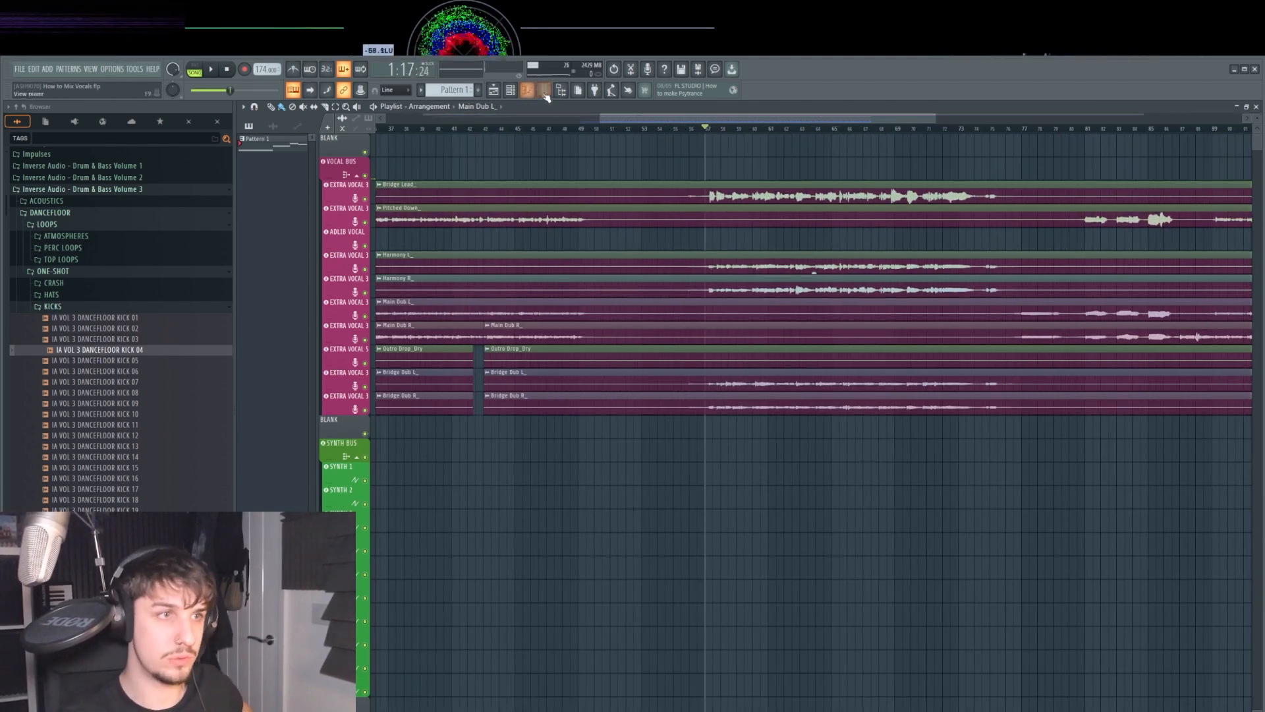
left_click(493, 89)
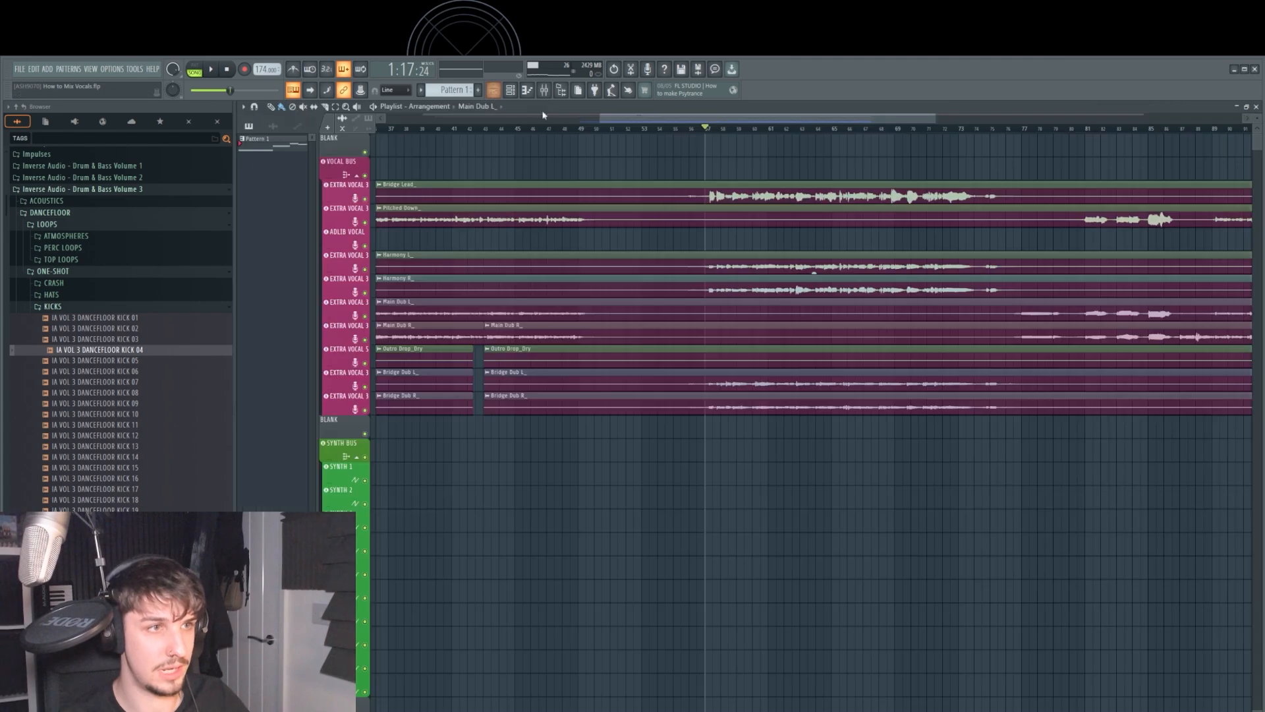
left_click(211, 68)
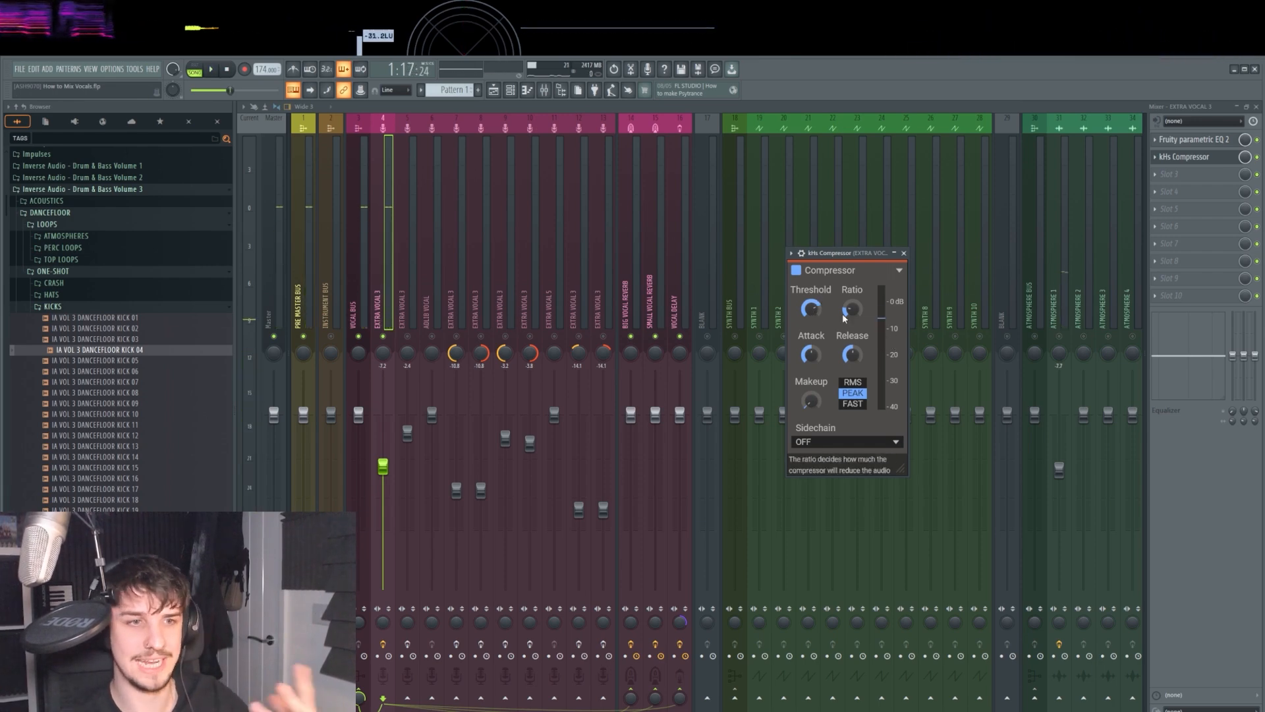
Step: Set the kHs Compressor threshold near -11.4 dB and attack to about 2.87 ms
left_click_drag(811, 308, 811, 319)
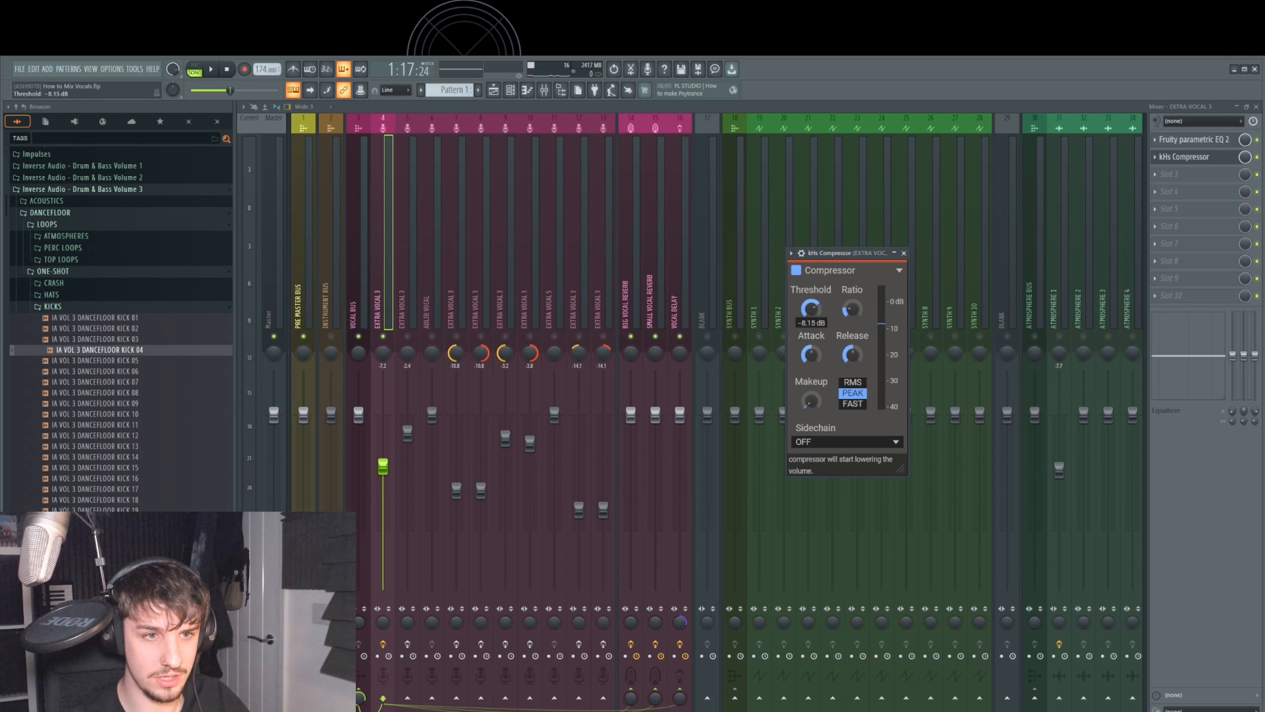
left_click_drag(810, 308, 810, 315)
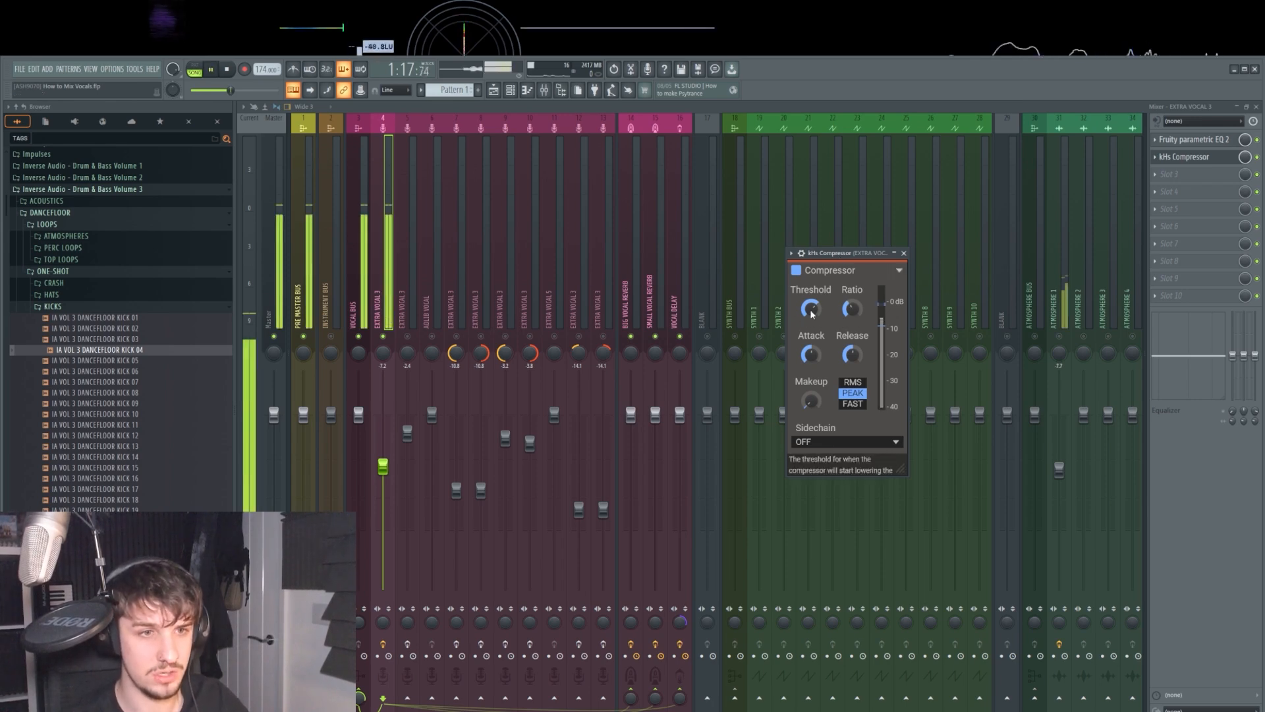
left_click_drag(809, 308, 809, 315)
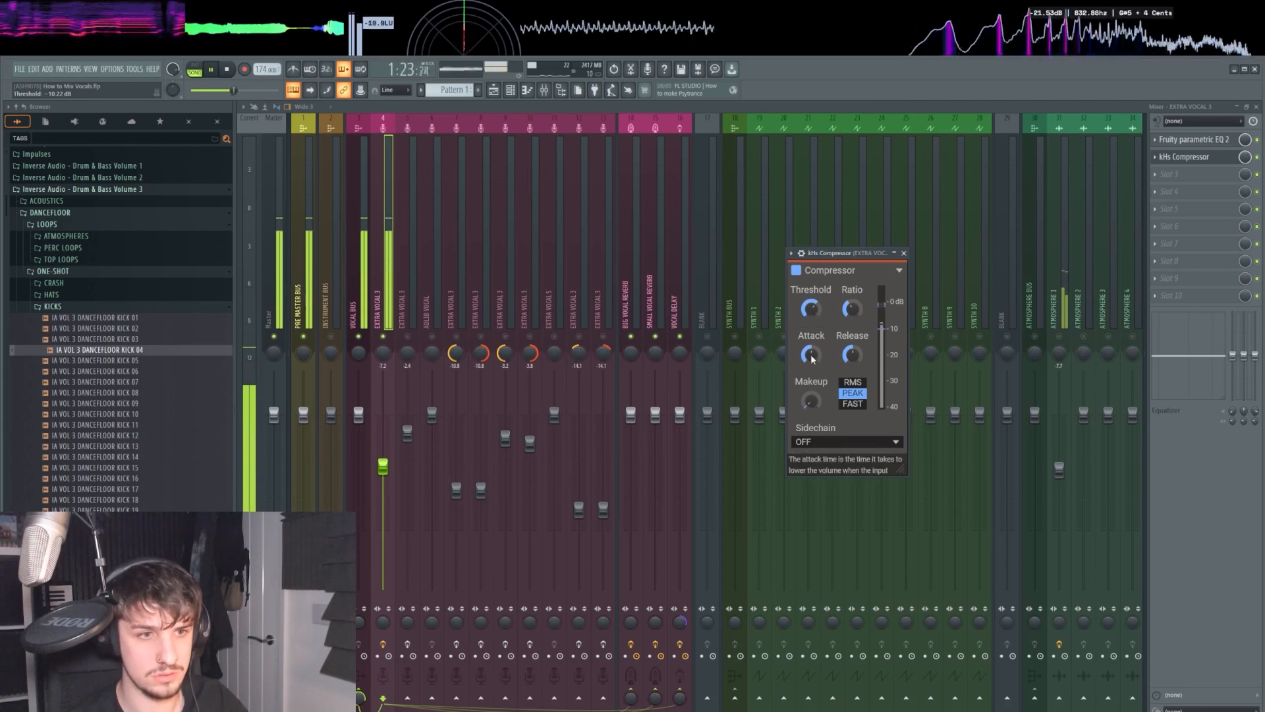
left_click_drag(809, 356, 809, 339)
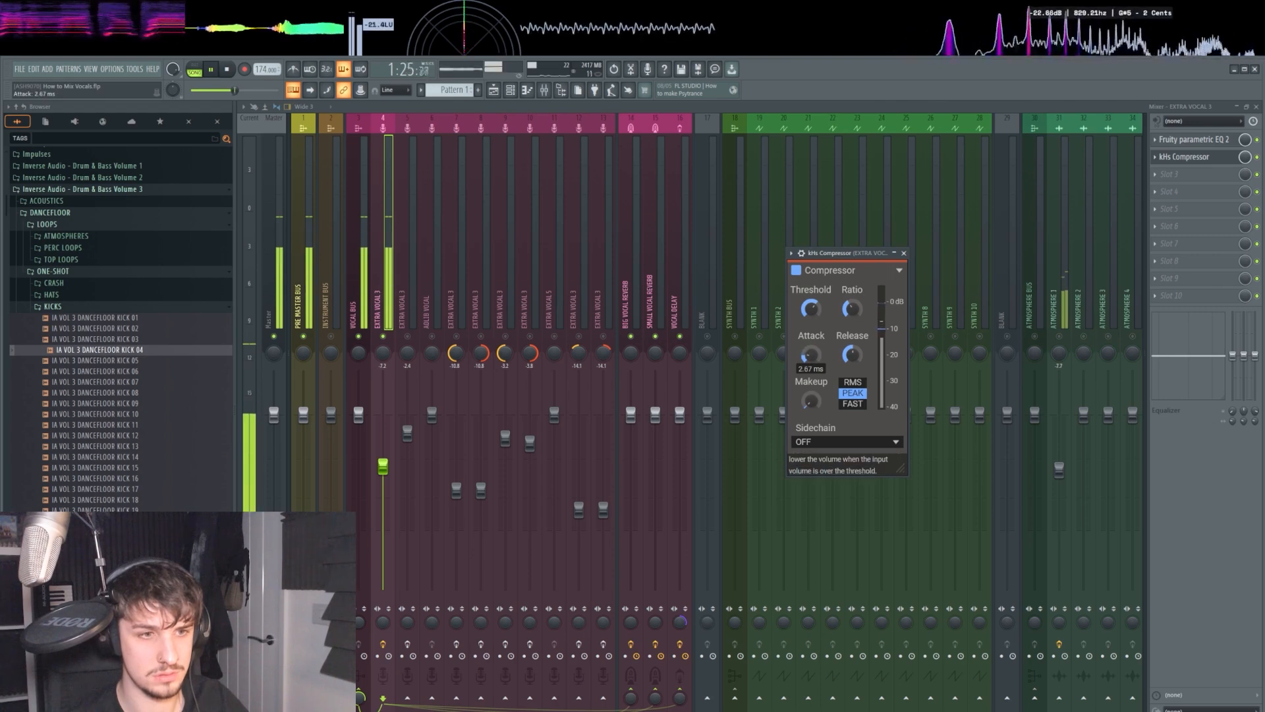
left_click_drag(851, 355, 851, 351)
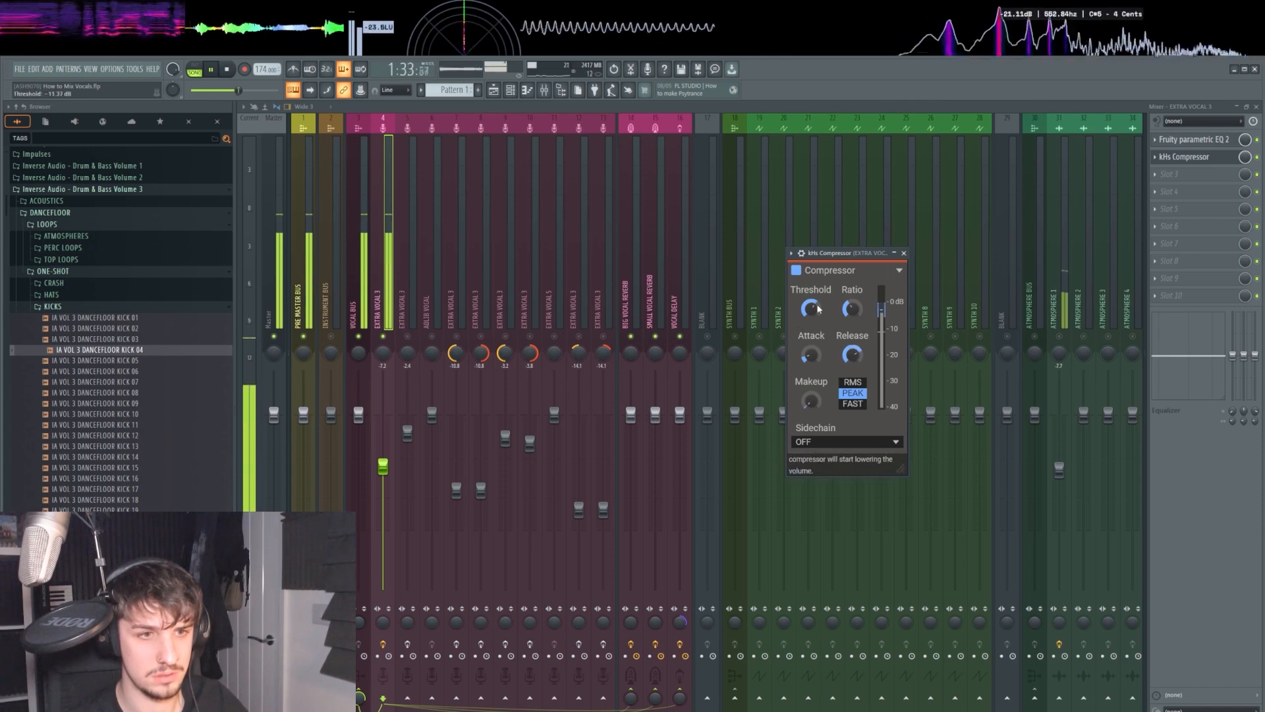
left_click_drag(811, 309, 811, 305)
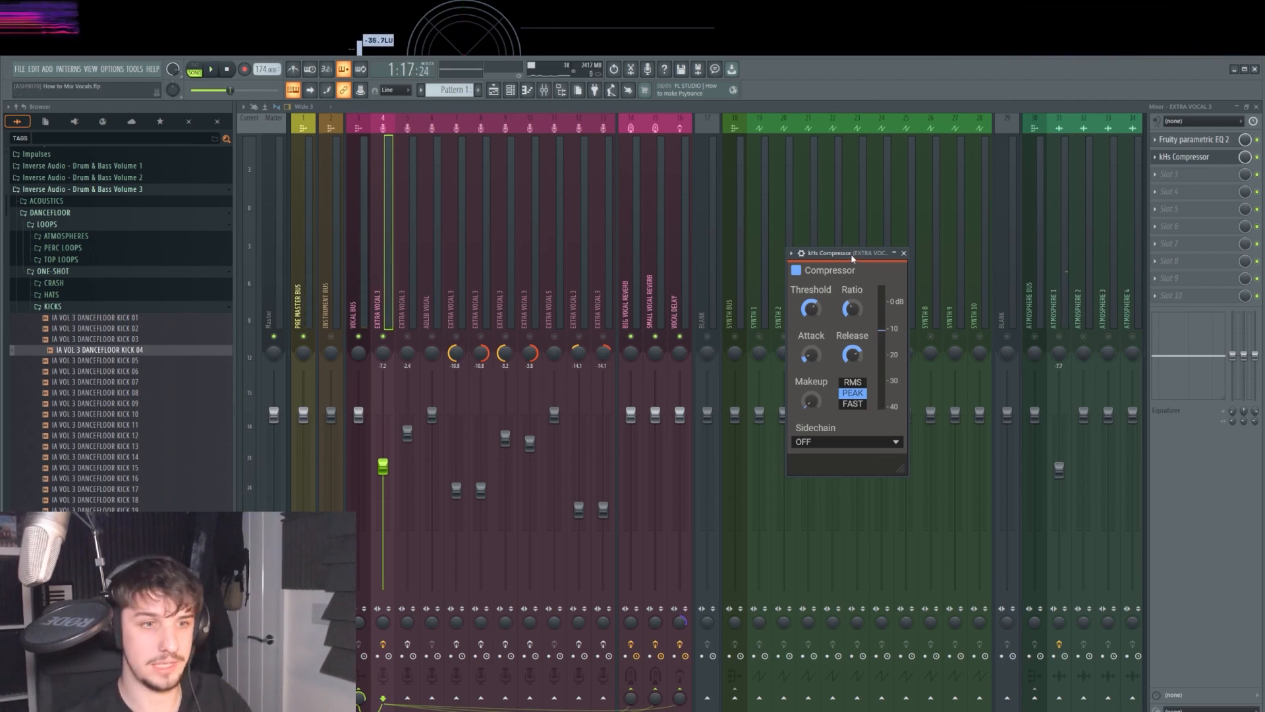
Step: Add Maximus after the compressor, load the De-esser narrow band preset, and reshape its curve
right_click(1198, 174)
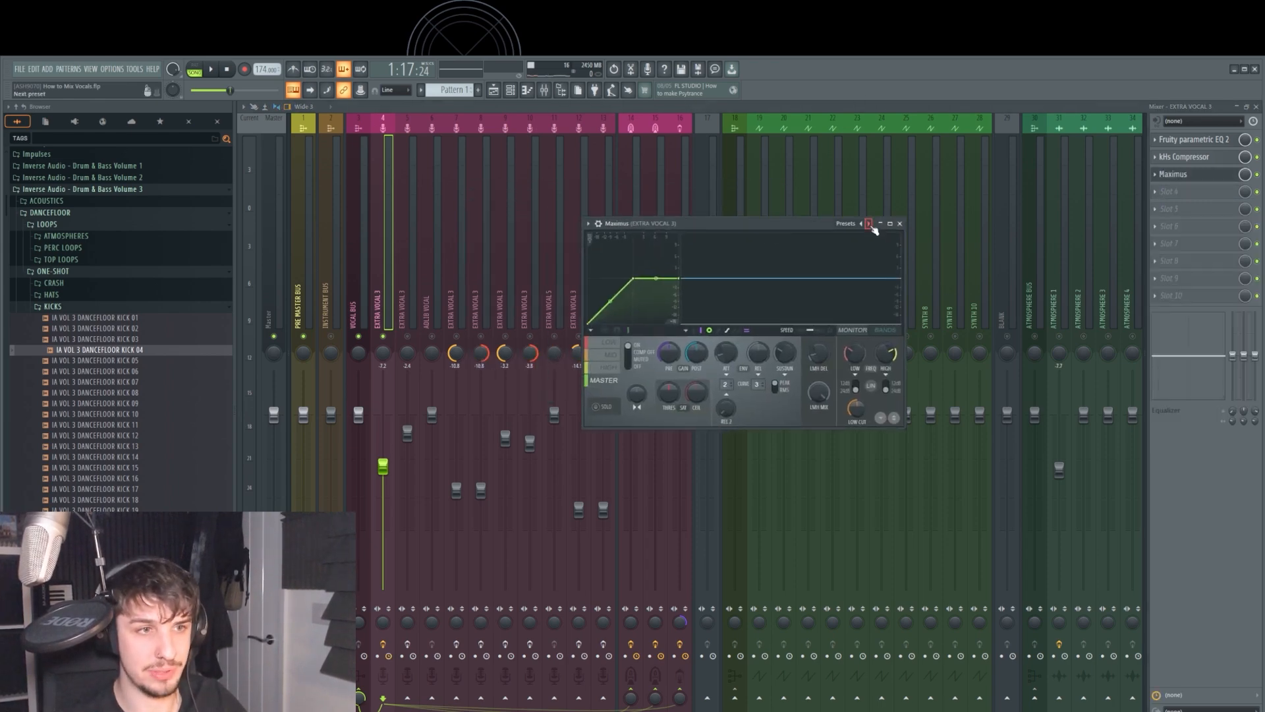
left_click(870, 223)
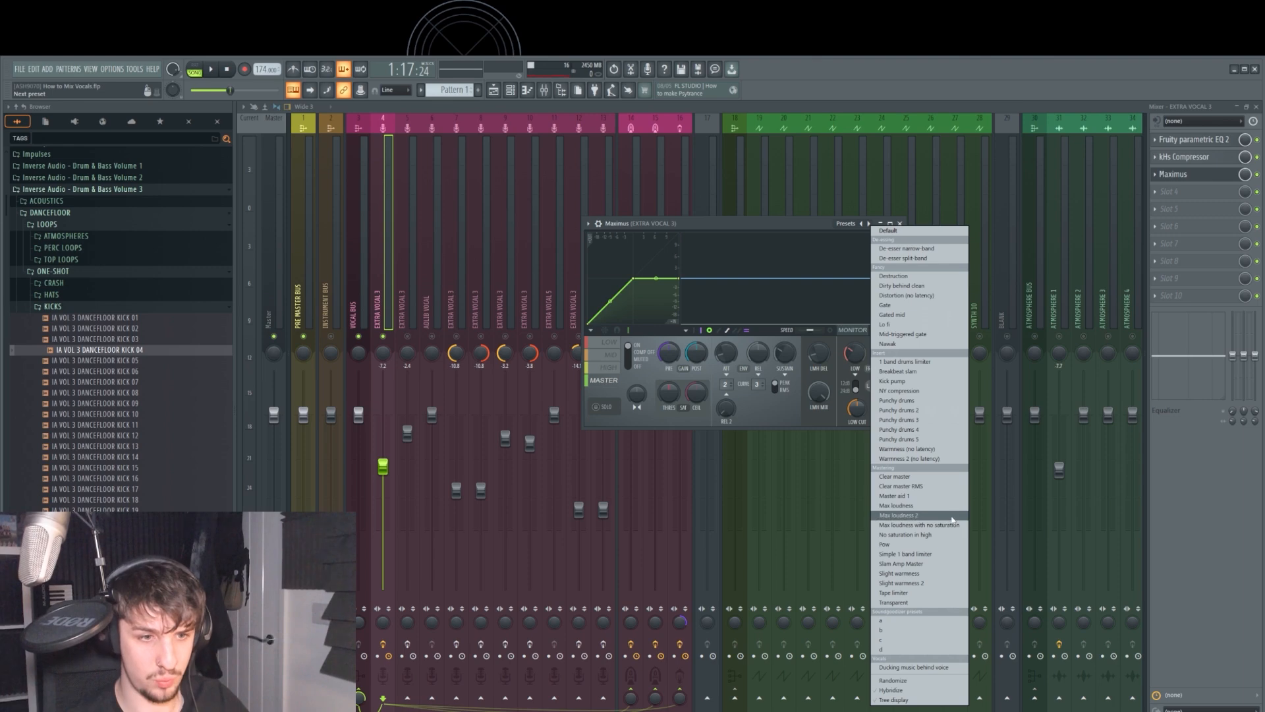
mouse_move(918, 249)
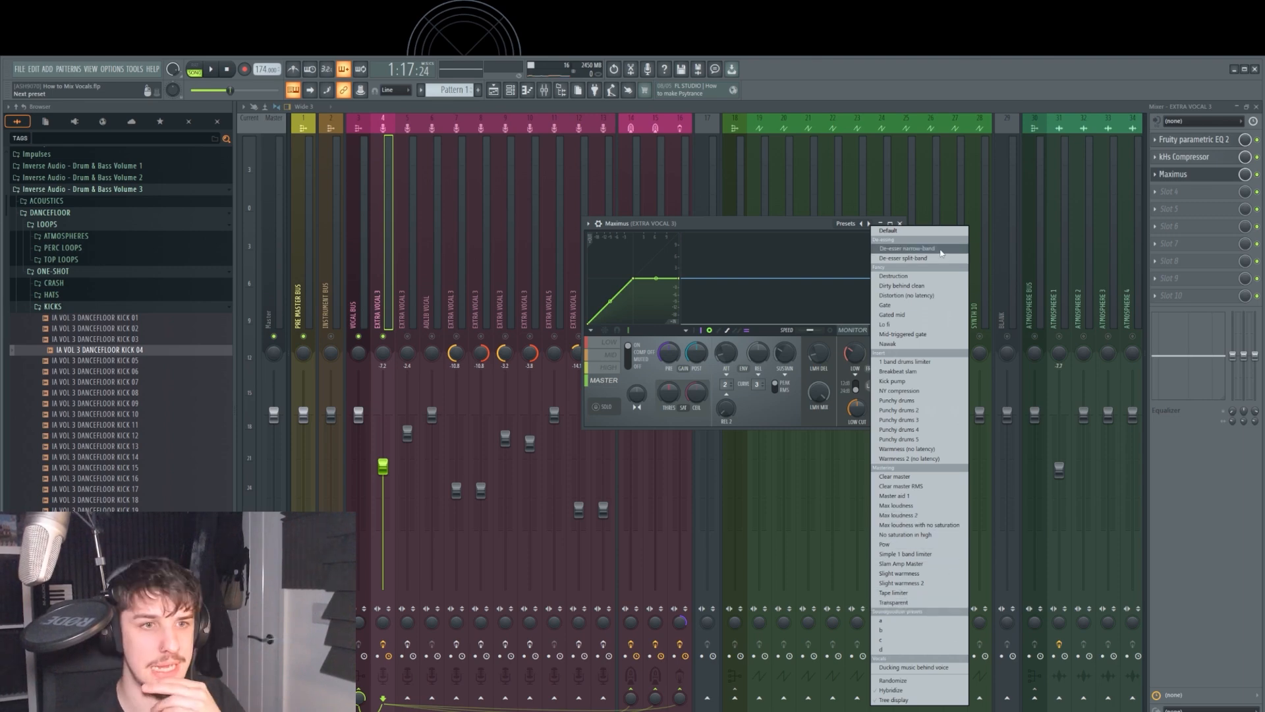
left_click(904, 248)
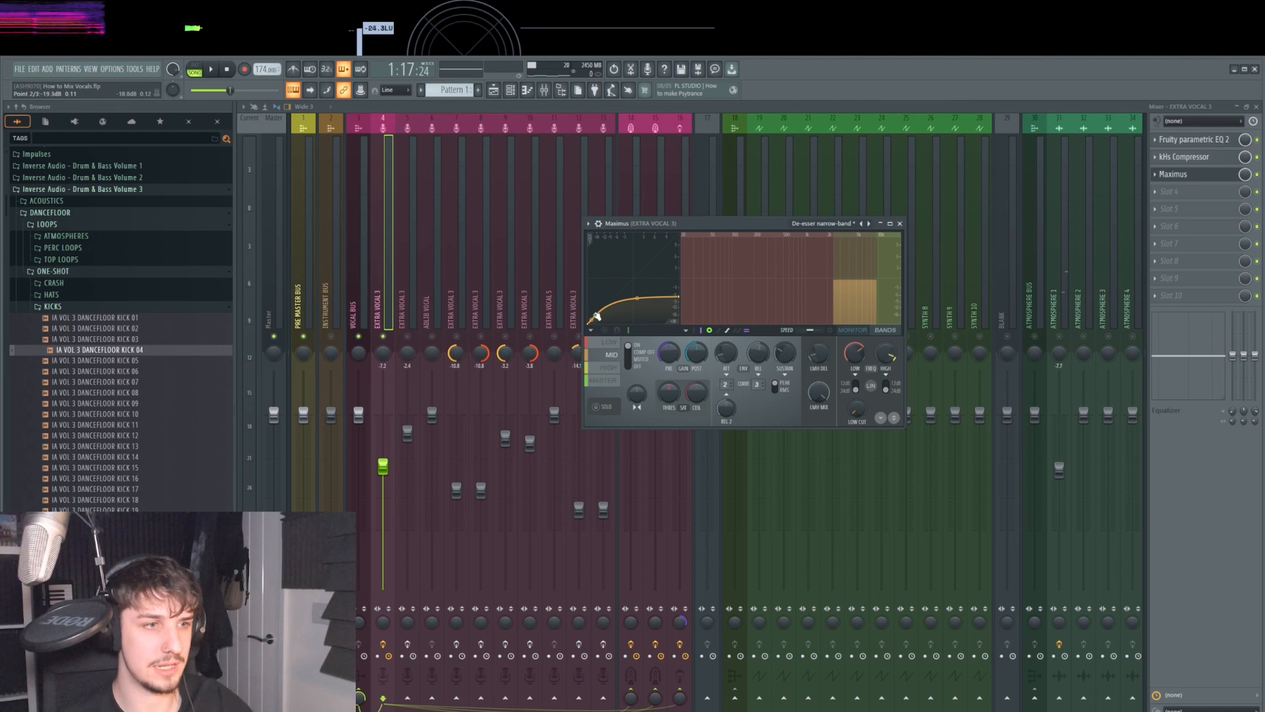
left_click_drag(595, 315, 594, 292)
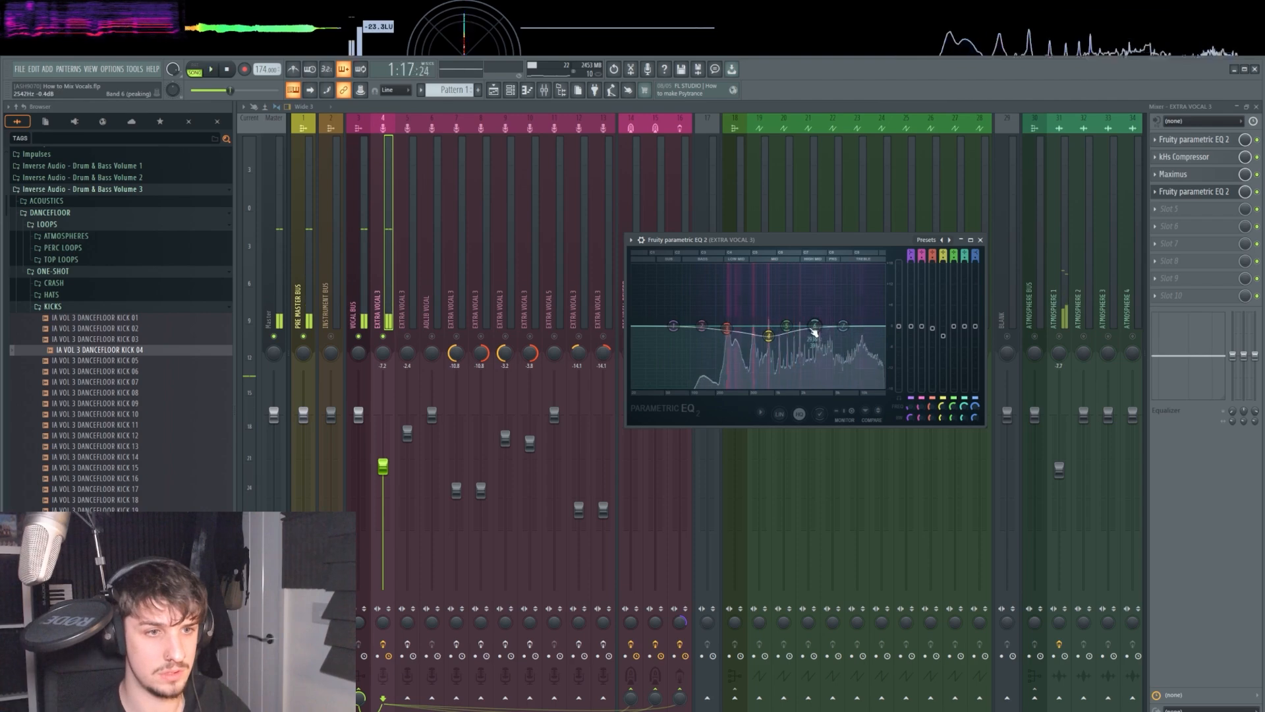
Step: Cut a midrange band around 1.8 kHz and raise the high shelf on the second parametric EQ
left_click_drag(812, 330, 798, 335)
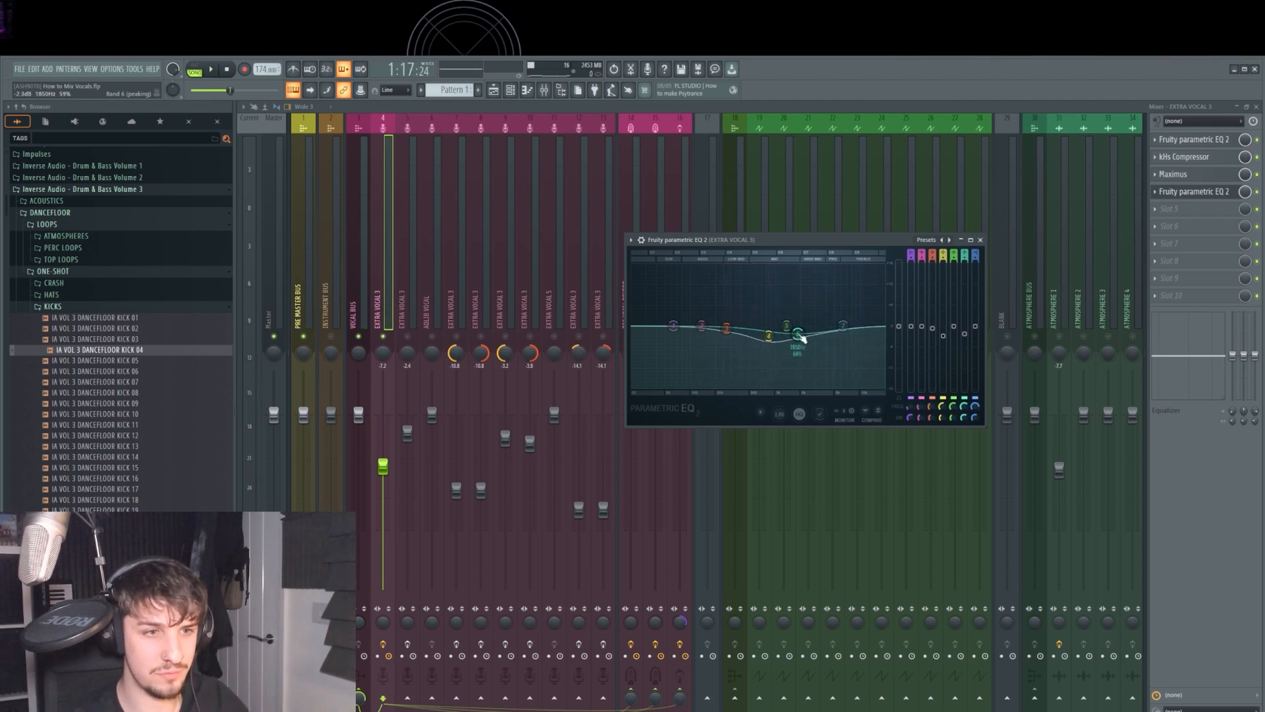
left_click_drag(799, 335, 782, 338)
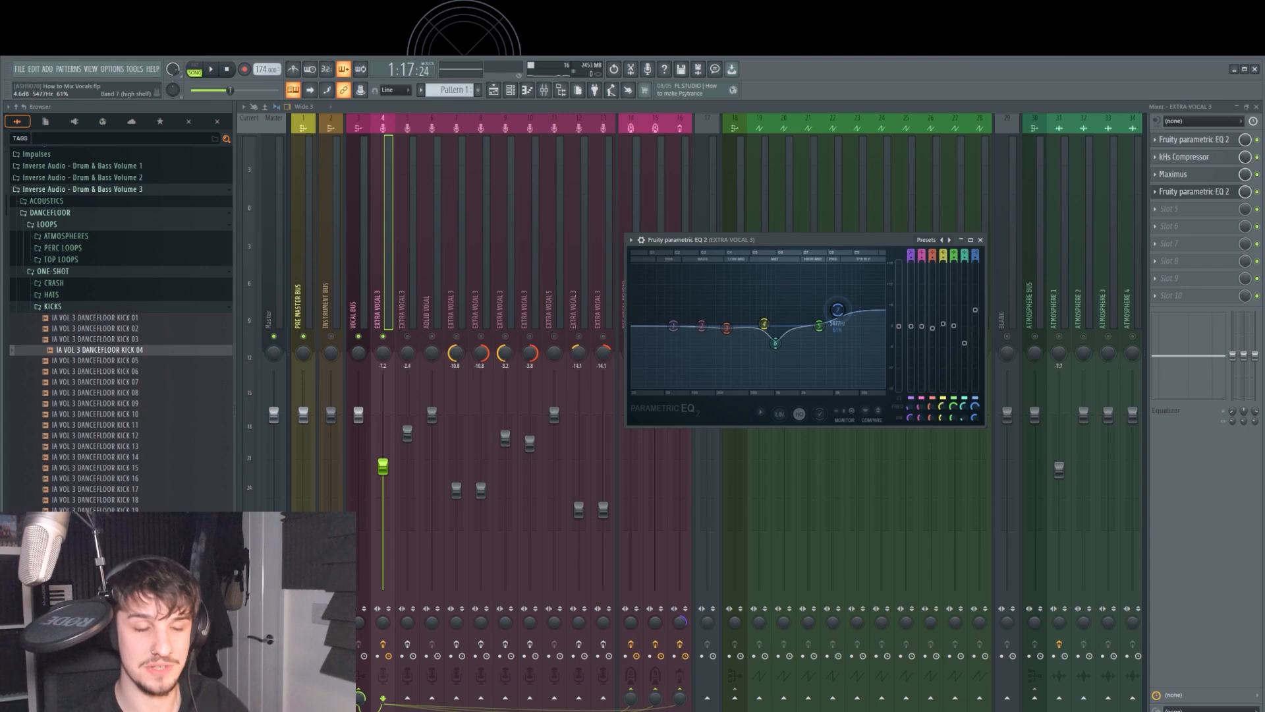
left_click(210, 69)
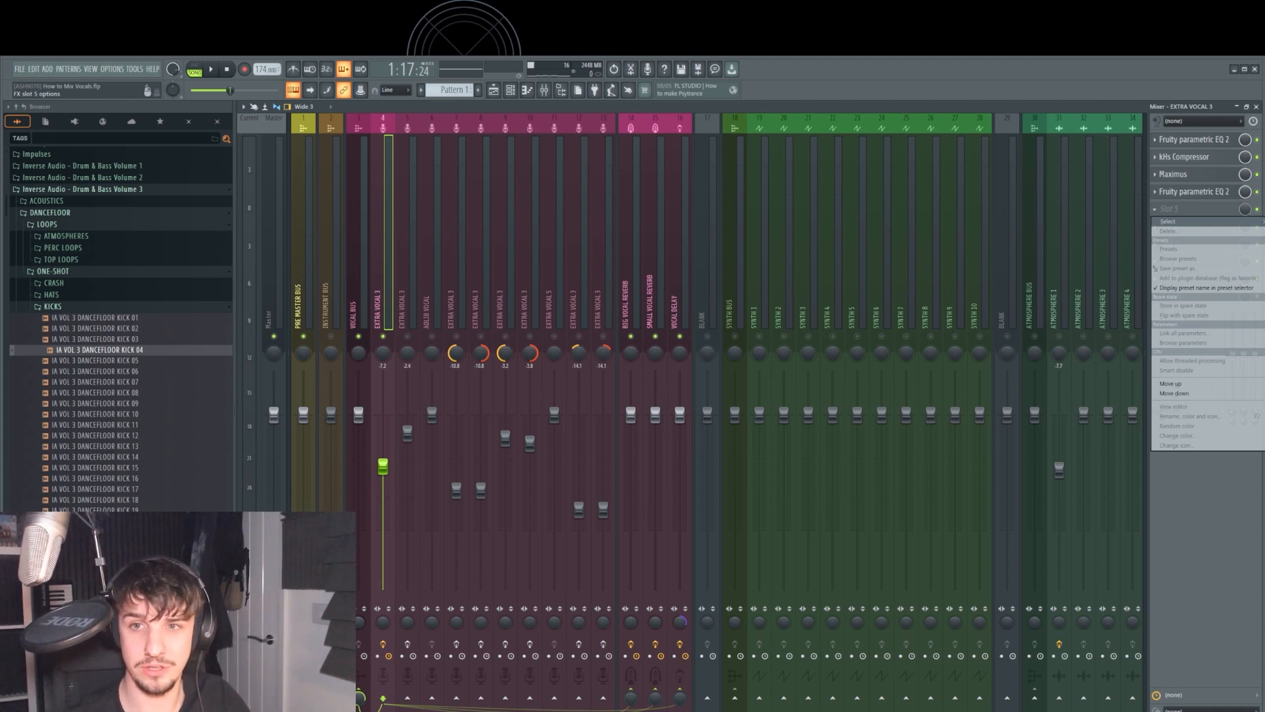
Step: Load Fruity WaveShaper into slot 5 and view the neighbouring vocal track's premium chain
left_click(1168, 222)
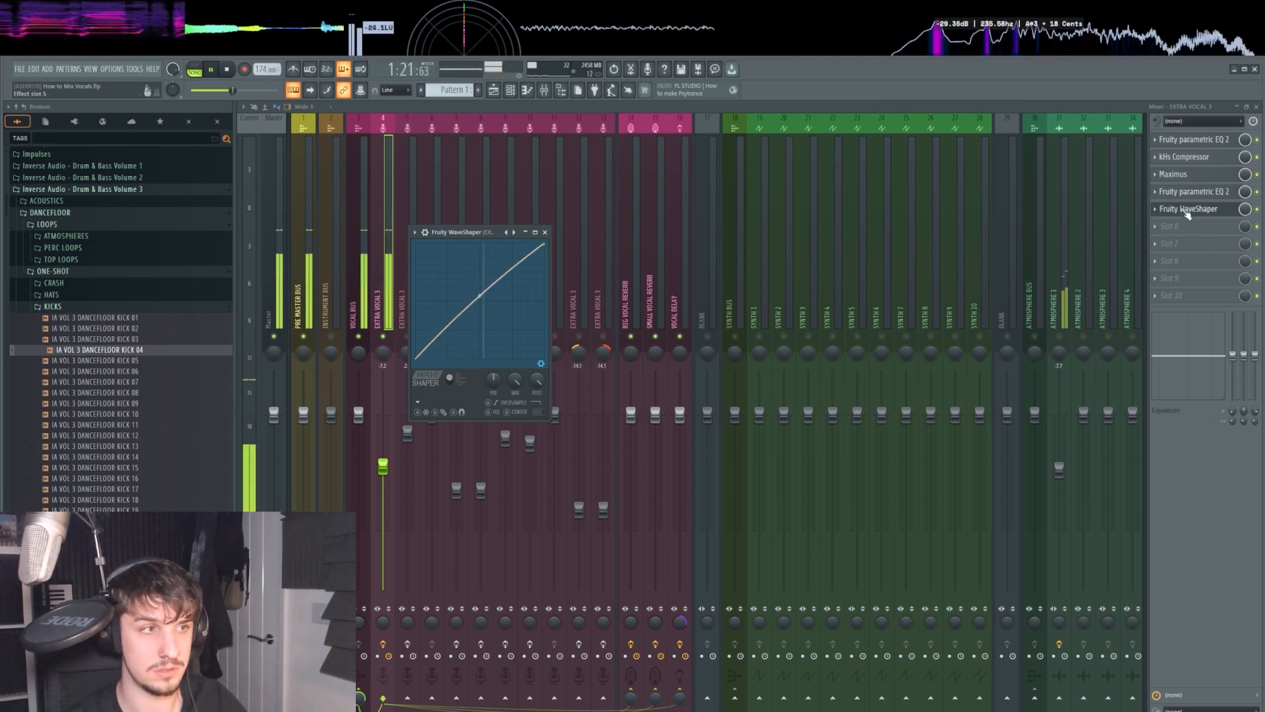
right_click(1190, 226)
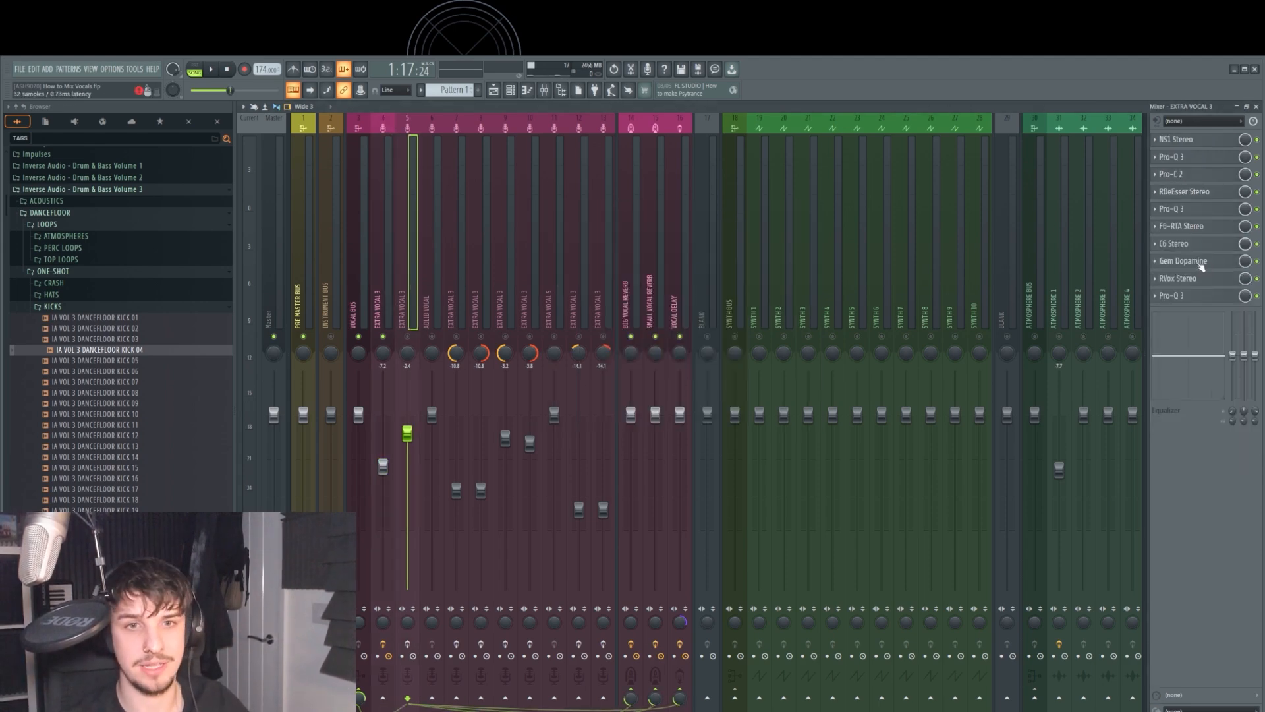
Step: Back on EXTRA VOCAL 3, open OTT in slot 6 and adjust its Depth
left_click(1180, 243)
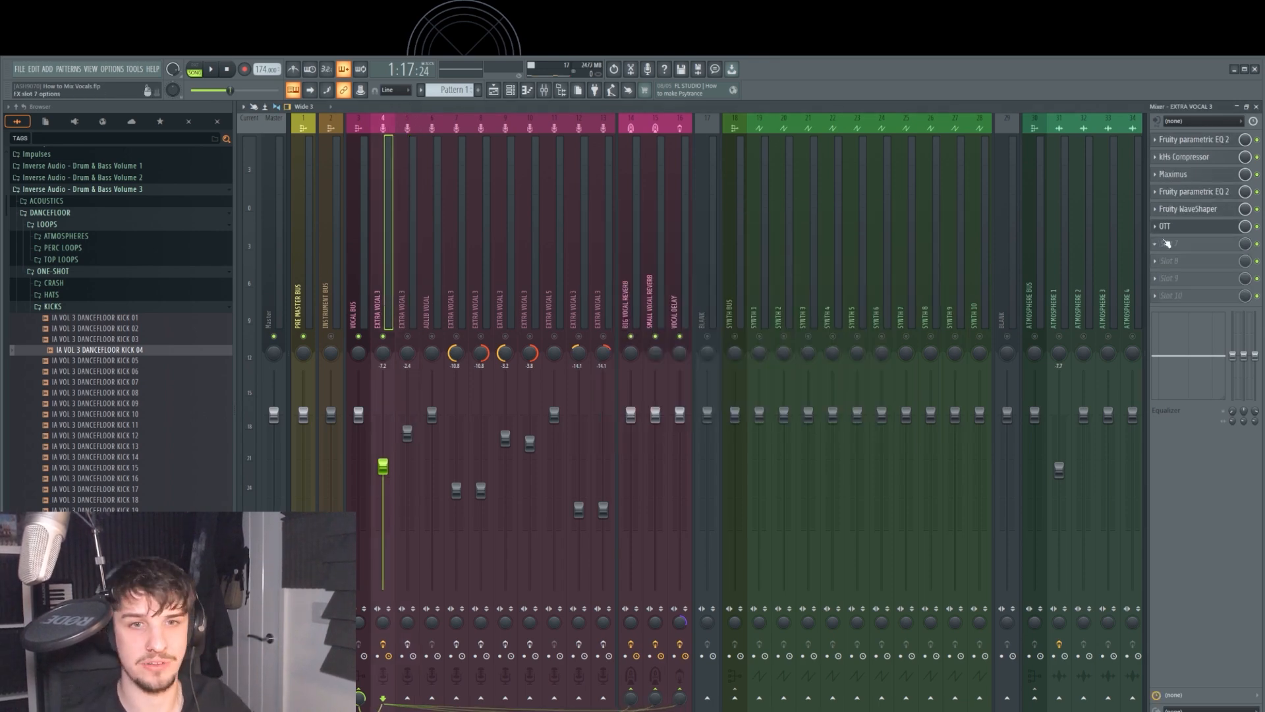
left_click(1164, 226)
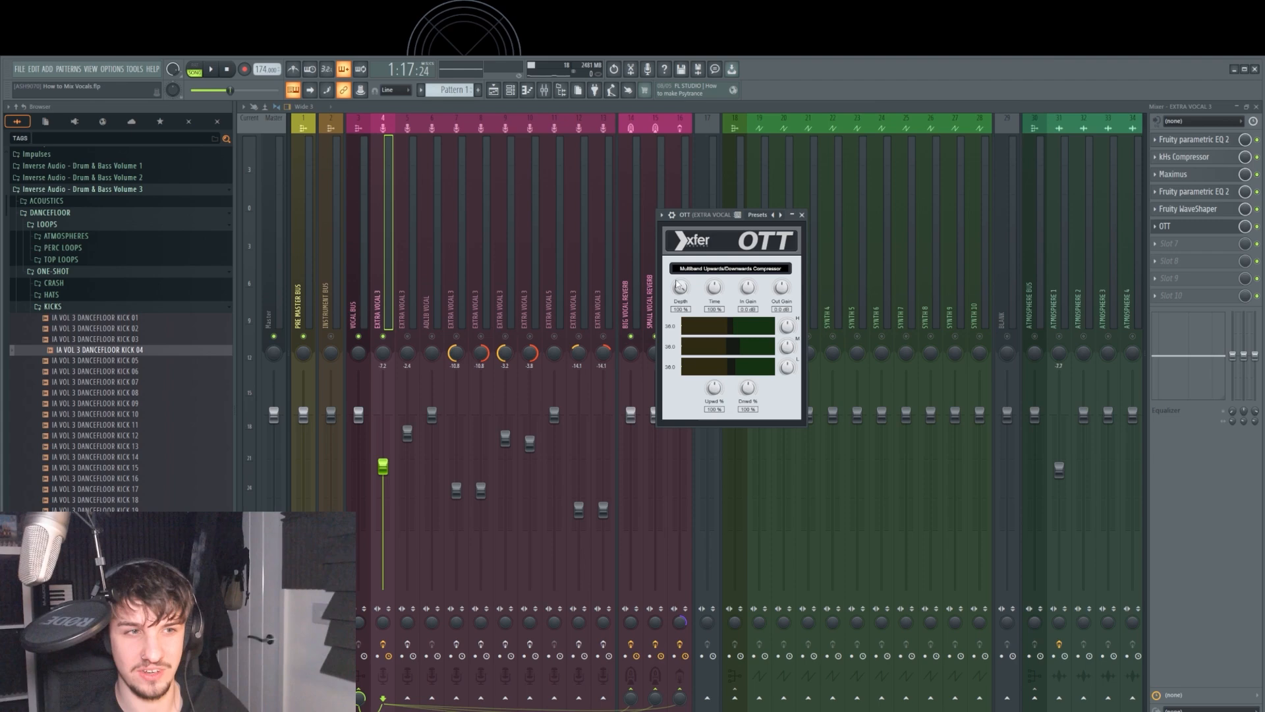
left_click_drag(740, 326, 740, 342)
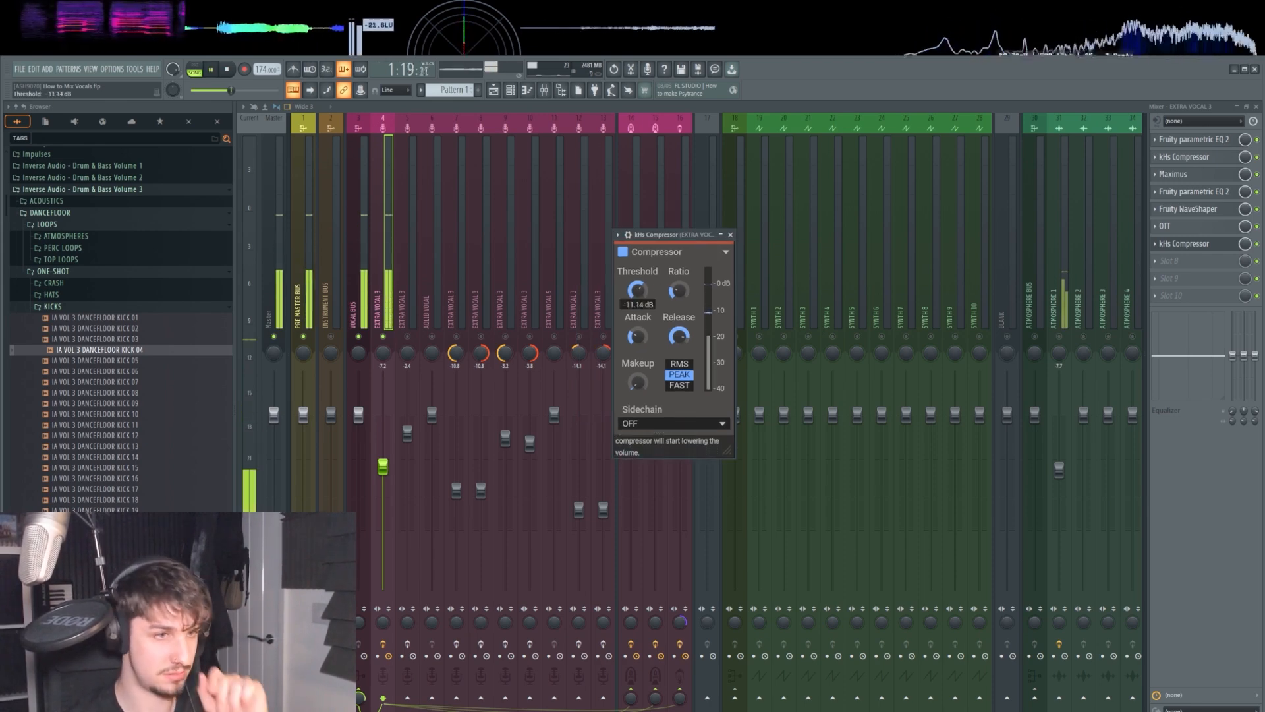
Step: Lower the new kHs Compressor's threshold to about -11 dB and close its window
left_click_drag(636, 290, 636, 303)
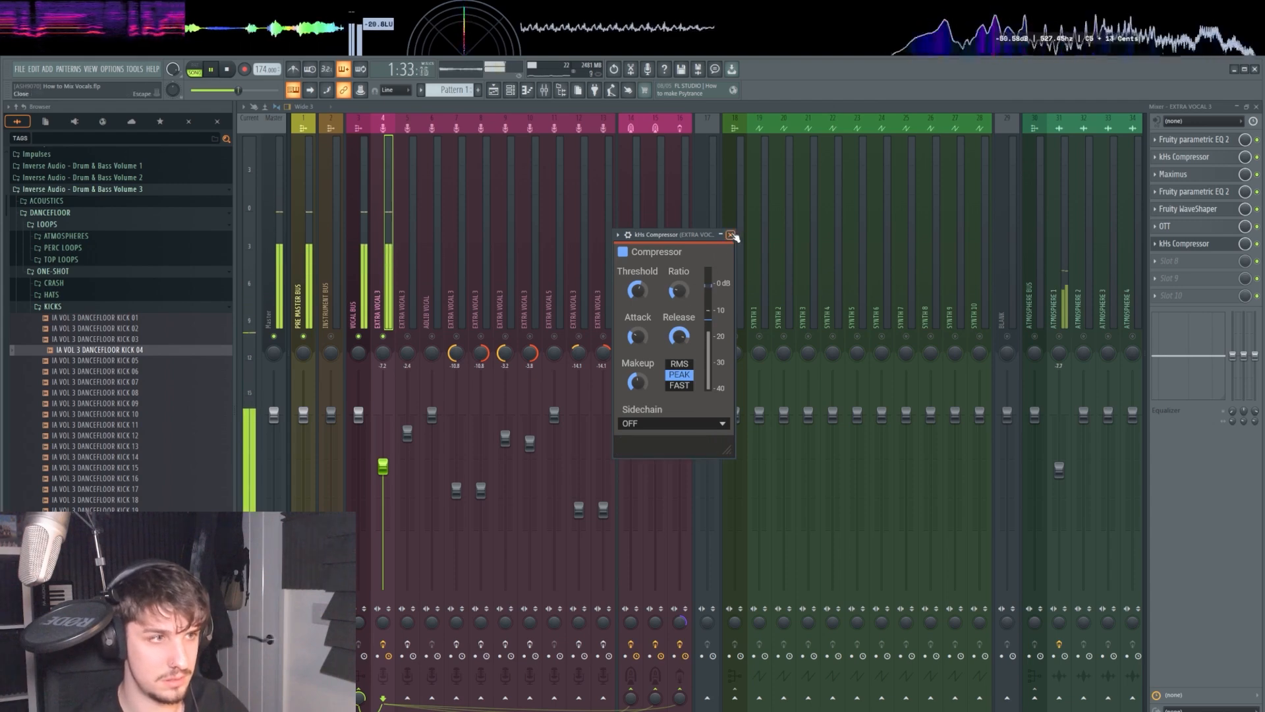
left_click(731, 234)
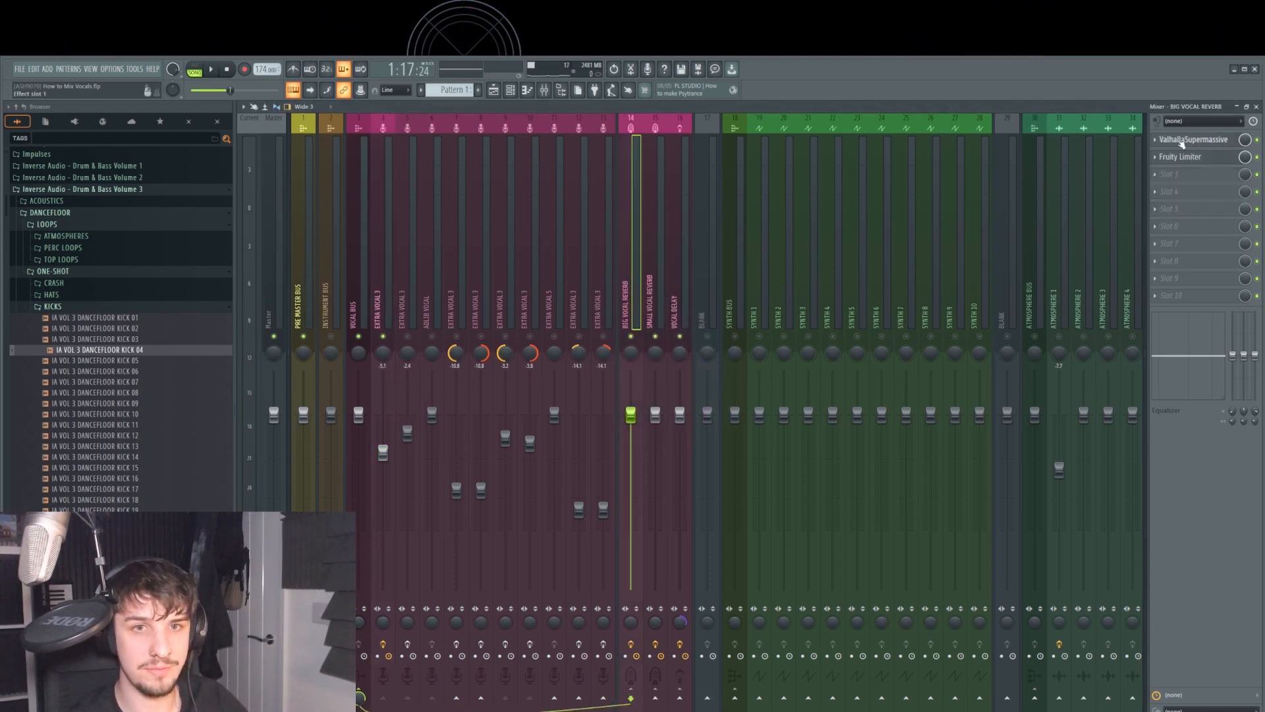
Step: Open and close Big Vocal Reverb's Fruity Limiter to check its settings
left_click(1195, 139)
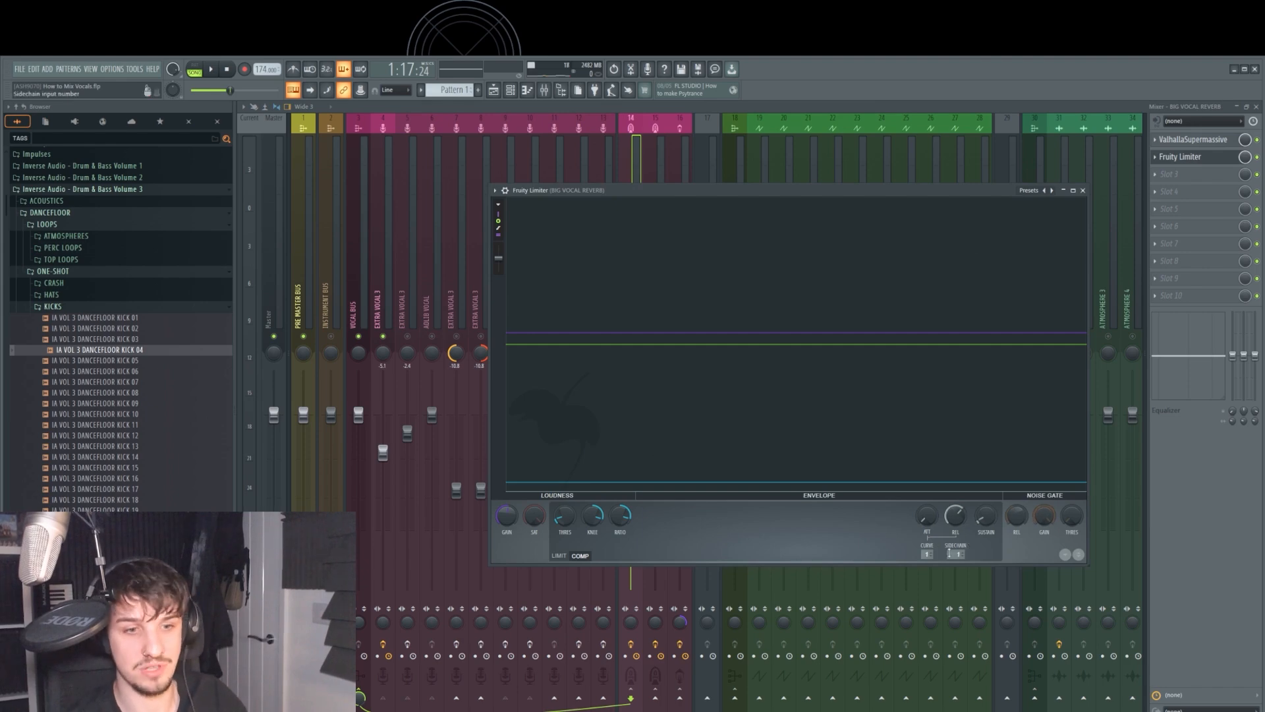
left_click(209, 68)
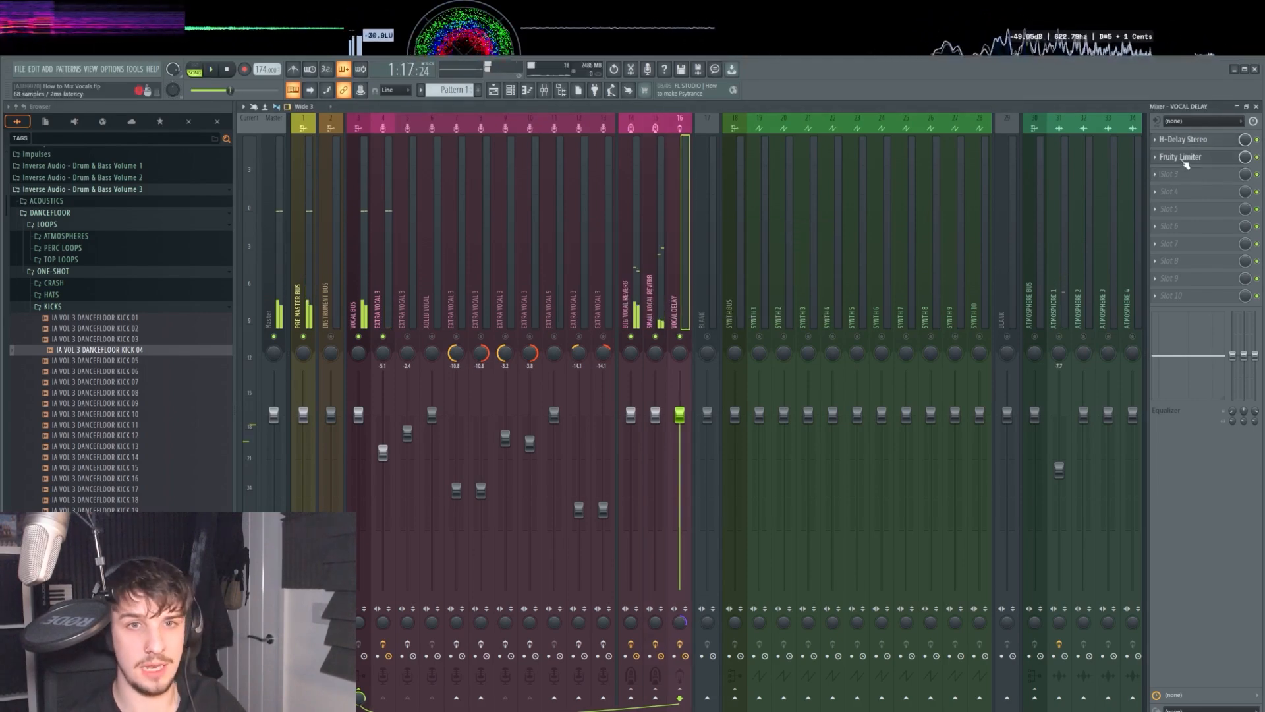
Step: Insert Fruity Delay 3 before the limiter with the Ping pong preset at 100% wet
right_click(1180, 157)
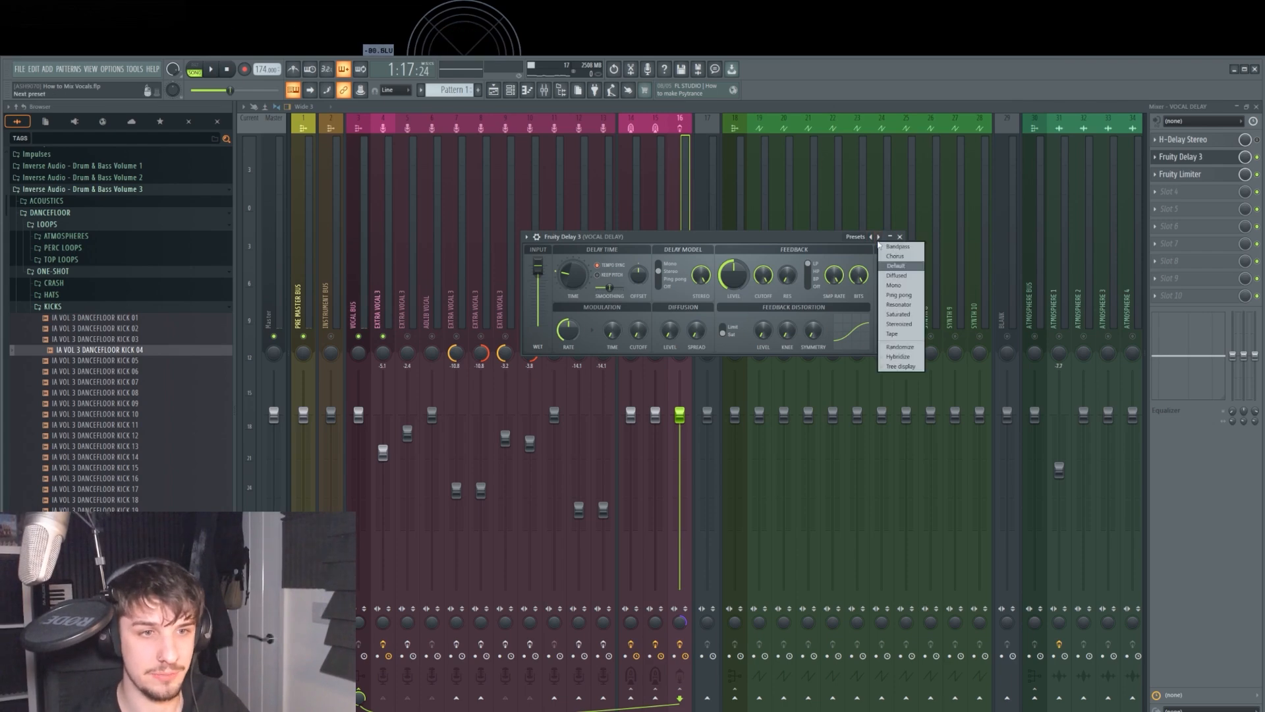
left_click(878, 237)
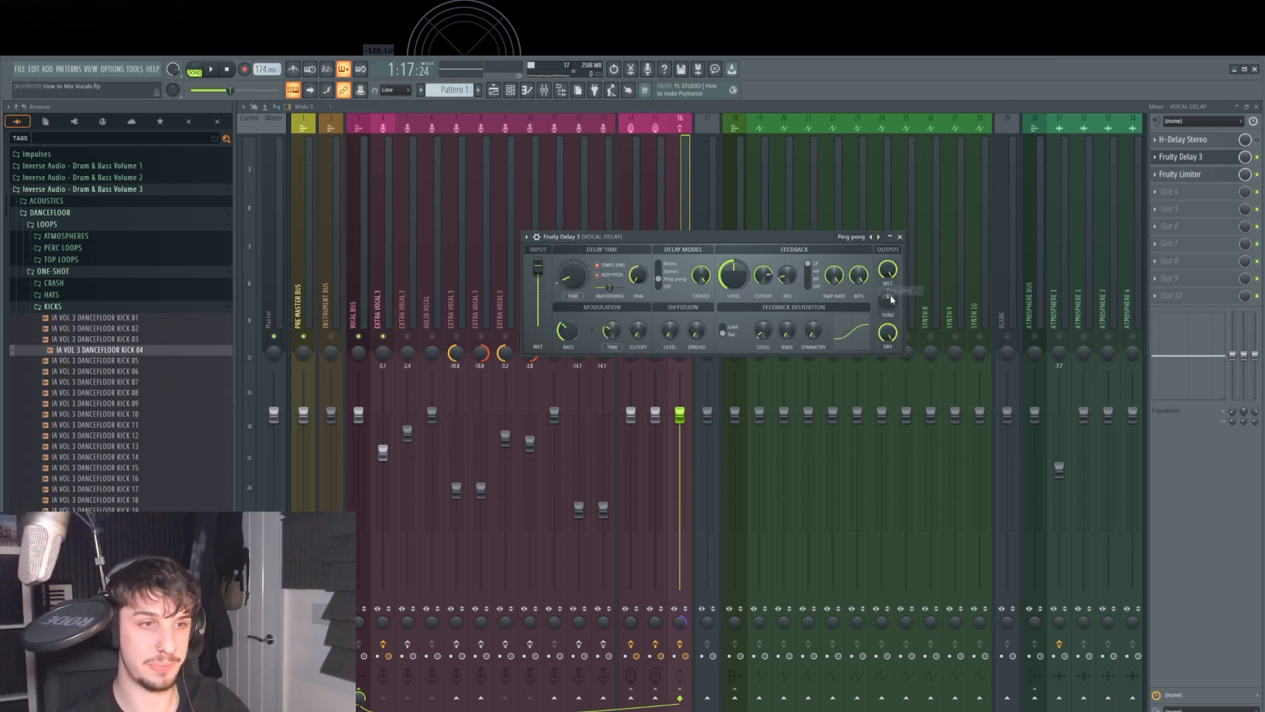
left_click_drag(888, 270, 888, 266)
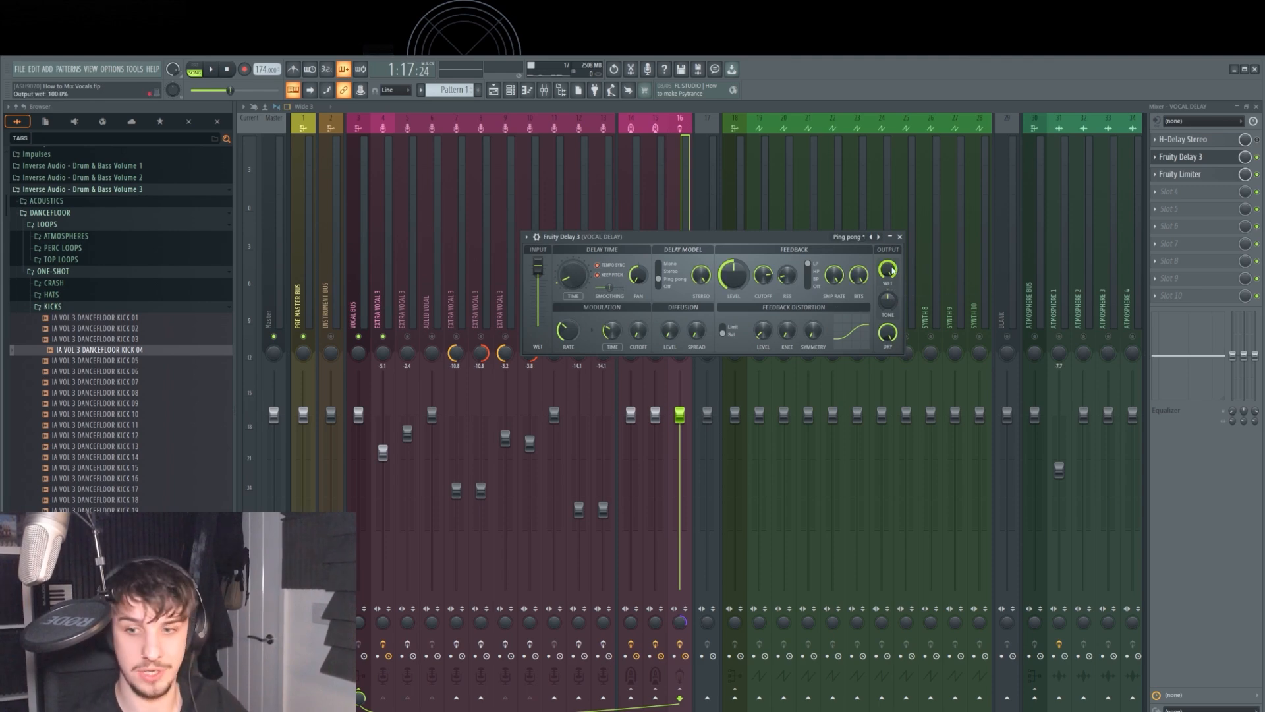